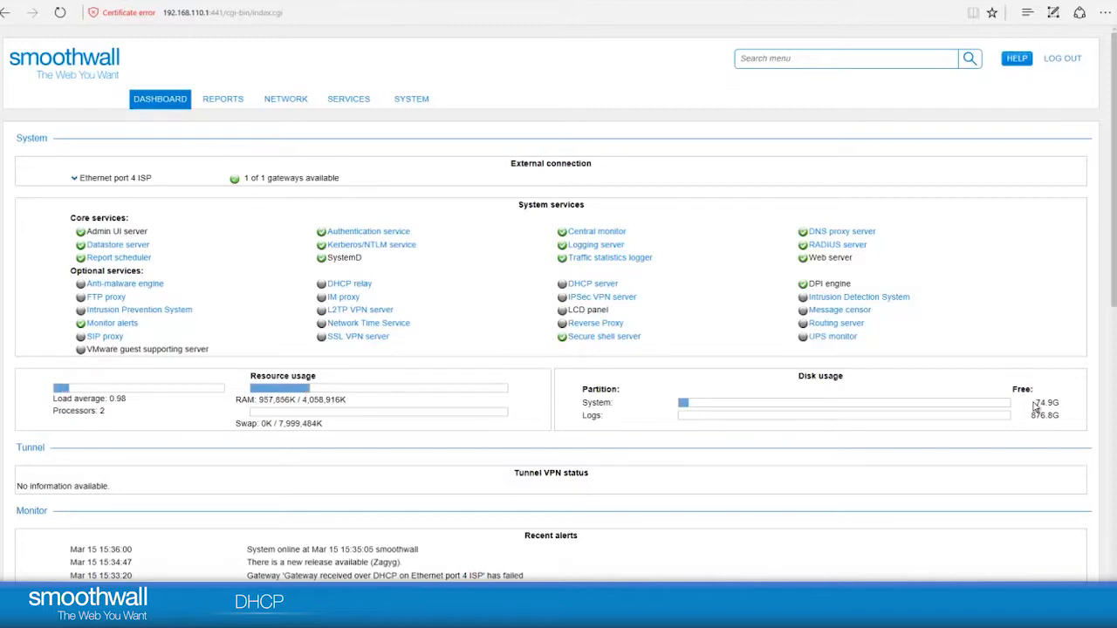
Step: Go to the DHCP Global settings page from the Services menu
click(348, 98)
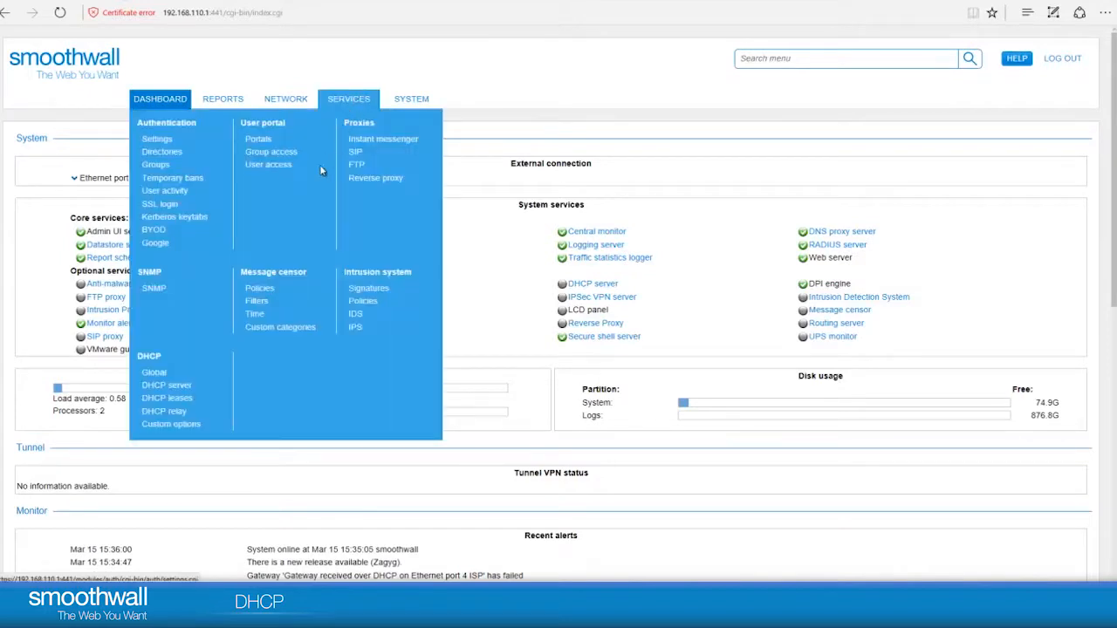
mouse_move(201, 346)
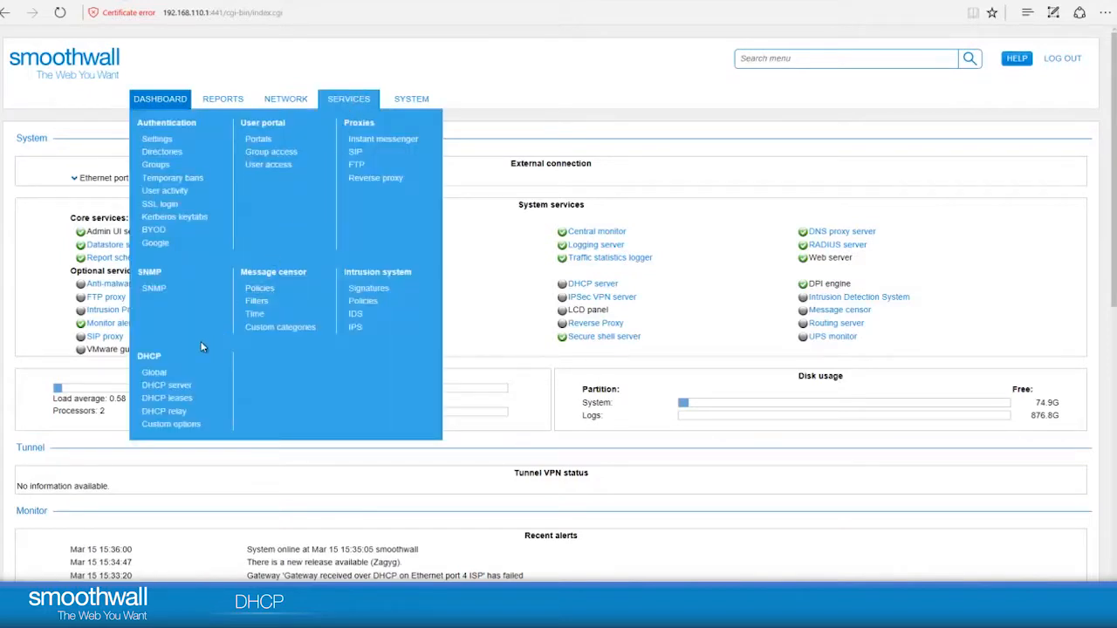
mouse_move(154, 373)
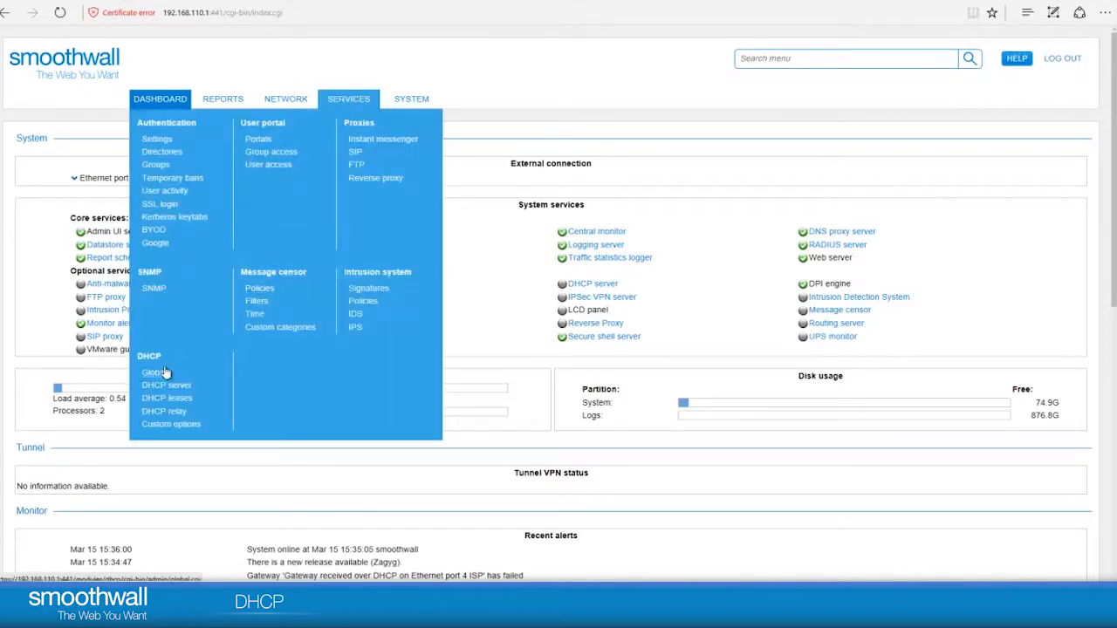
mouse_move(199, 368)
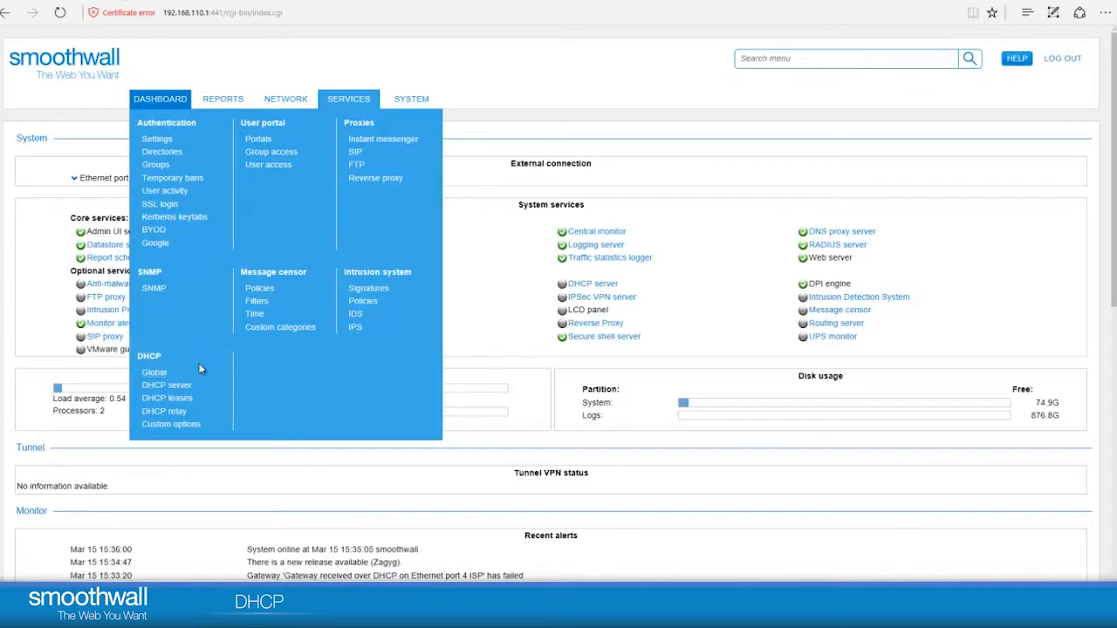
mouse_move(167, 385)
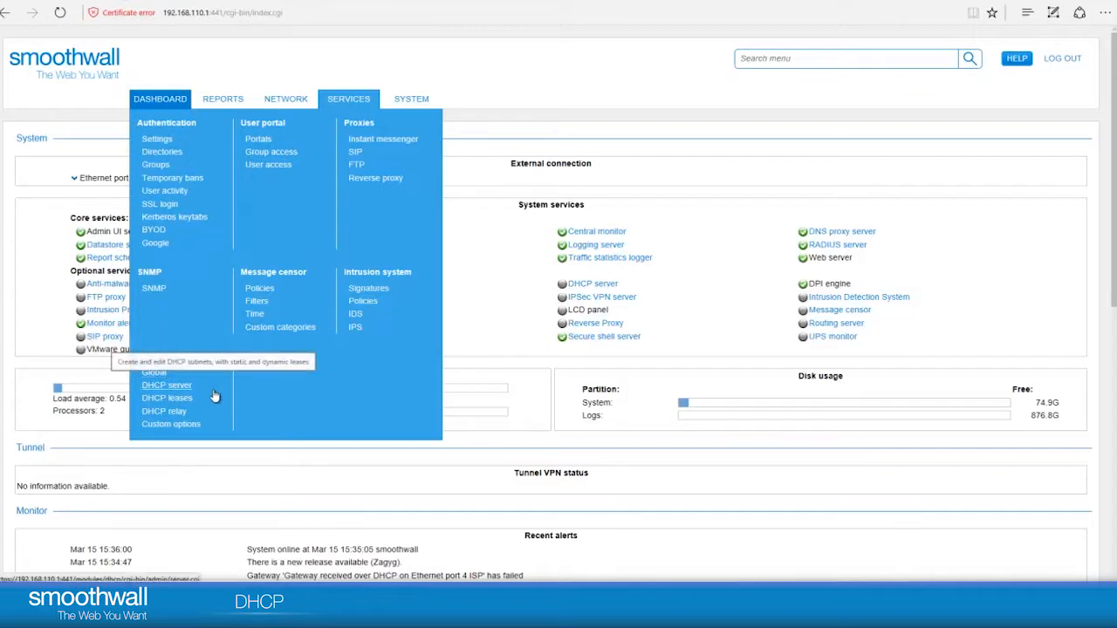
mouse_move(155, 372)
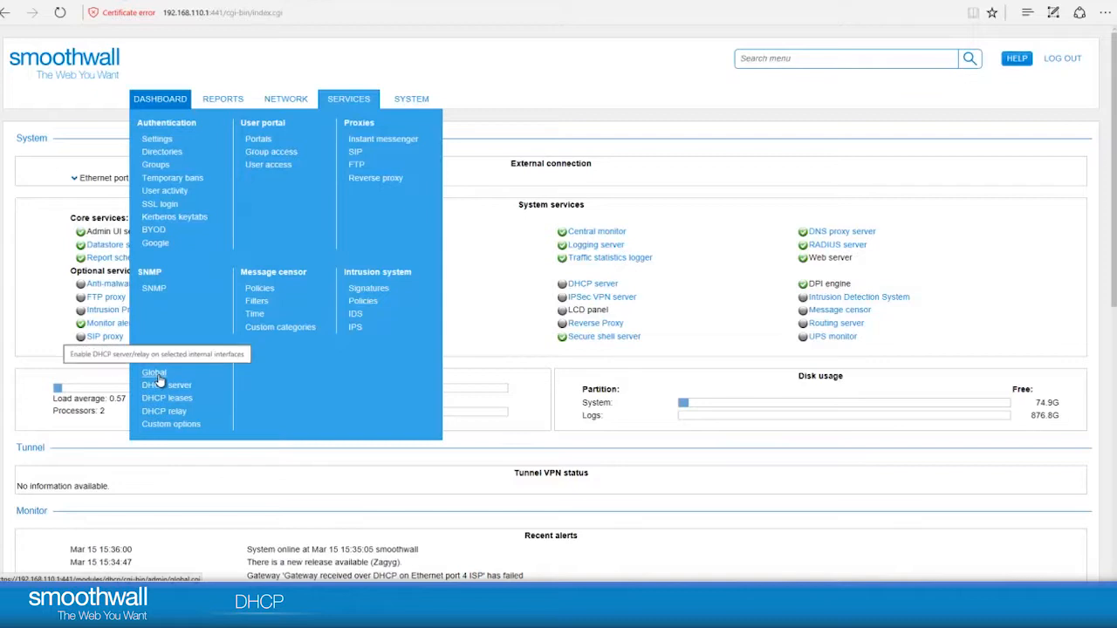
click(154, 373)
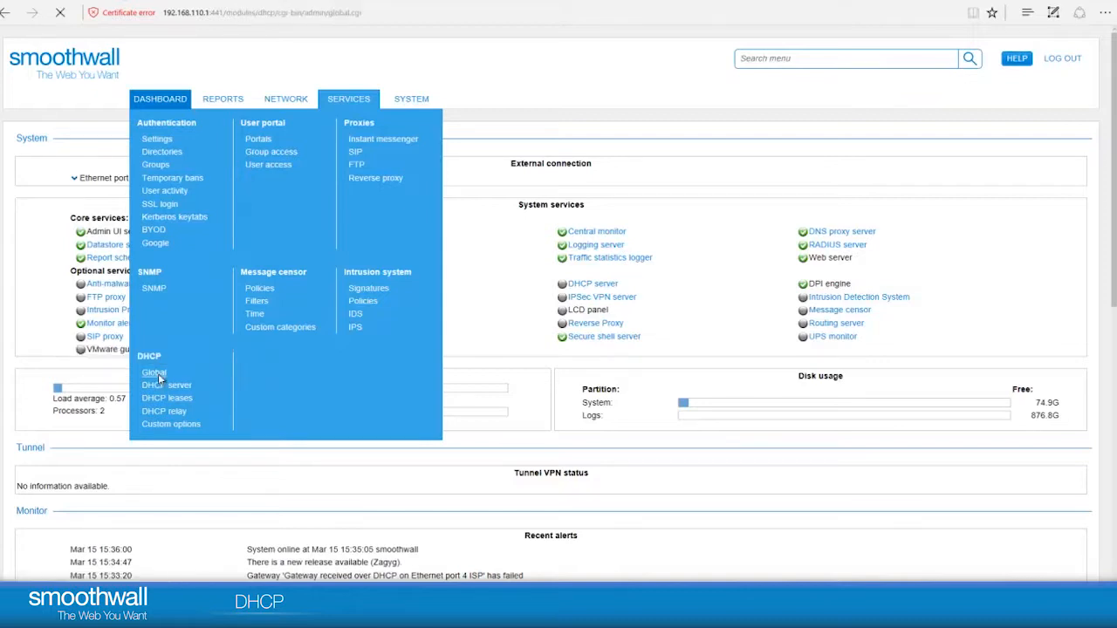
click(154, 373)
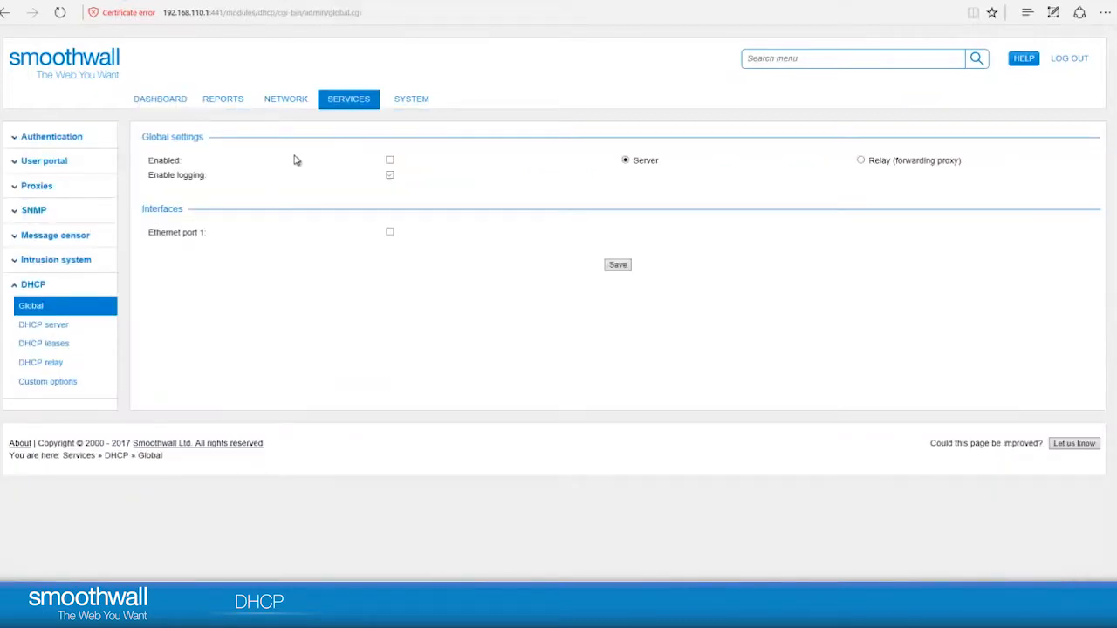
mouse_move(270, 344)
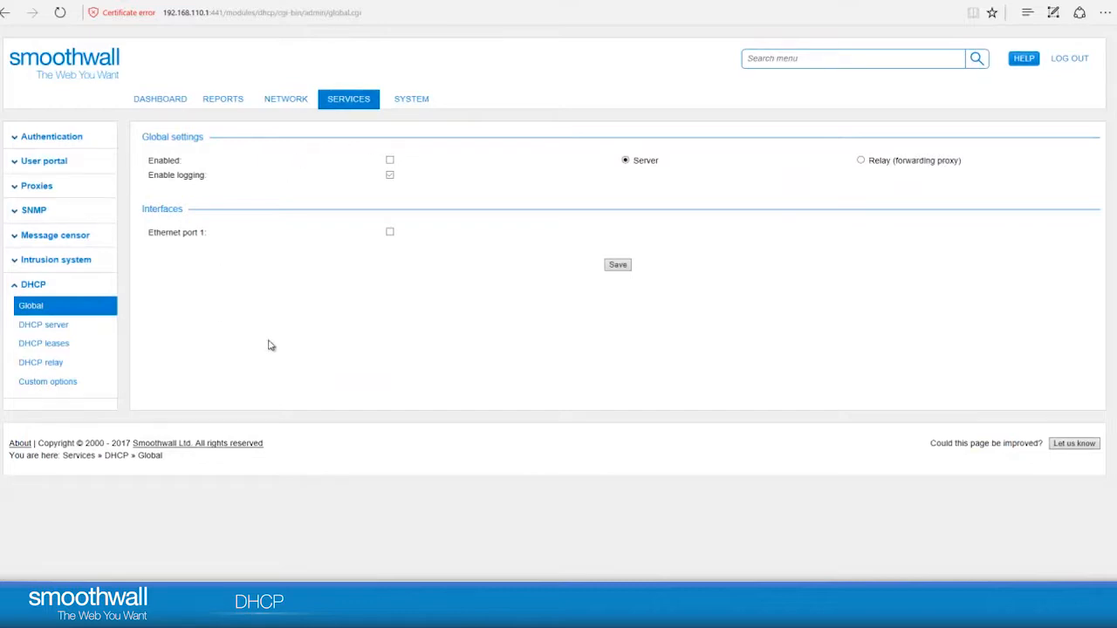
mouse_move(457, 207)
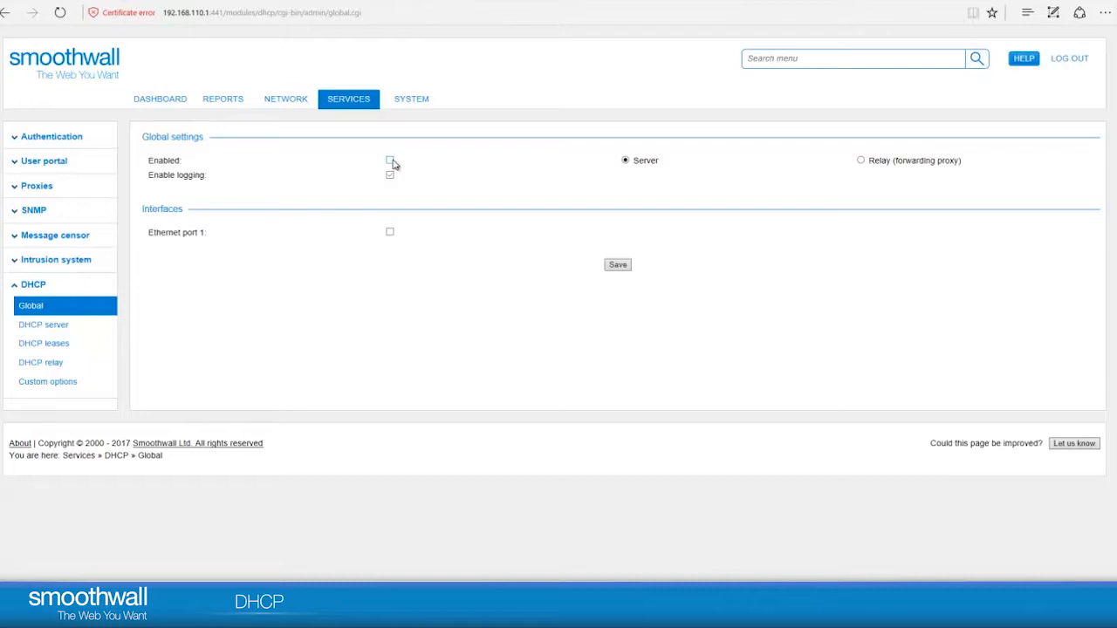
mouse_move(486, 179)
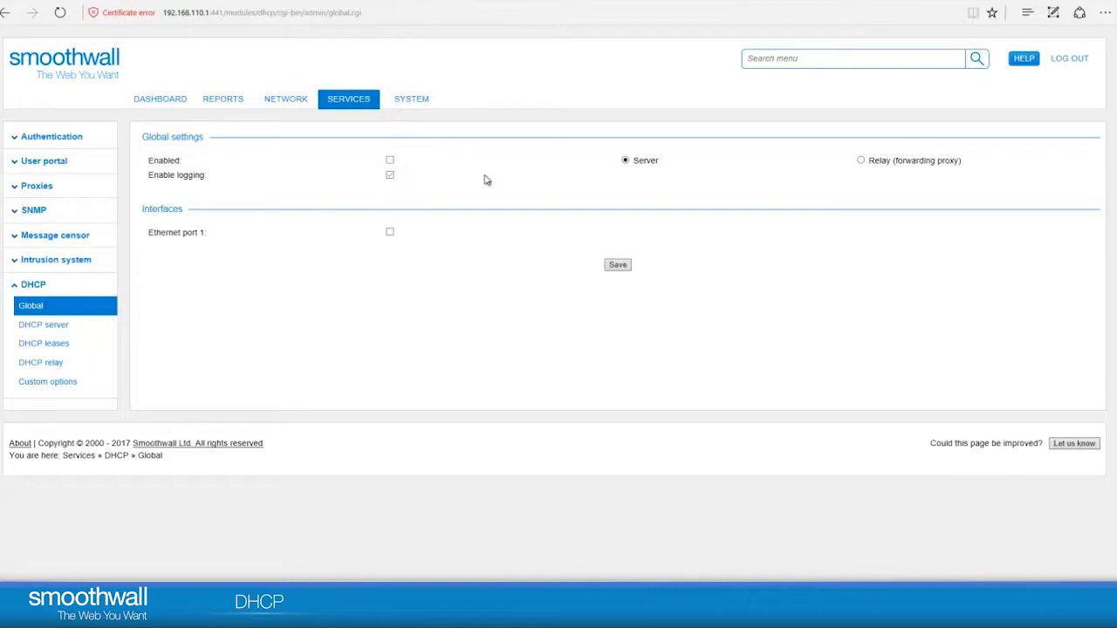
mouse_move(873, 160)
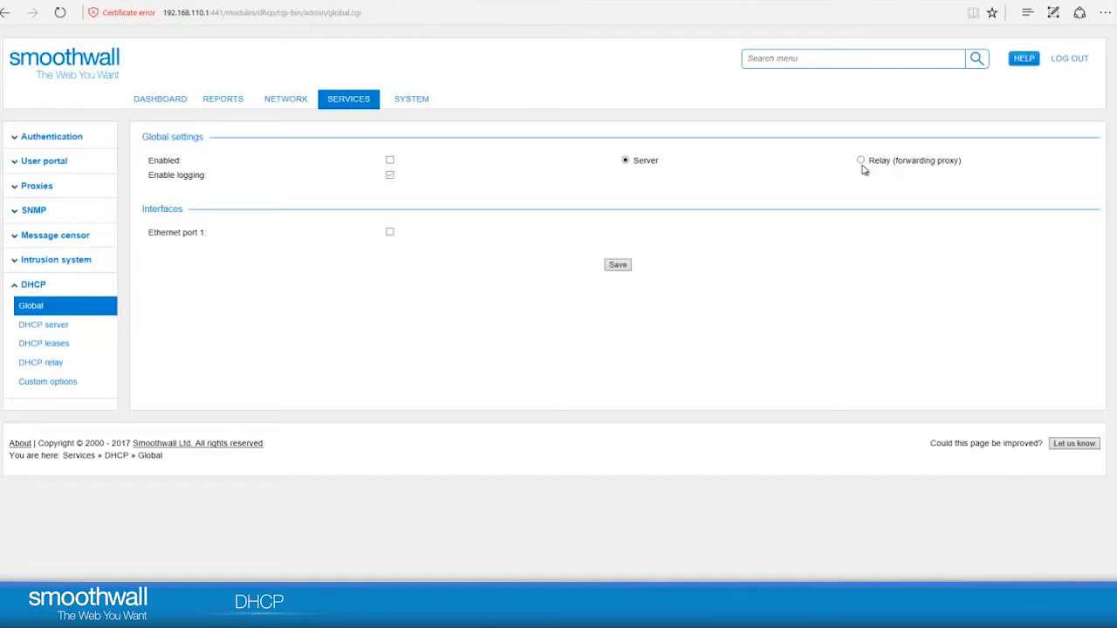
mouse_move(754, 145)
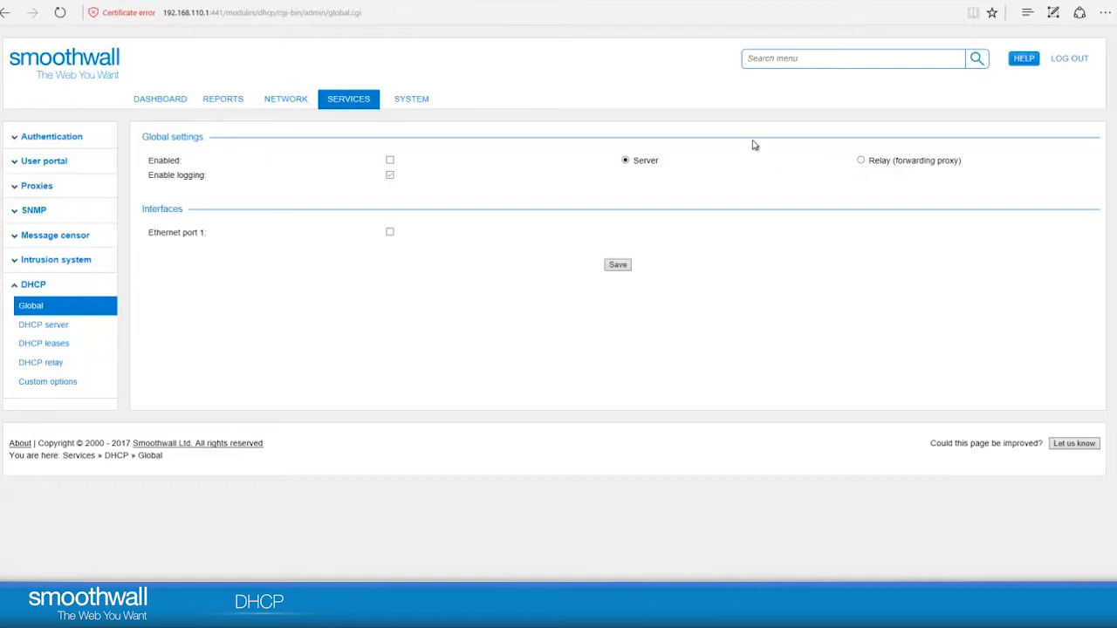
mouse_move(425, 188)
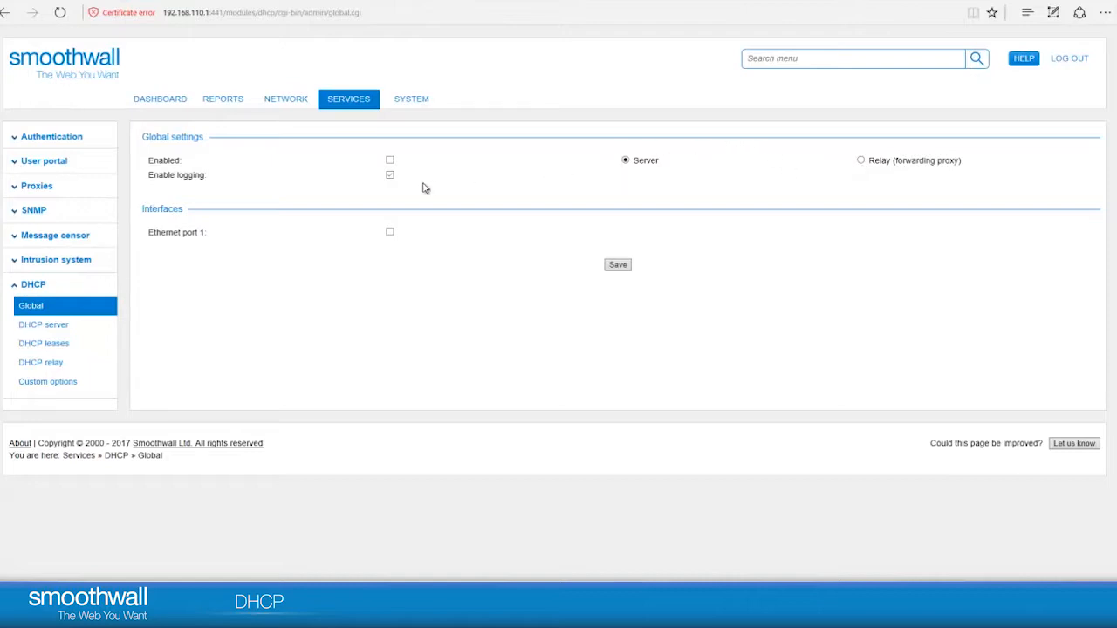
mouse_move(419, 192)
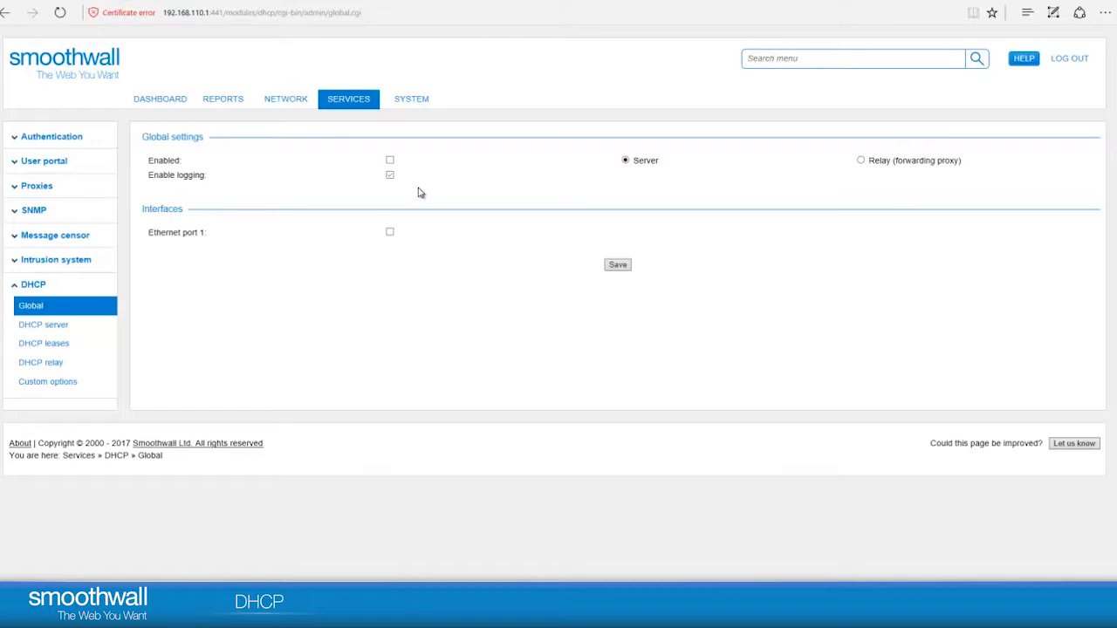
mouse_move(404, 188)
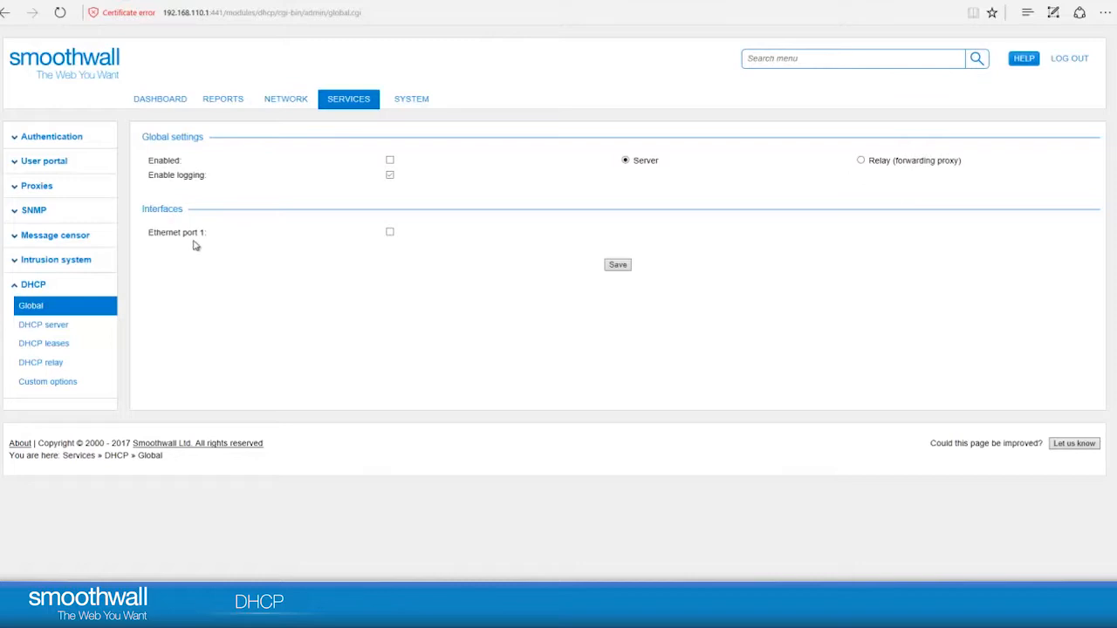
mouse_move(268, 241)
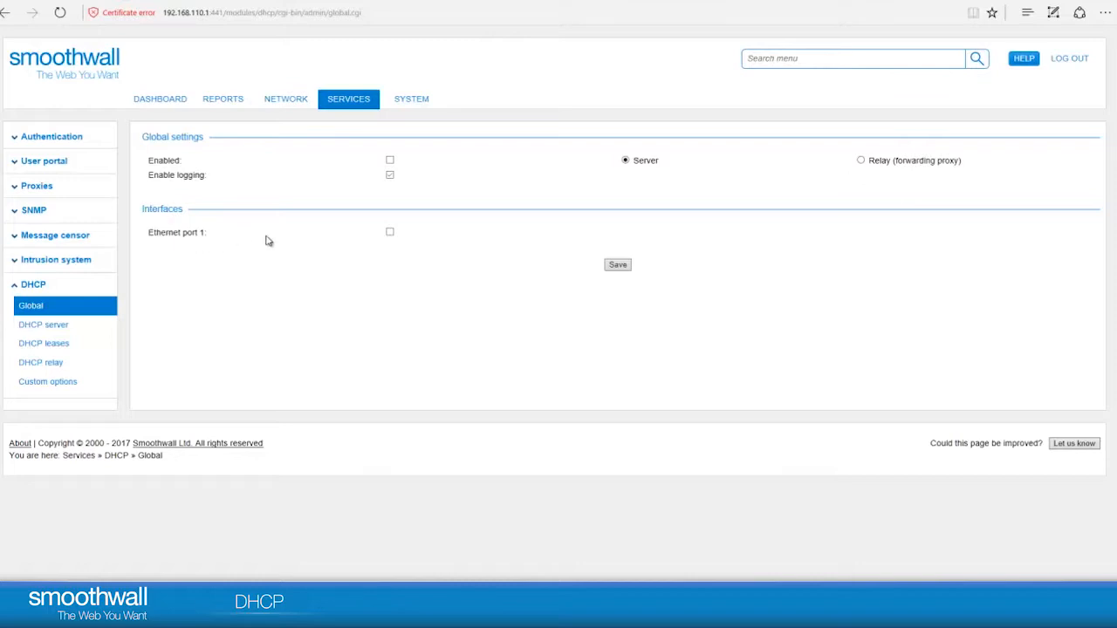
mouse_move(373, 223)
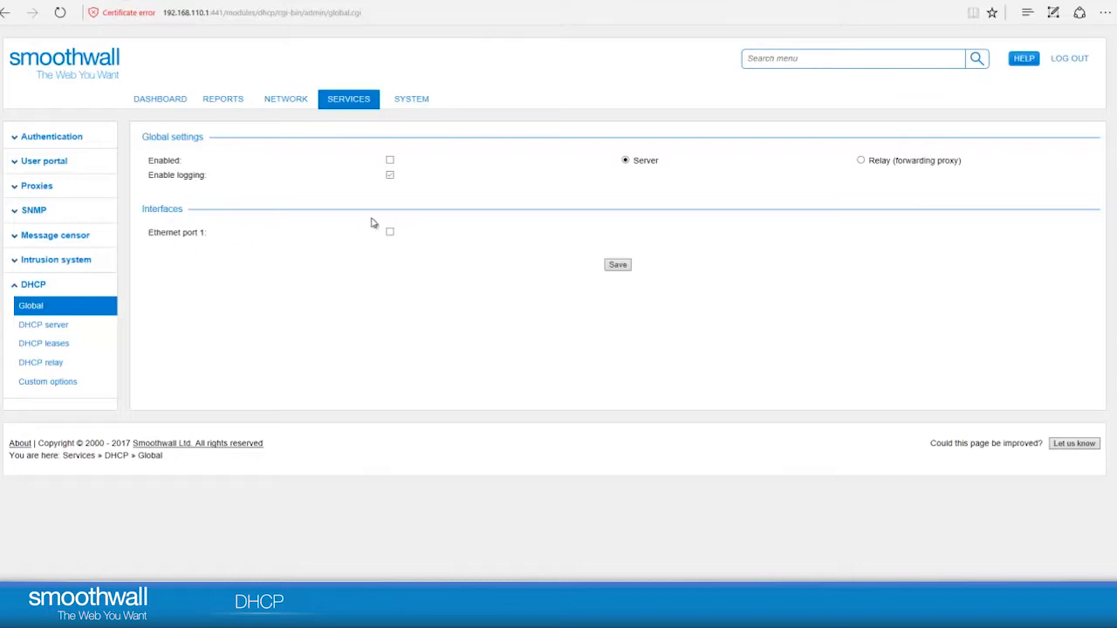
mouse_move(409, 232)
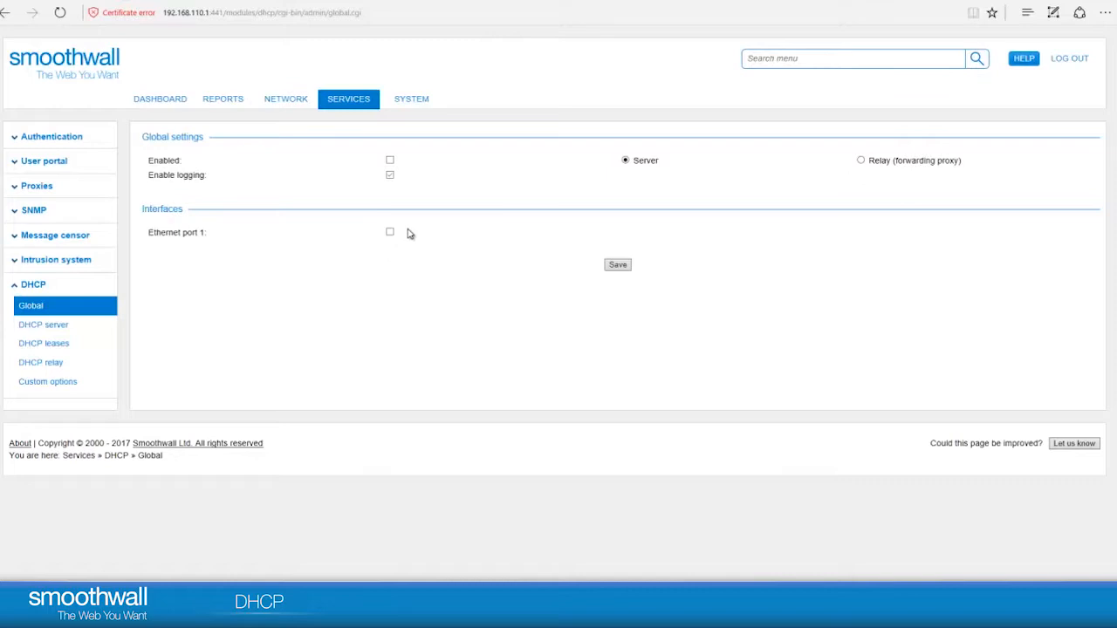
Step: Enable DHCP on Ethernet port 1 under Interfaces and save the global settings
click(390, 232)
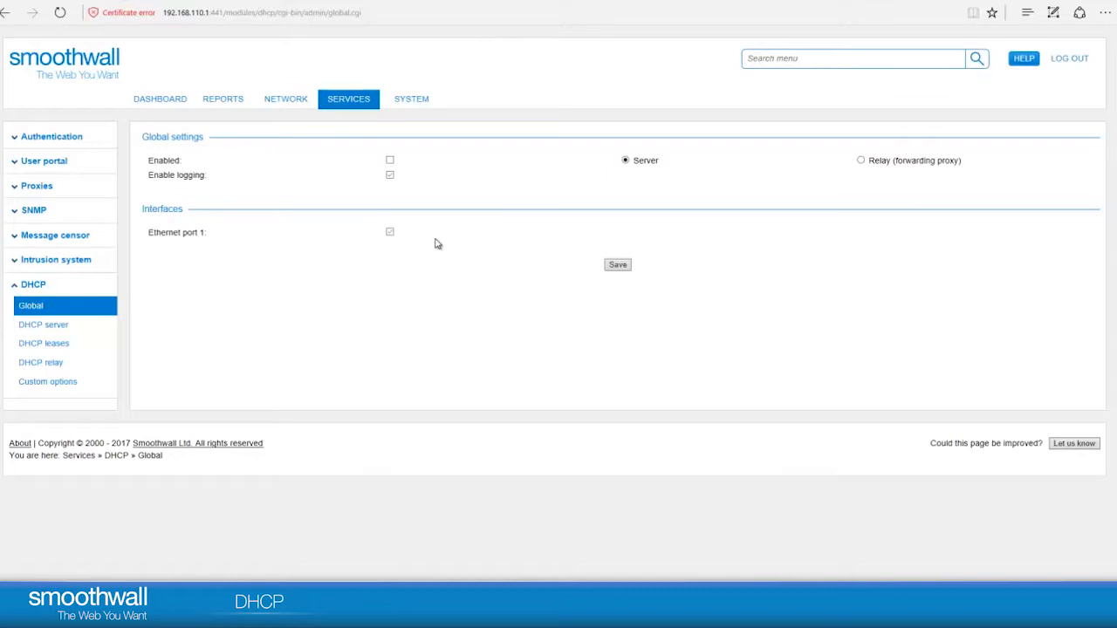
mouse_move(621, 239)
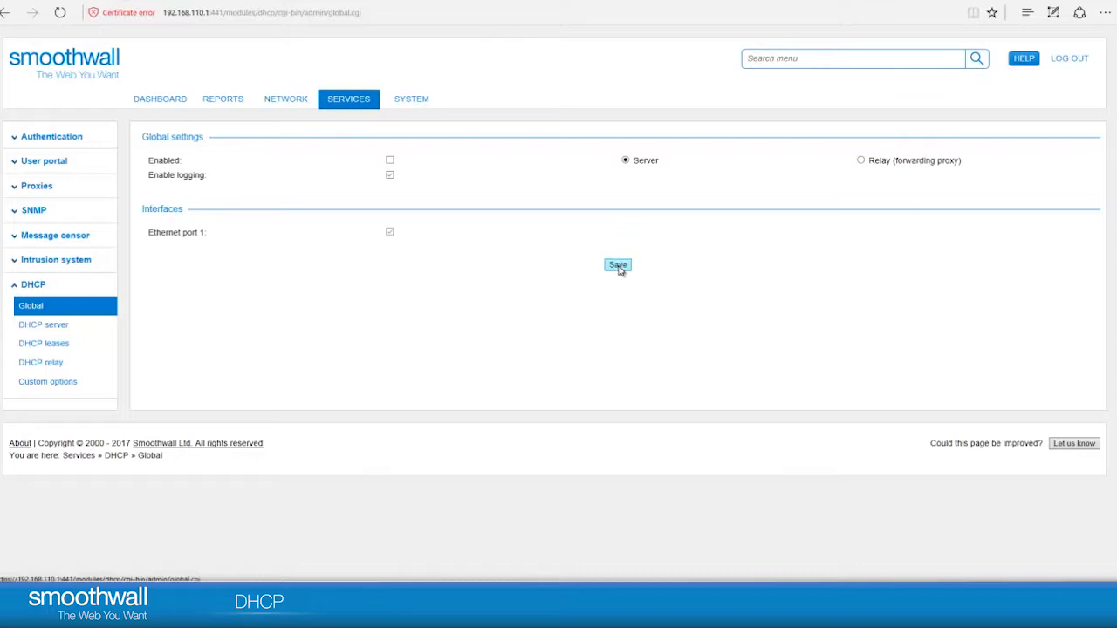
click(616, 265)
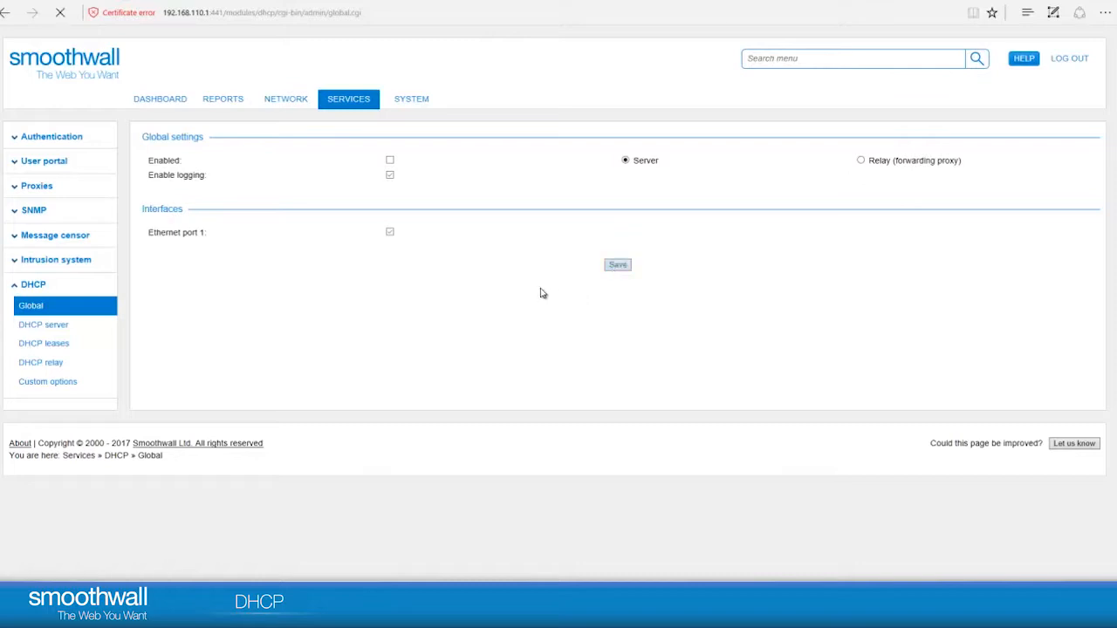
click(410, 98)
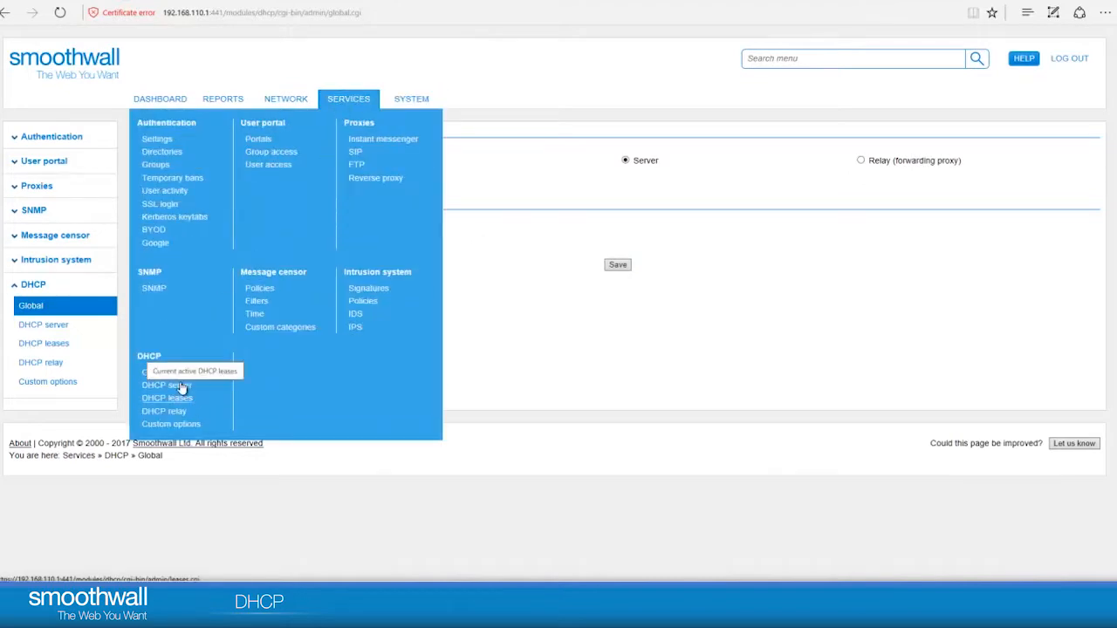
Step: Open the DHCP server page and expand the DHCP subnet dropdown
click(166, 385)
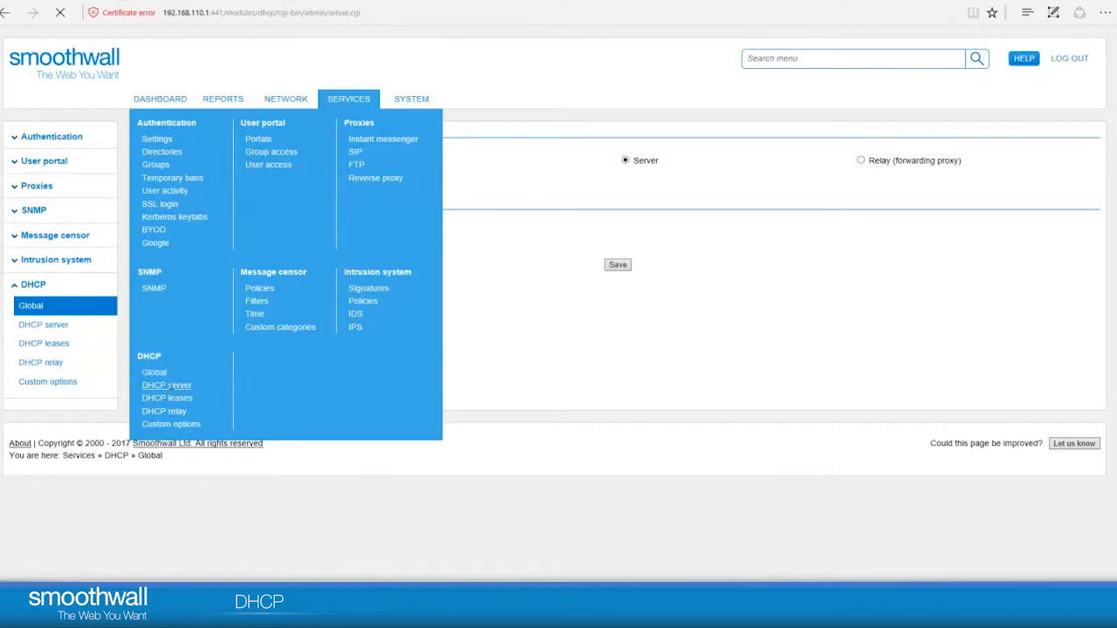
click(167, 385)
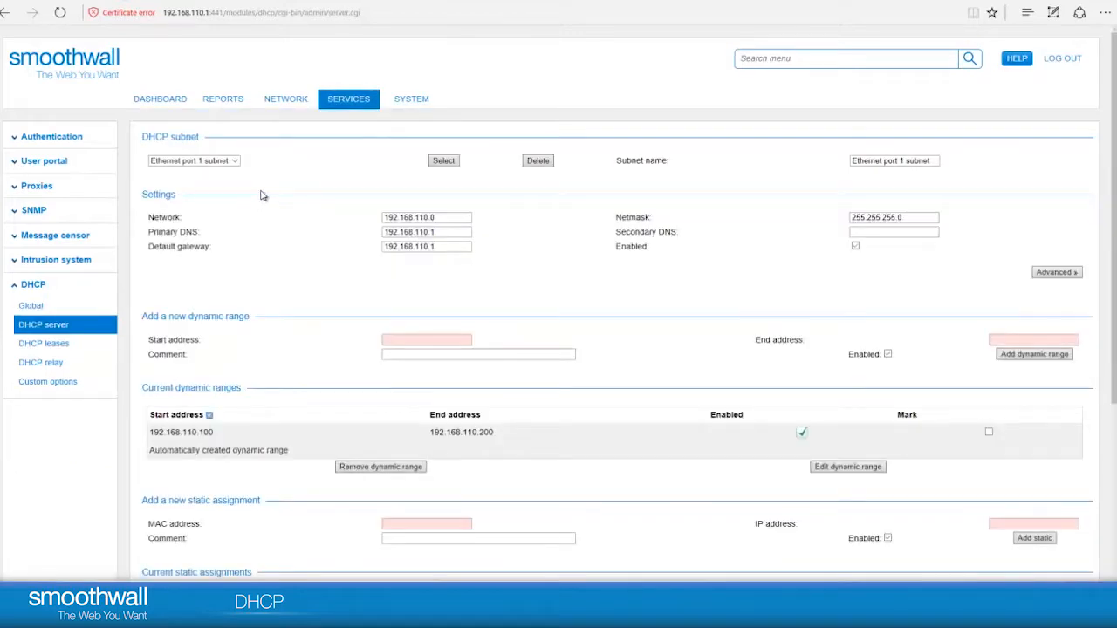
mouse_move(283, 190)
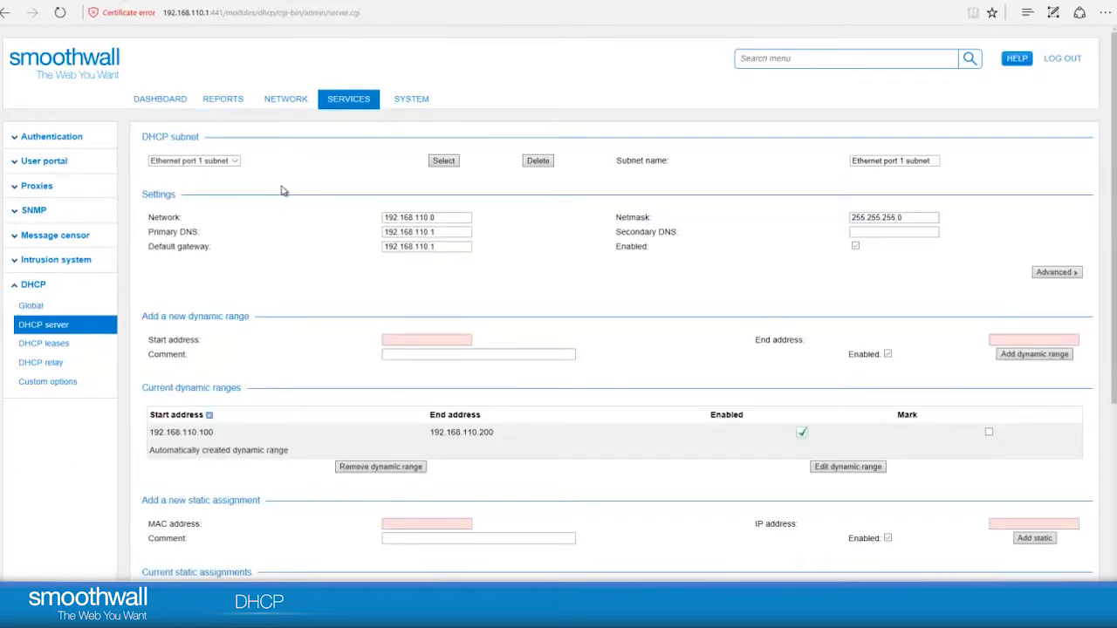
mouse_move(300, 211)
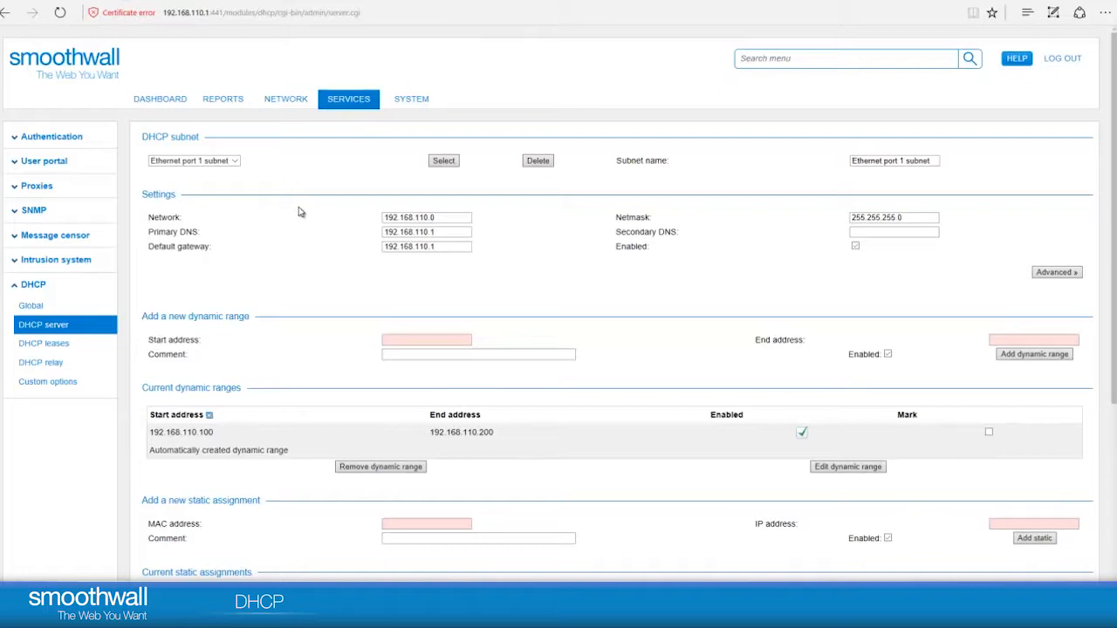
mouse_move(290, 167)
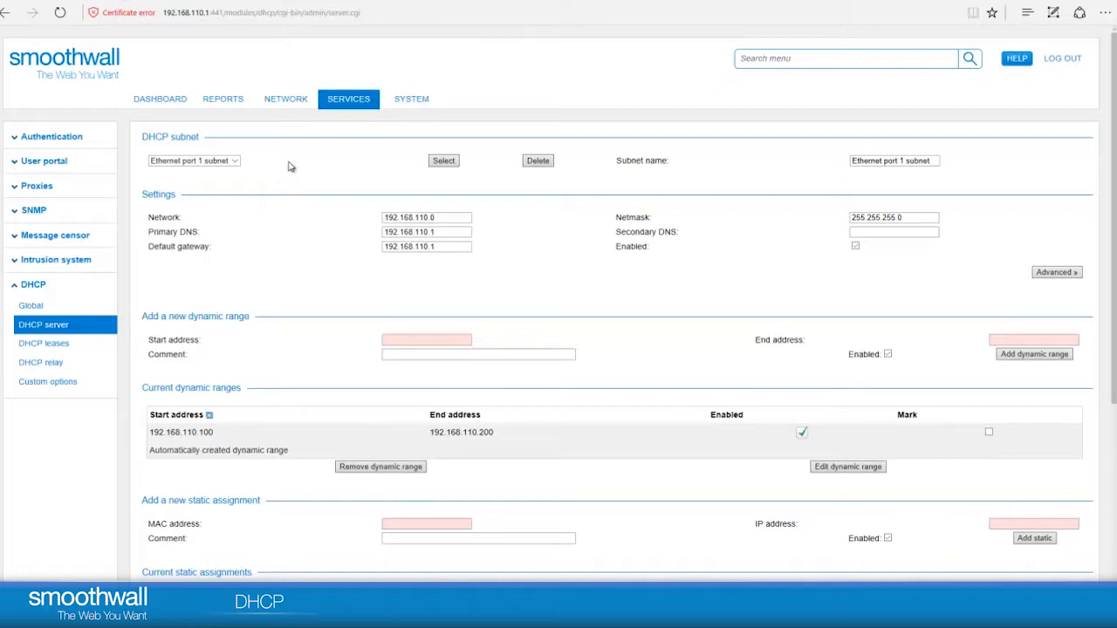
mouse_move(184, 147)
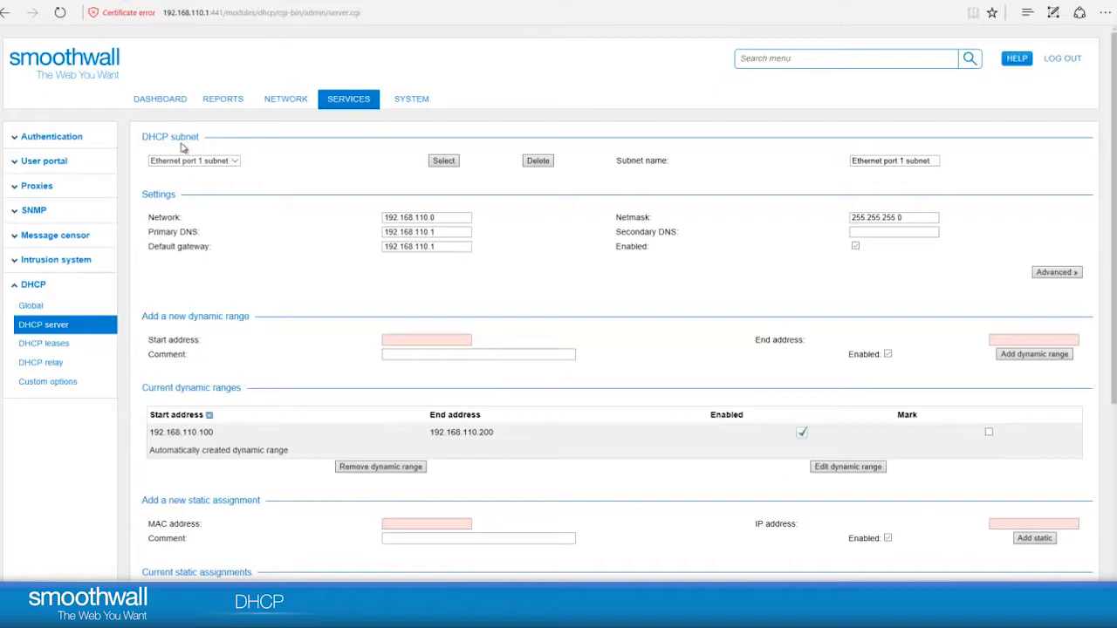
mouse_move(142, 141)
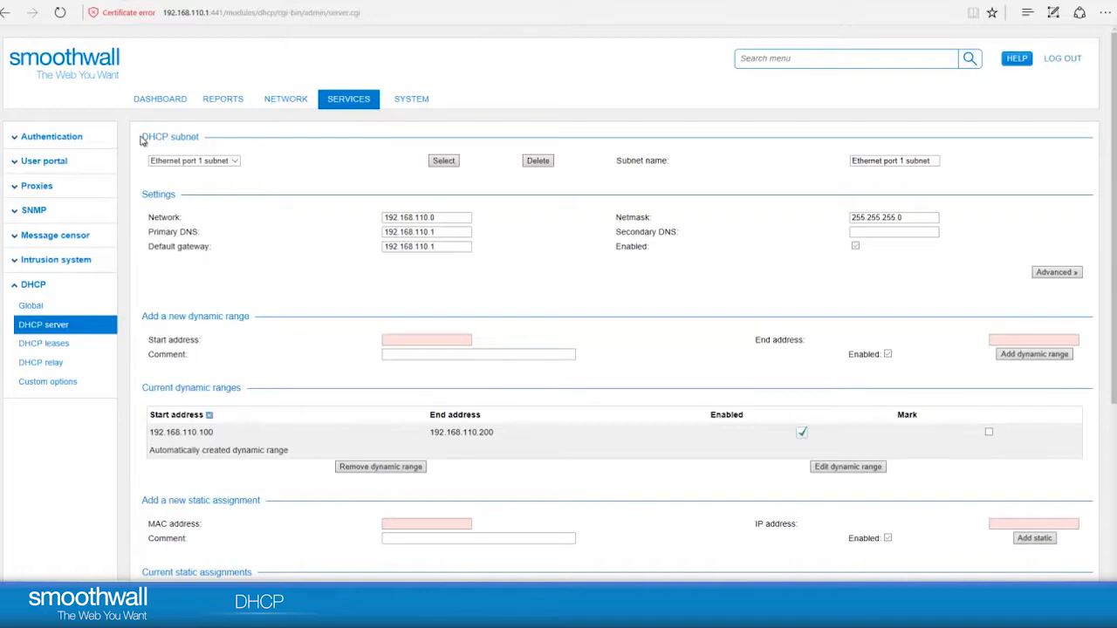
click(192, 160)
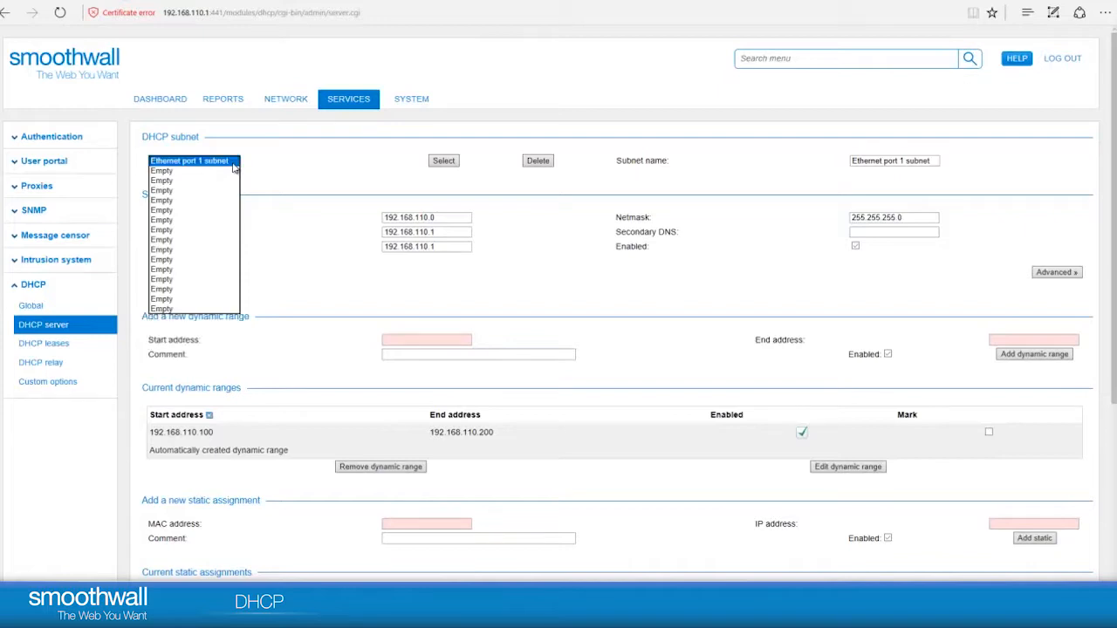
Step: Keep Ethernet port 1 subnet selected in the subnet dropdown
click(191, 161)
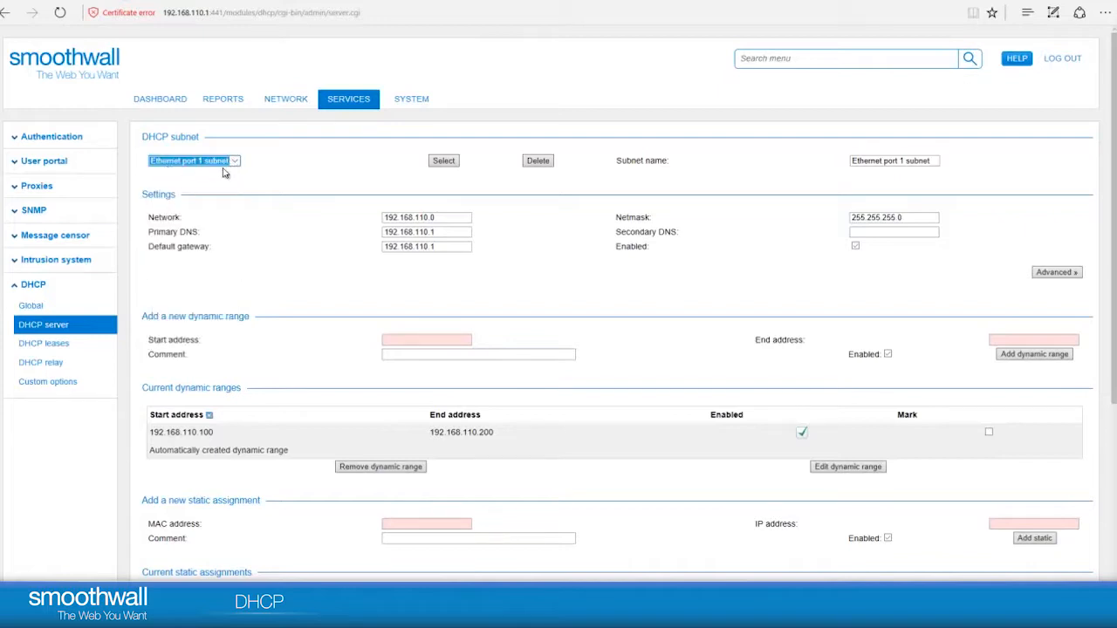
mouse_move(786, 168)
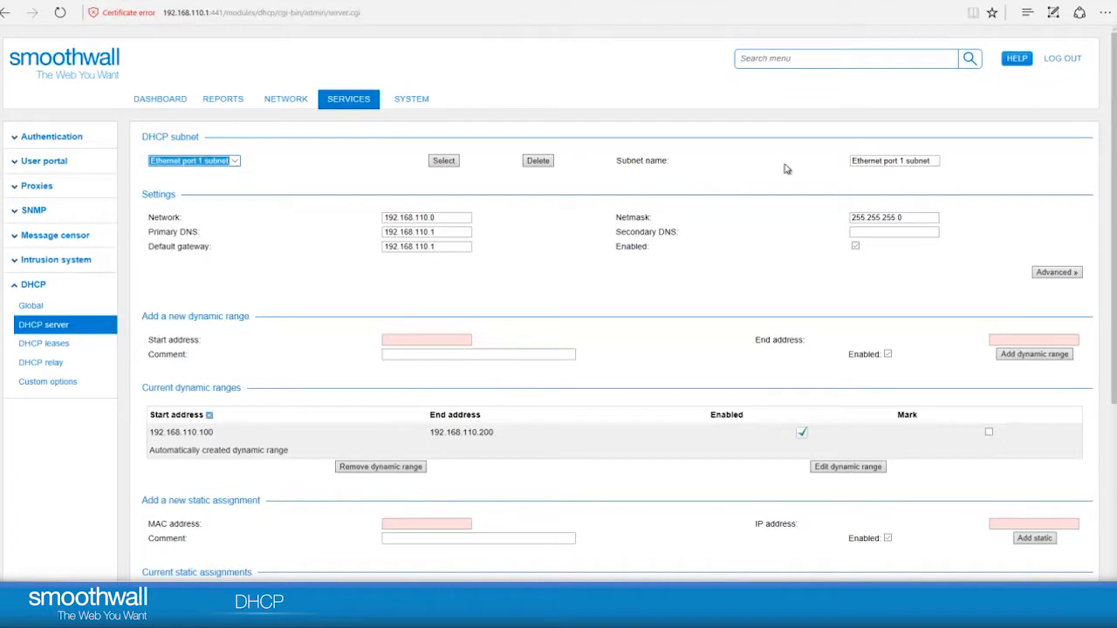
mouse_move(897, 174)
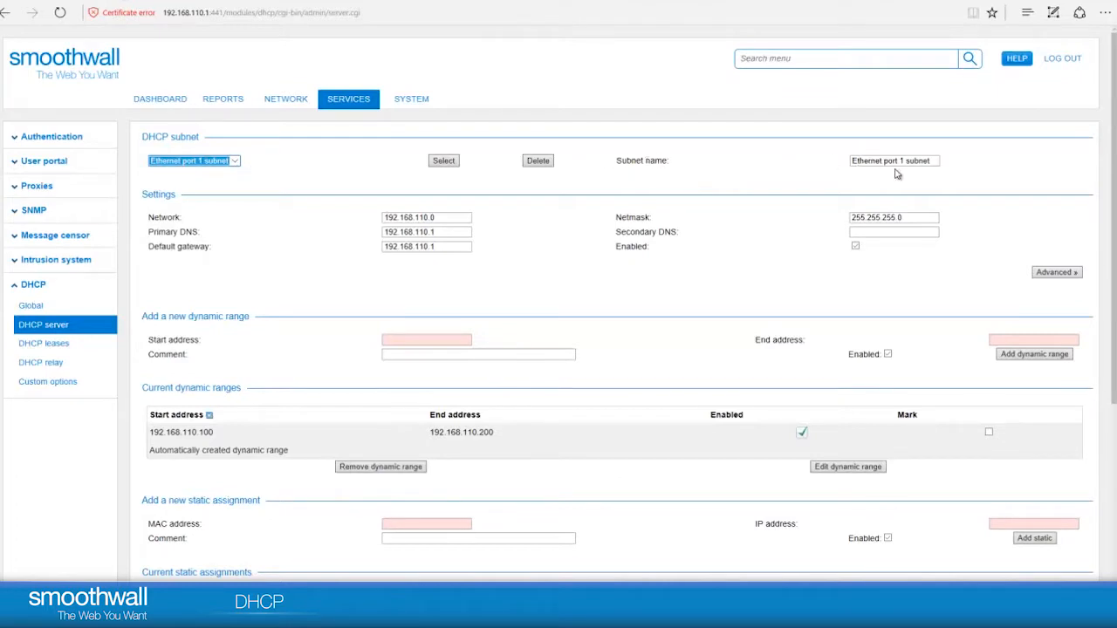
mouse_move(540, 218)
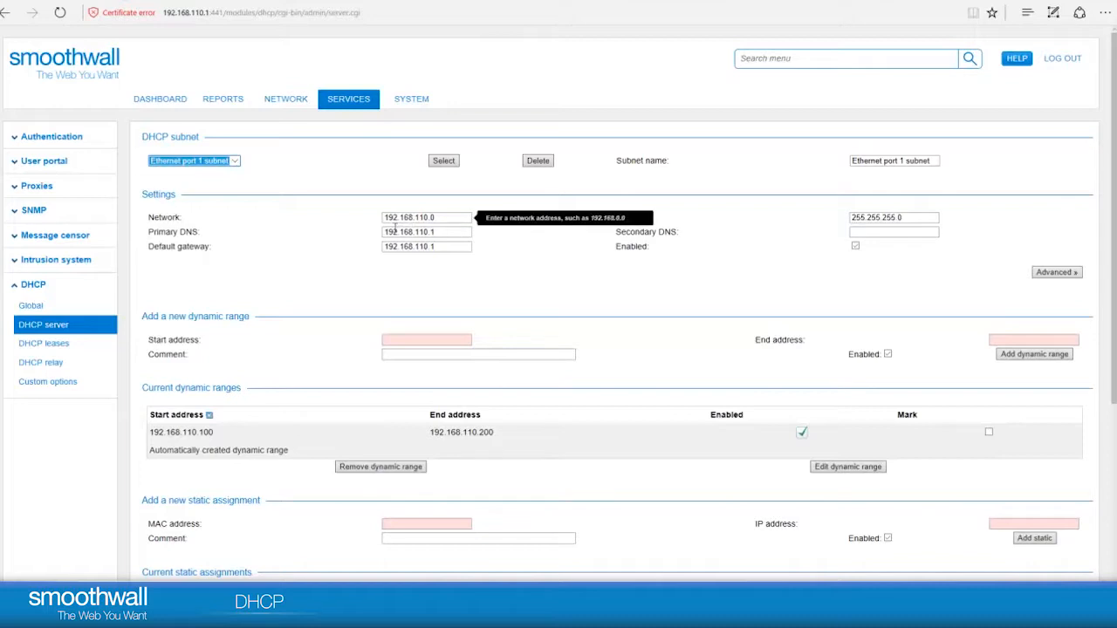
mouse_move(347, 243)
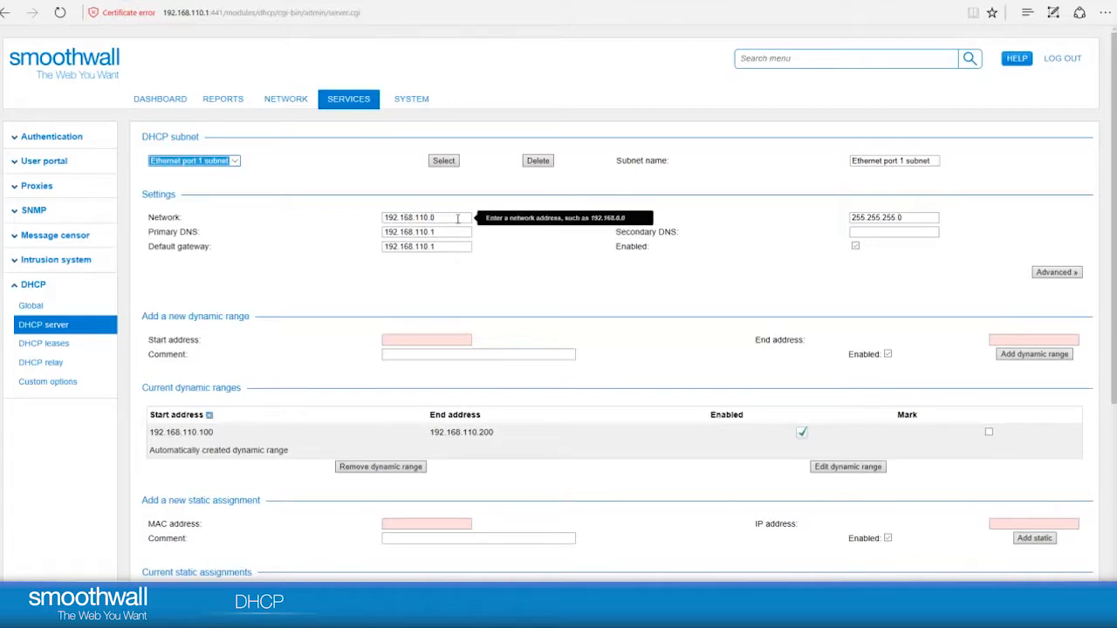
mouse_move(436, 246)
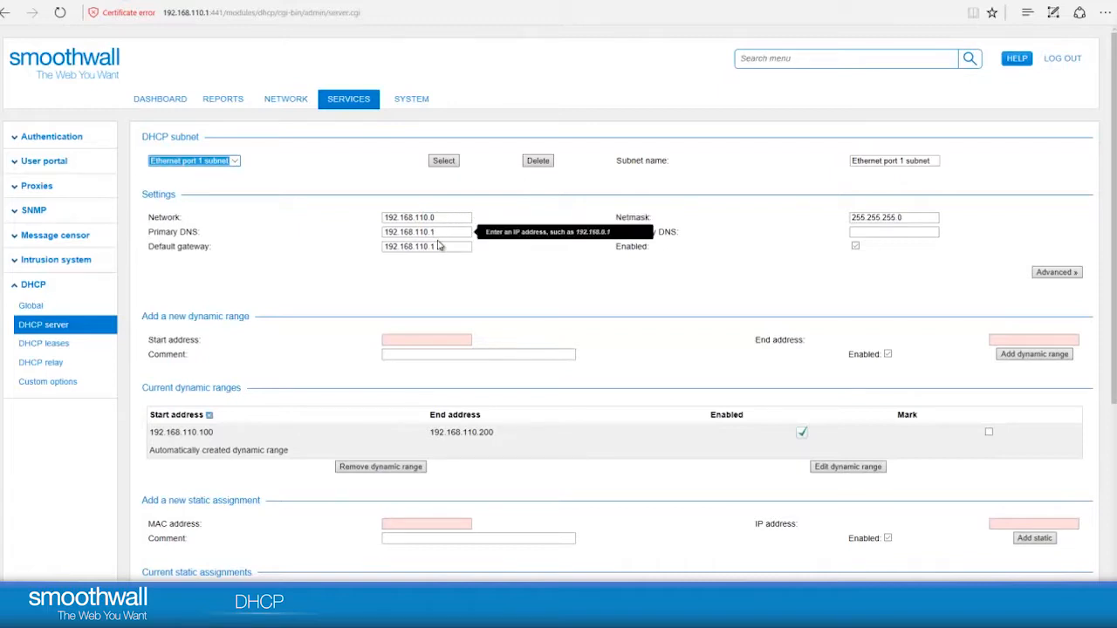
mouse_move(427, 247)
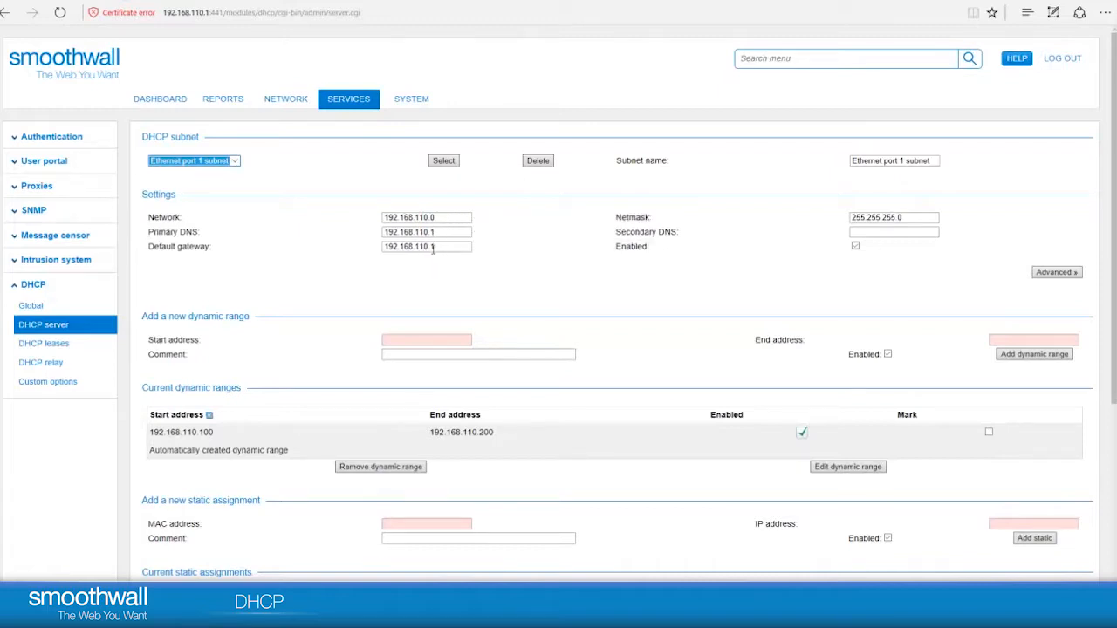
mouse_move(425, 231)
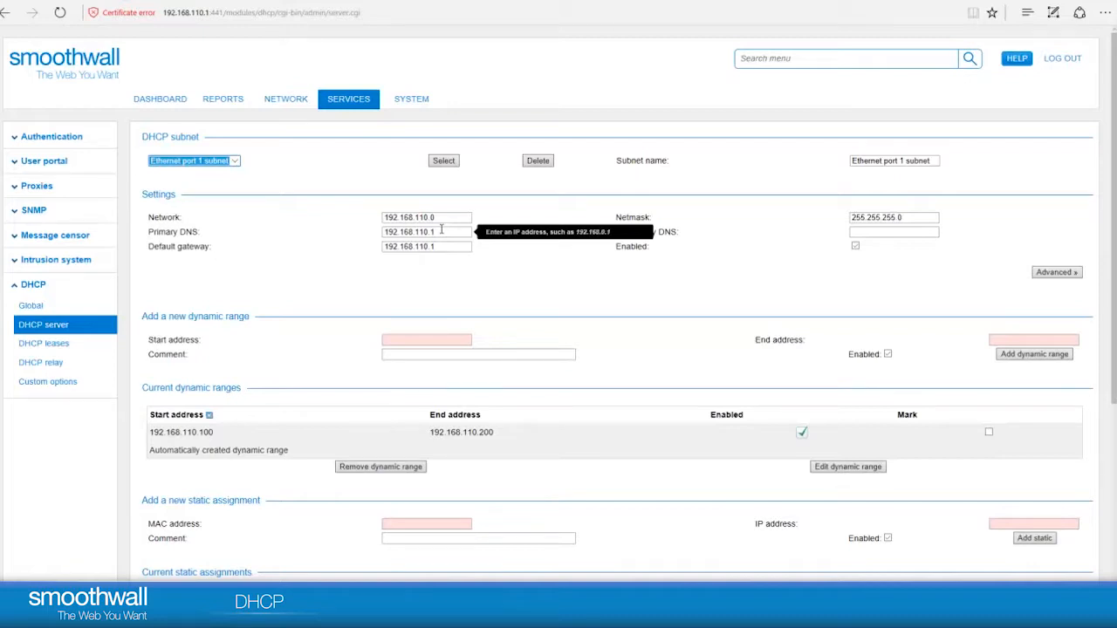
mouse_move(379, 325)
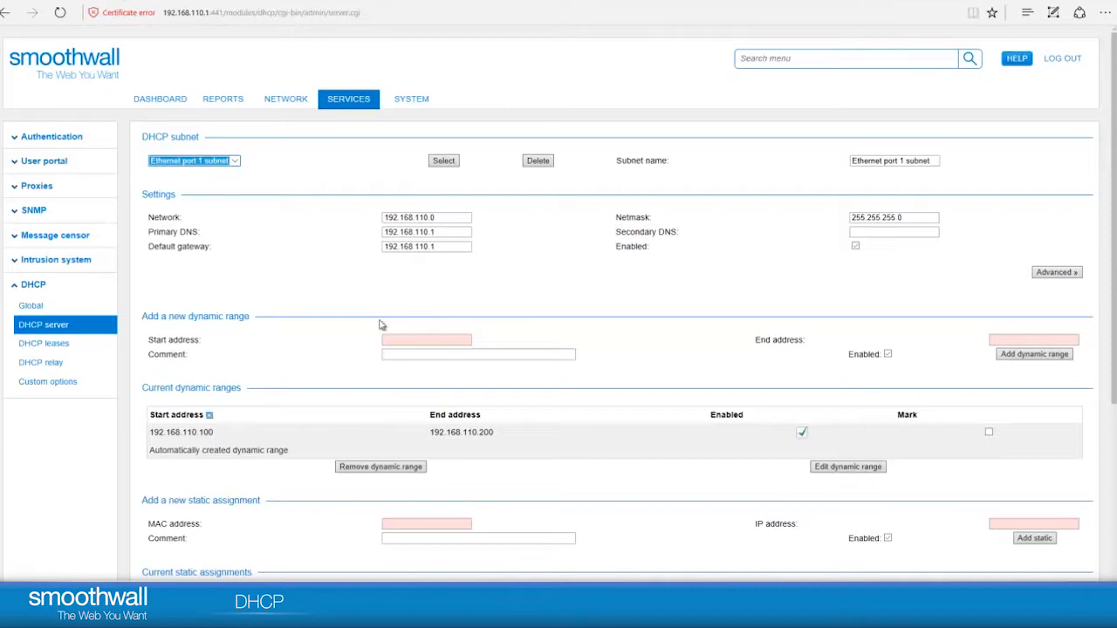
mouse_move(662, 229)
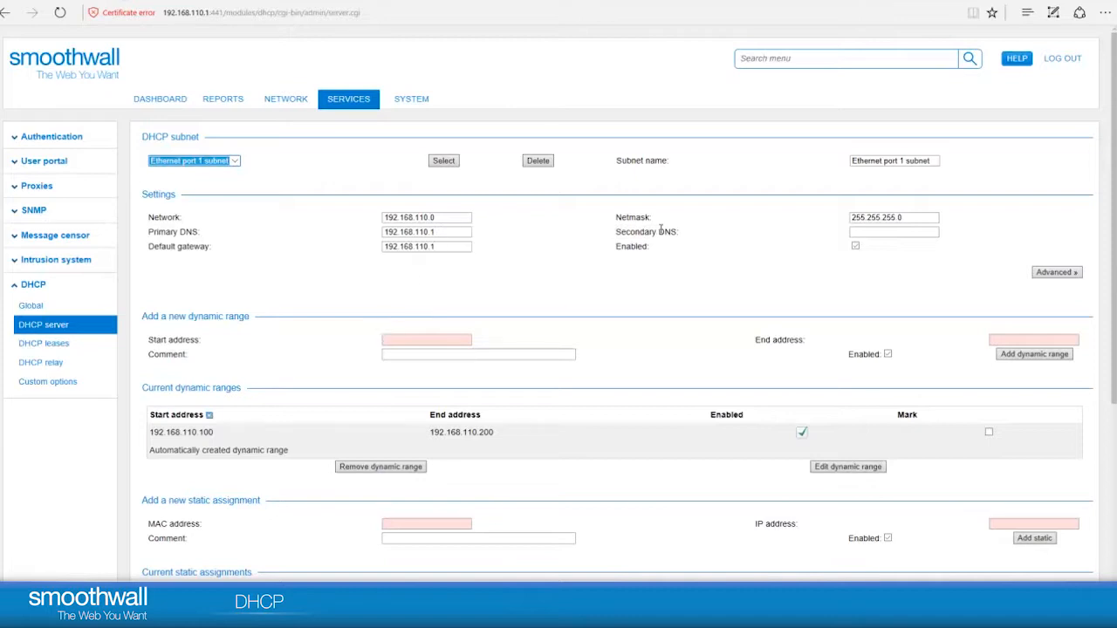
mouse_move(609, 285)
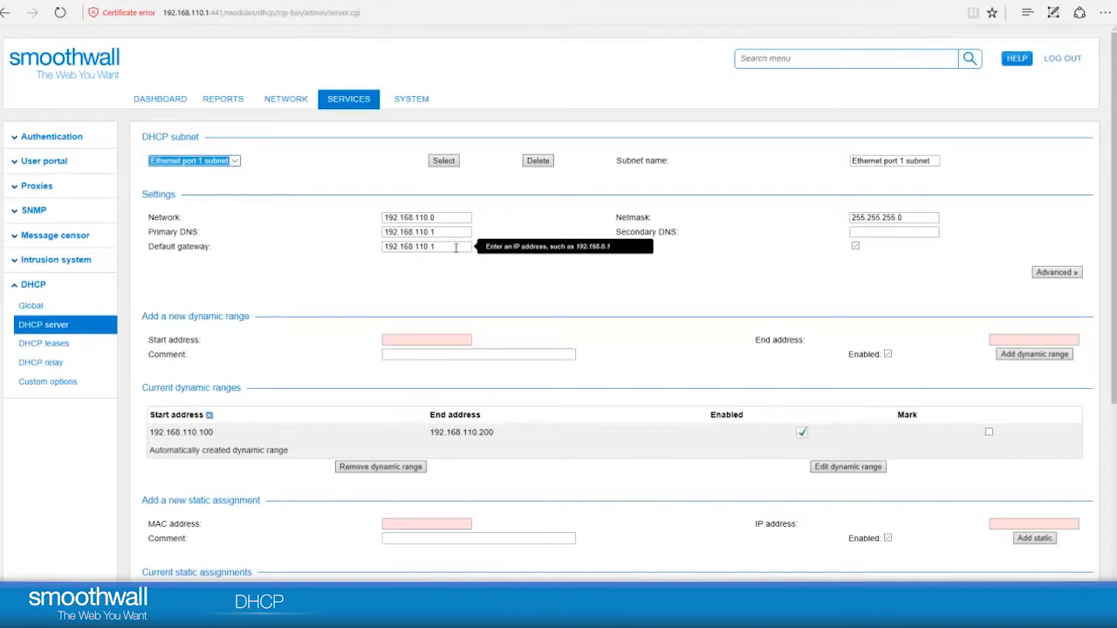
mouse_move(457, 254)
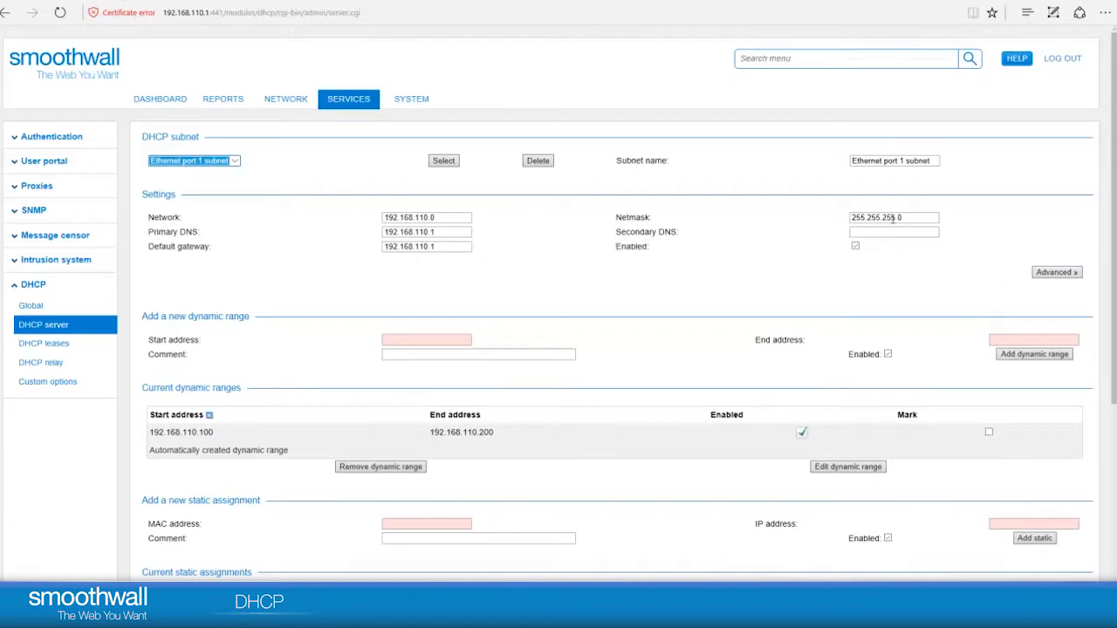
Step: Expand the Advanced subnet options showing WINS, NTP and 60/120-minute lease times
click(1056, 271)
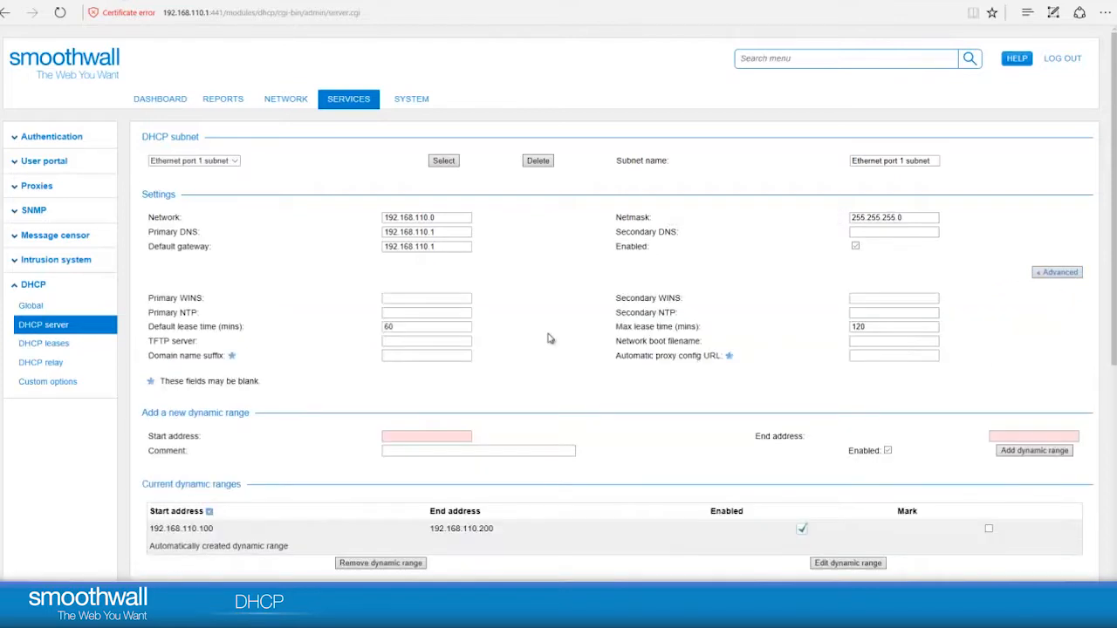
mouse_move(296, 285)
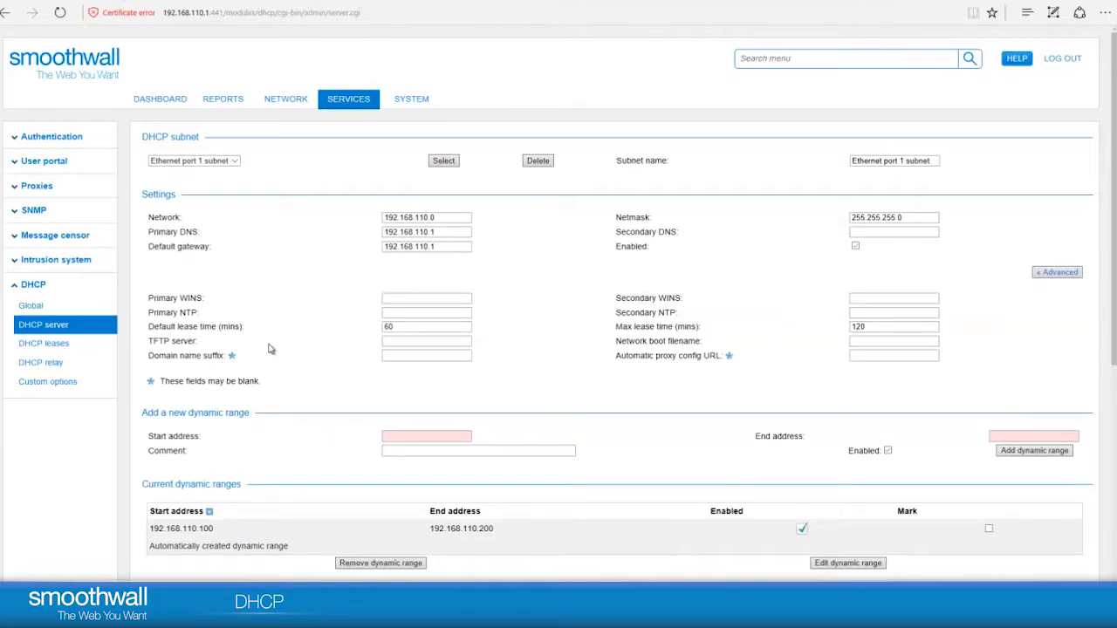
mouse_move(294, 392)
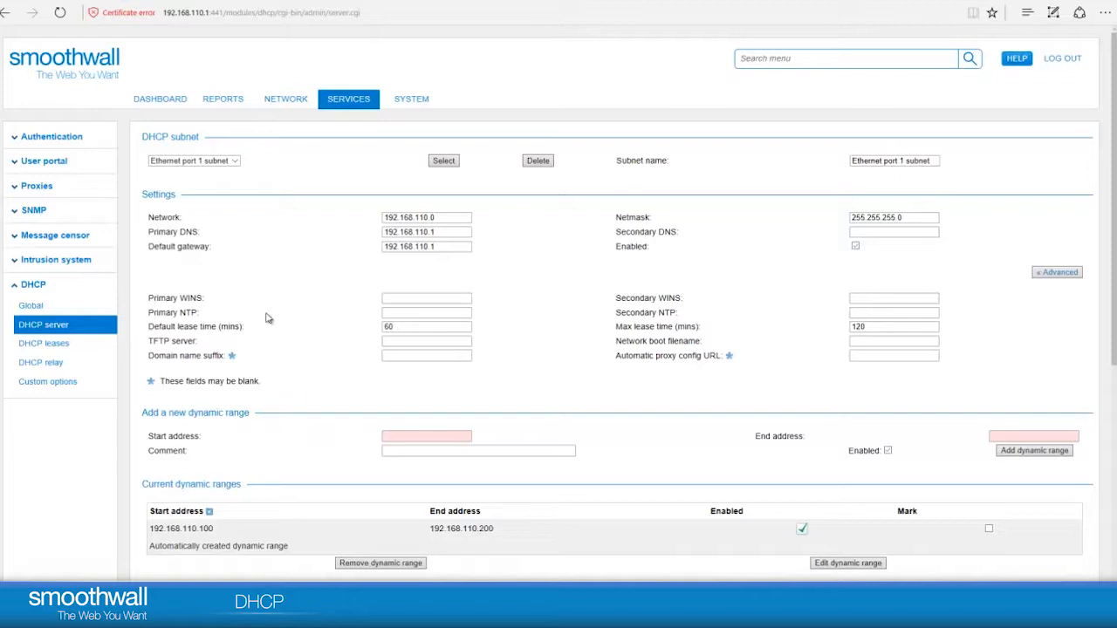
mouse_move(273, 392)
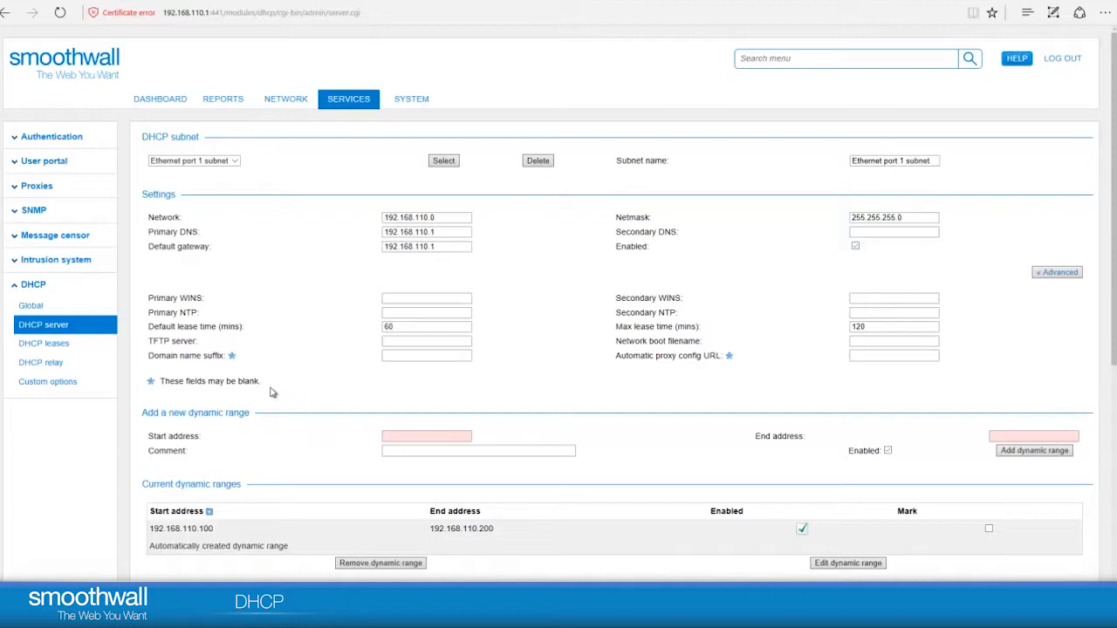
mouse_move(623, 420)
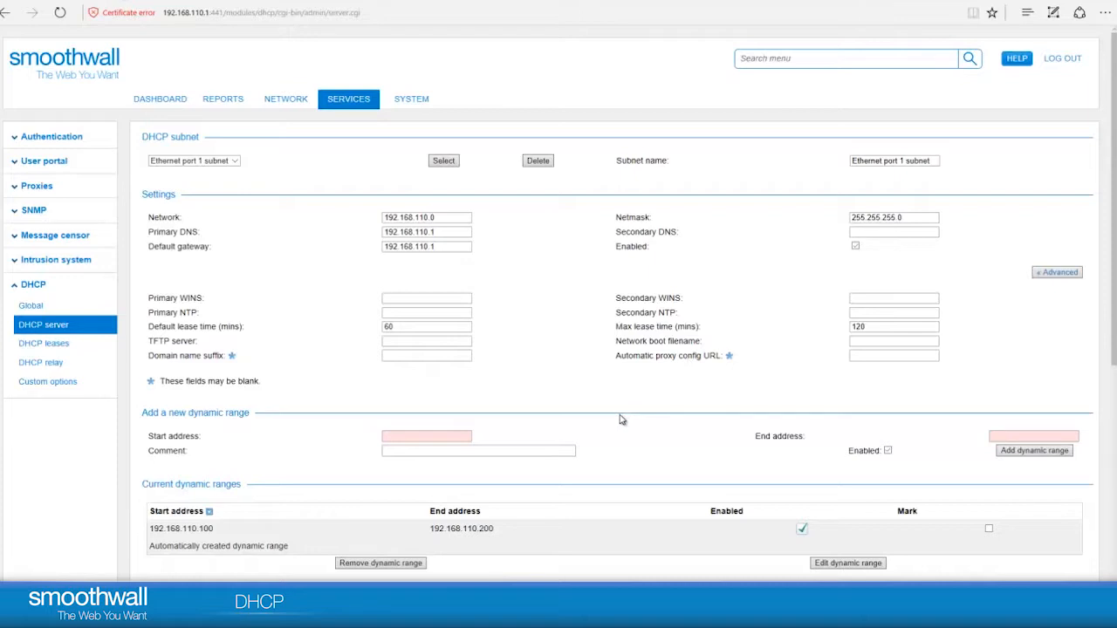
mouse_move(487, 372)
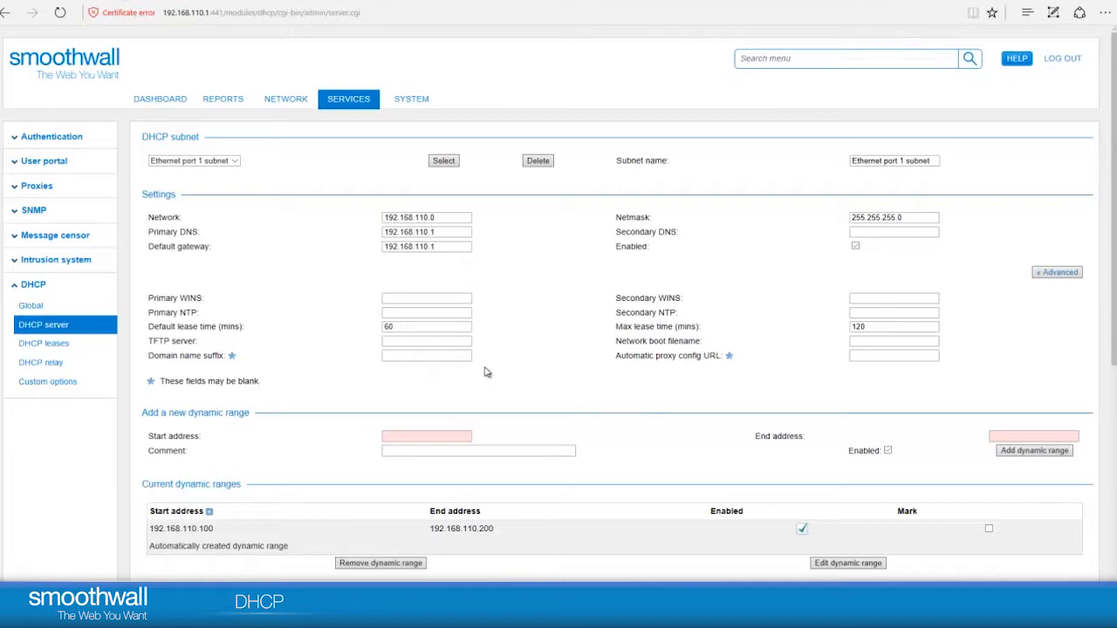
mouse_move(888, 418)
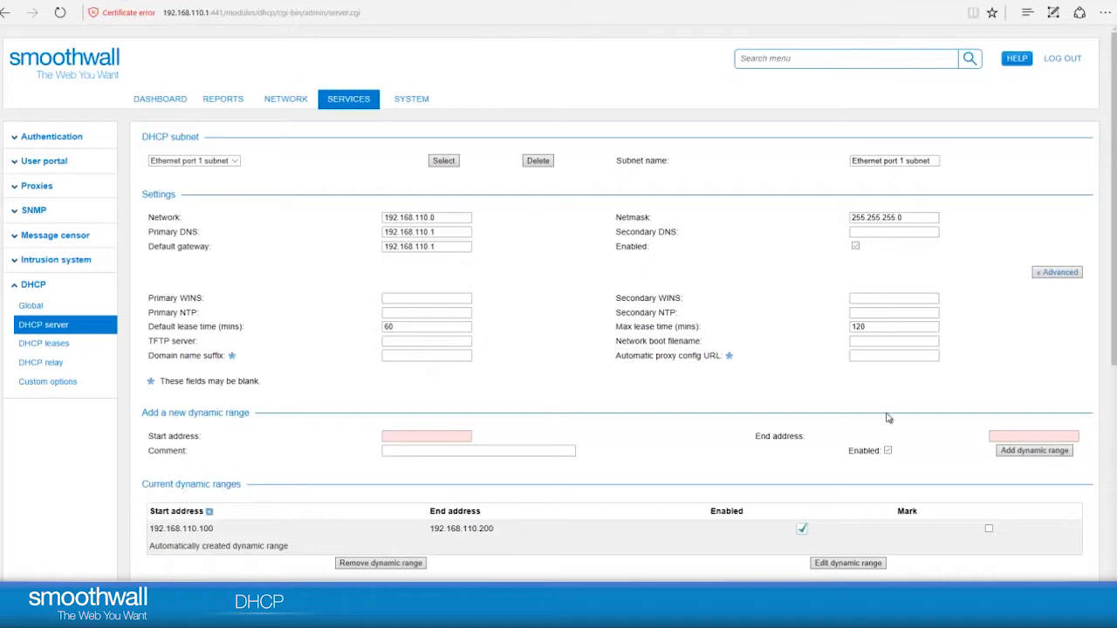
click(1056, 272)
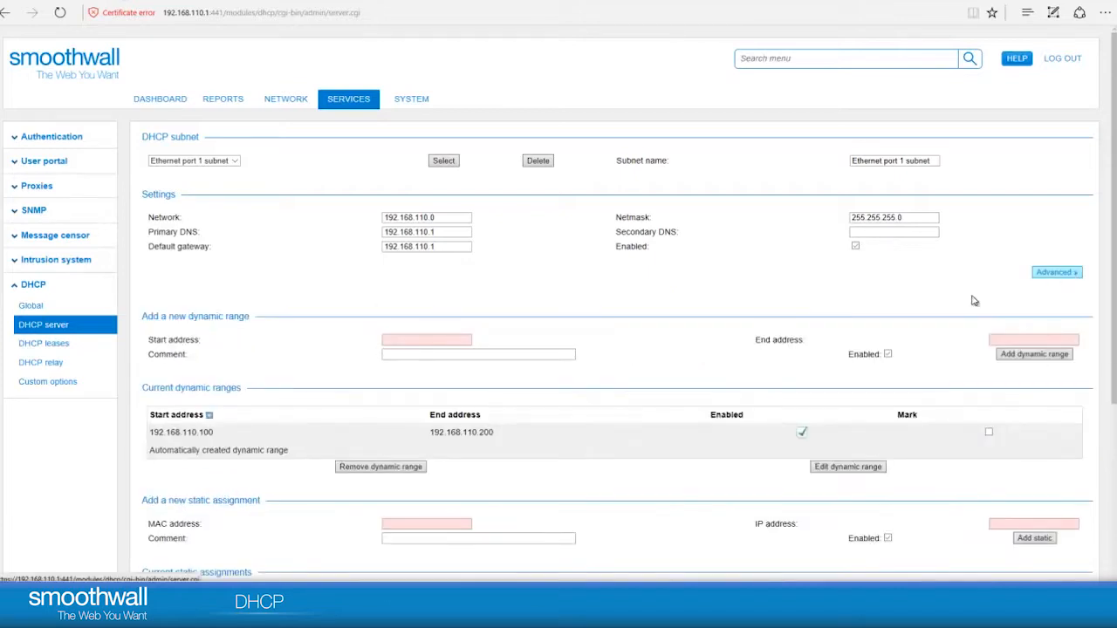
mouse_move(316, 466)
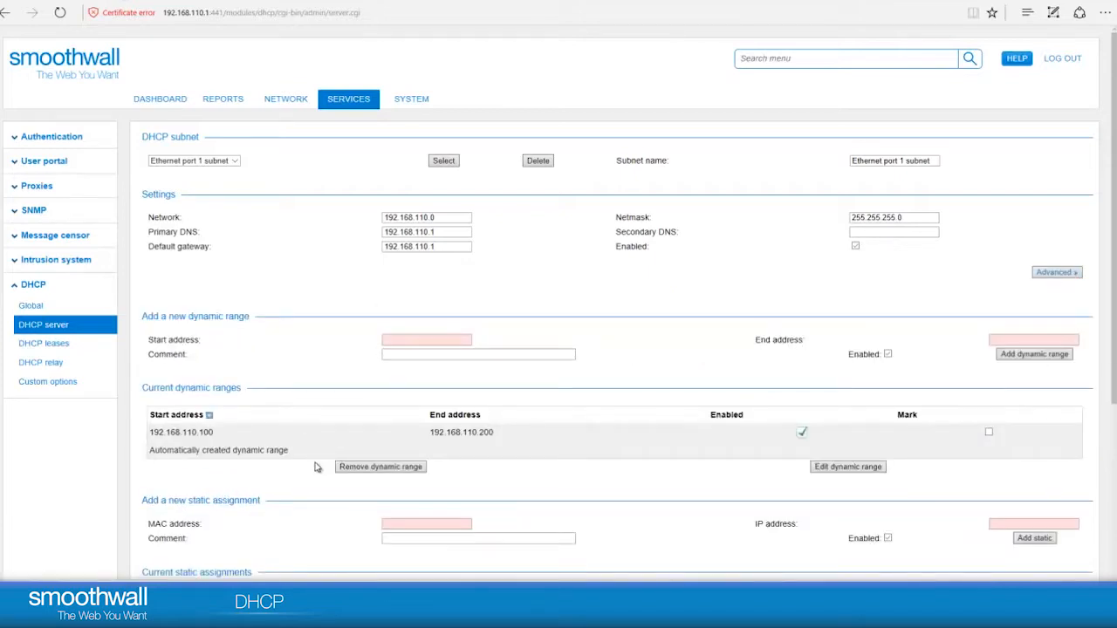
mouse_move(251, 439)
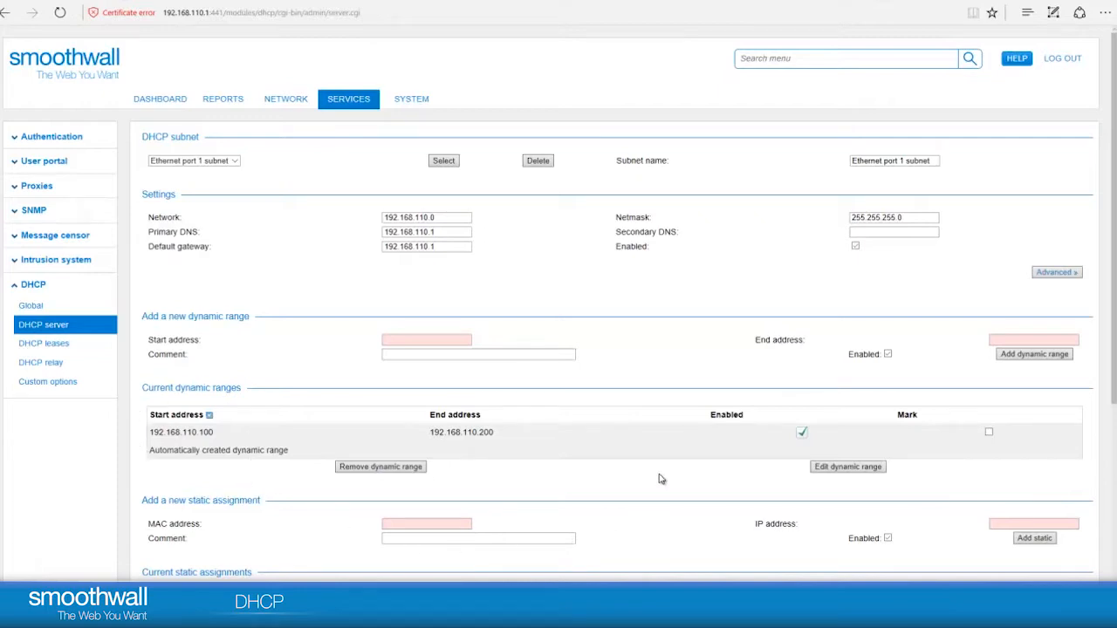
mouse_move(330, 393)
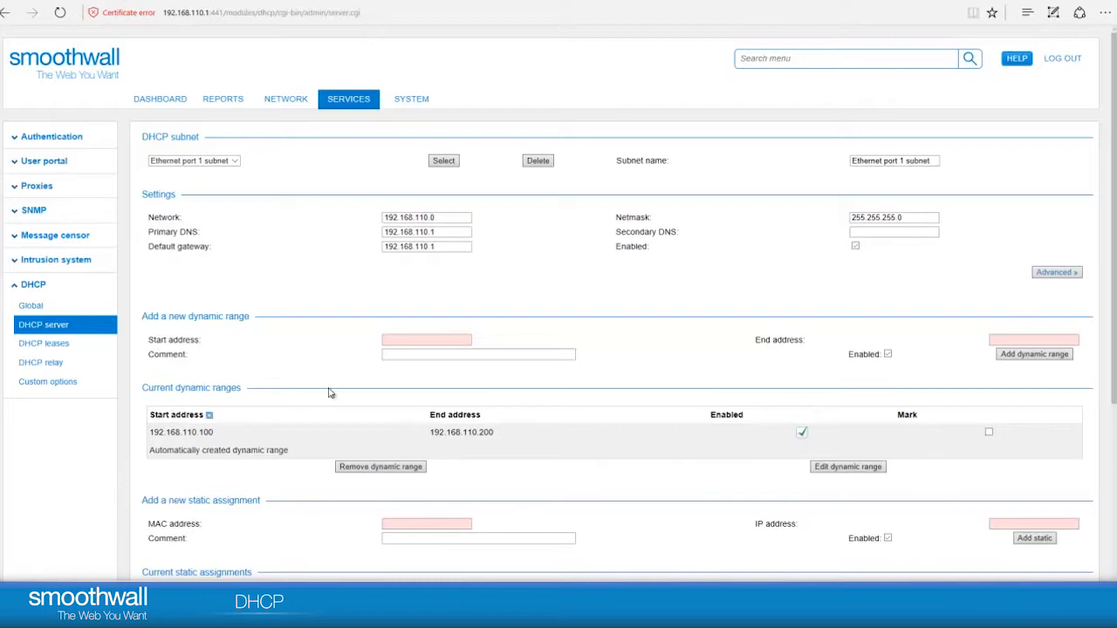
mouse_move(208, 442)
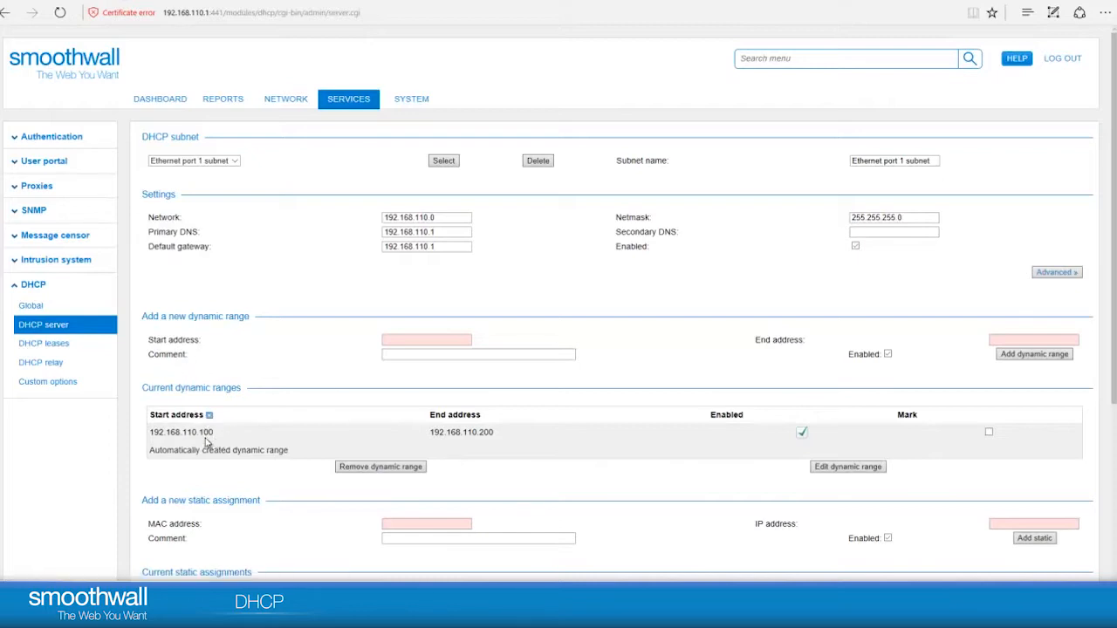
mouse_move(509, 455)
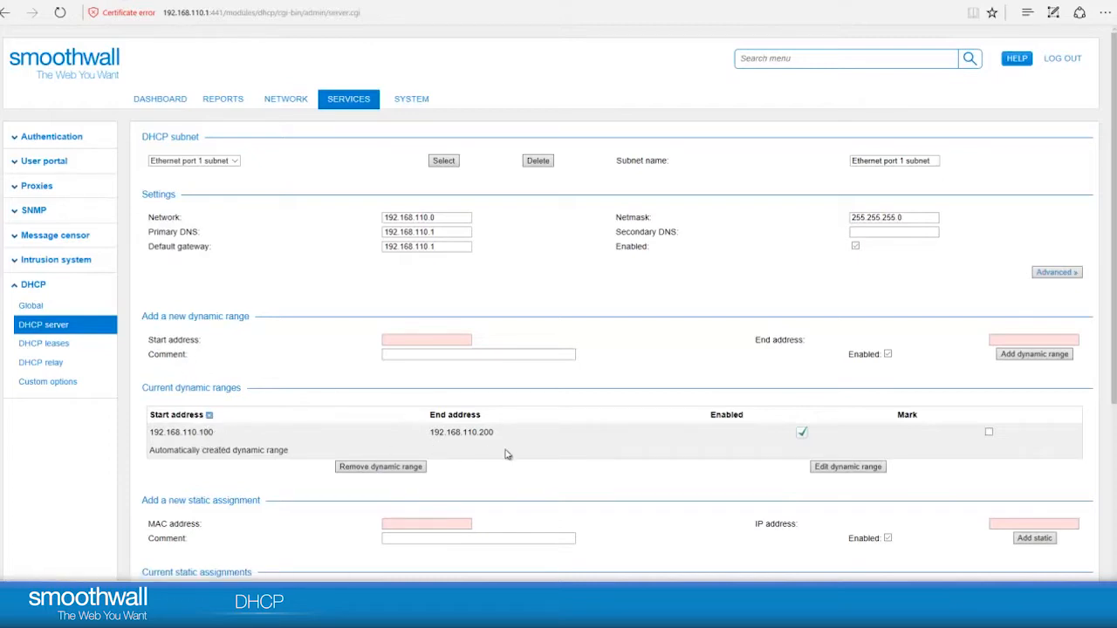
mouse_move(499, 440)
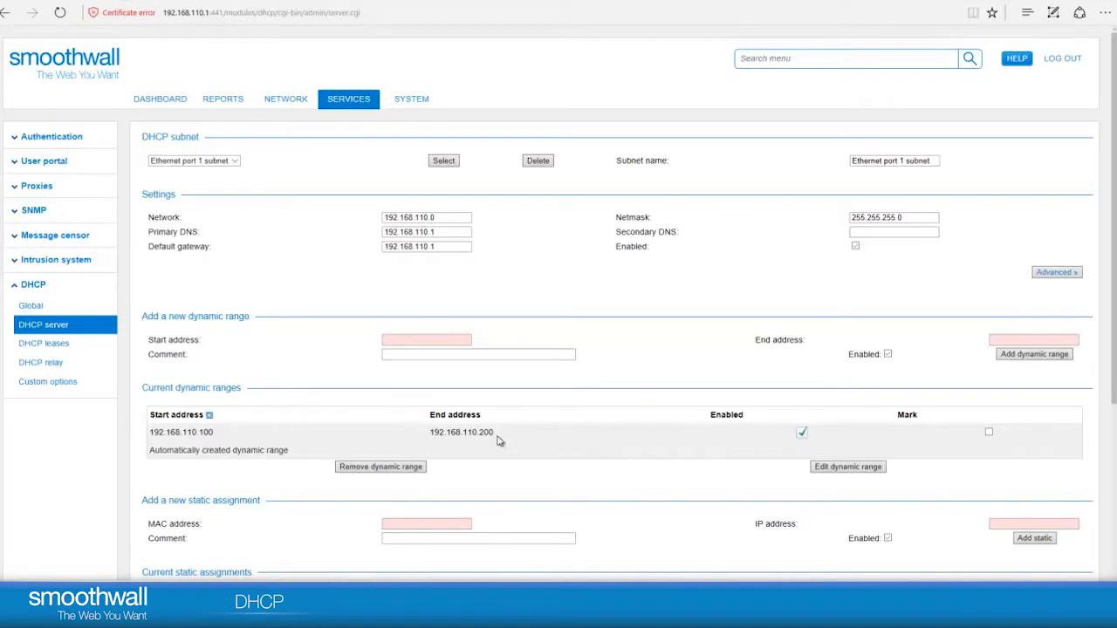
mouse_move(496, 436)
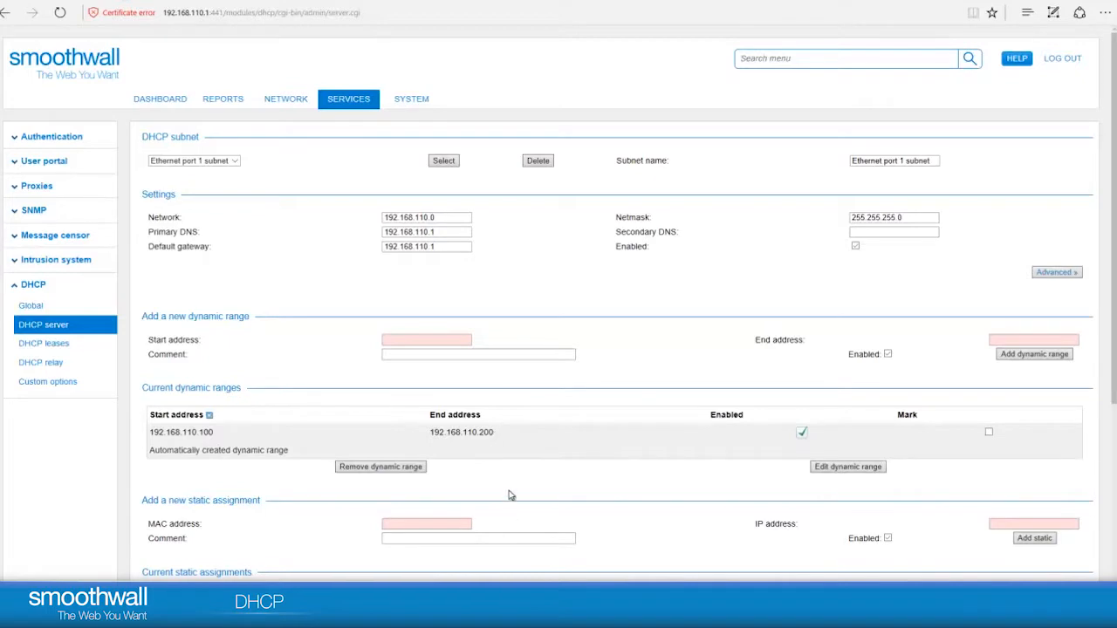
mouse_move(504, 485)
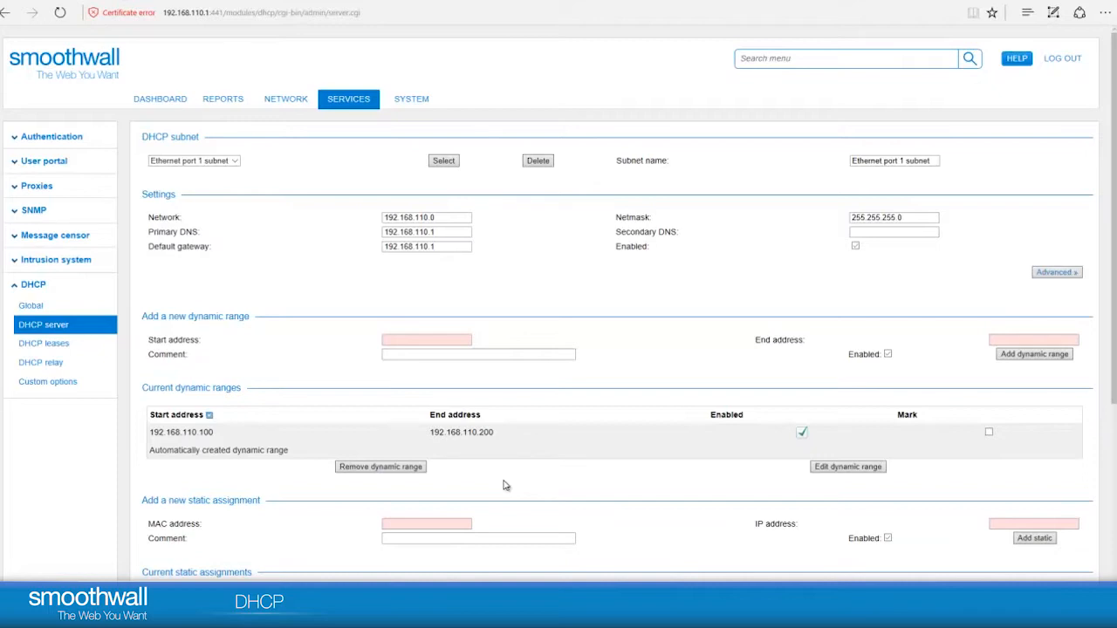
Step: Enter MAC aa:bb:cc:dd:ff:00, IP 192.168.110.10 and comment 'server' for a new static assignment
scroll(down, 3)
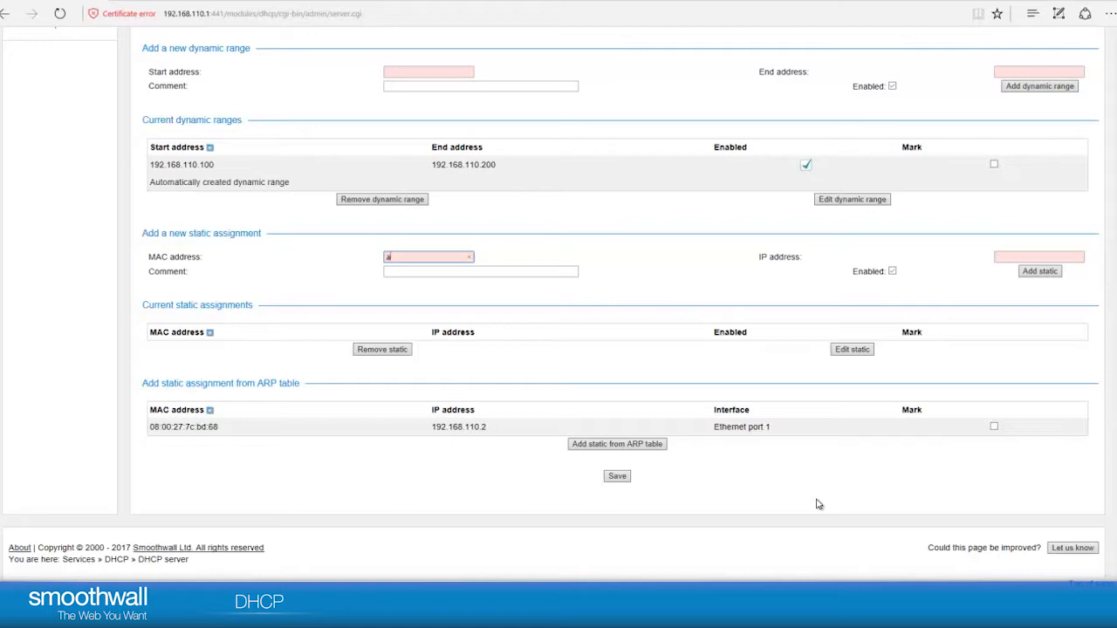
text(aa:bb:cc:dd:)
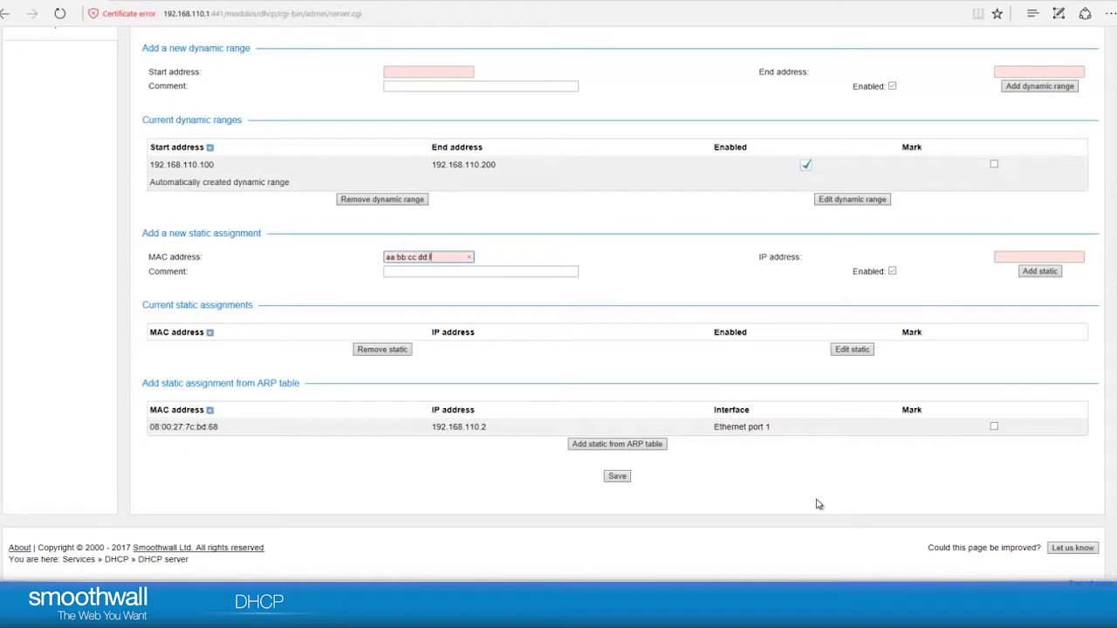
text(ff:00)
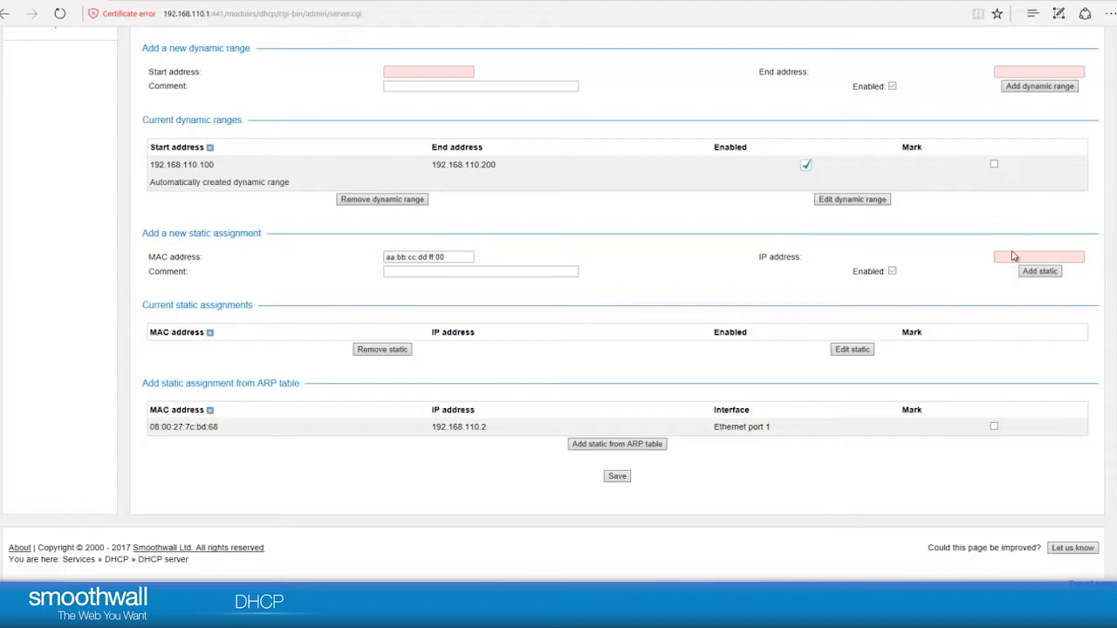
click(1038, 256)
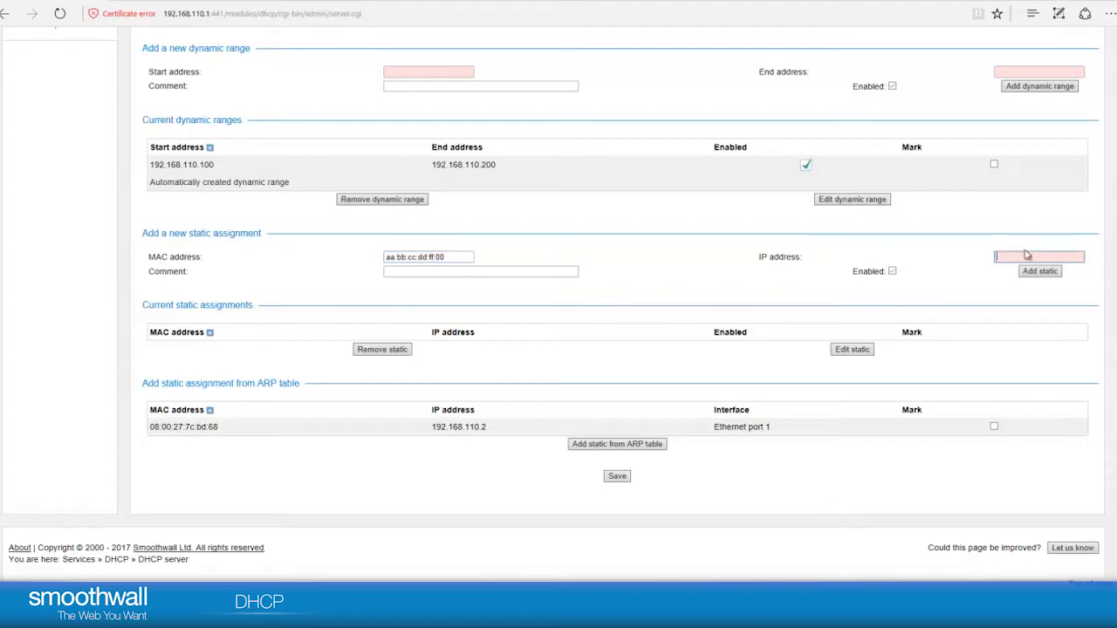
text(192.168)
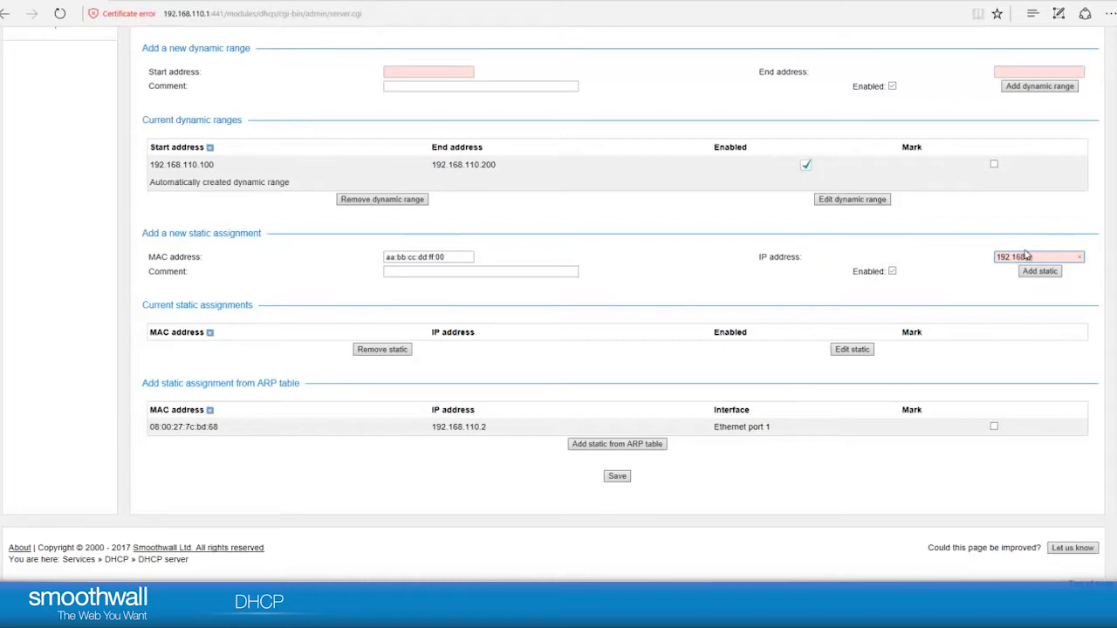
text(10)
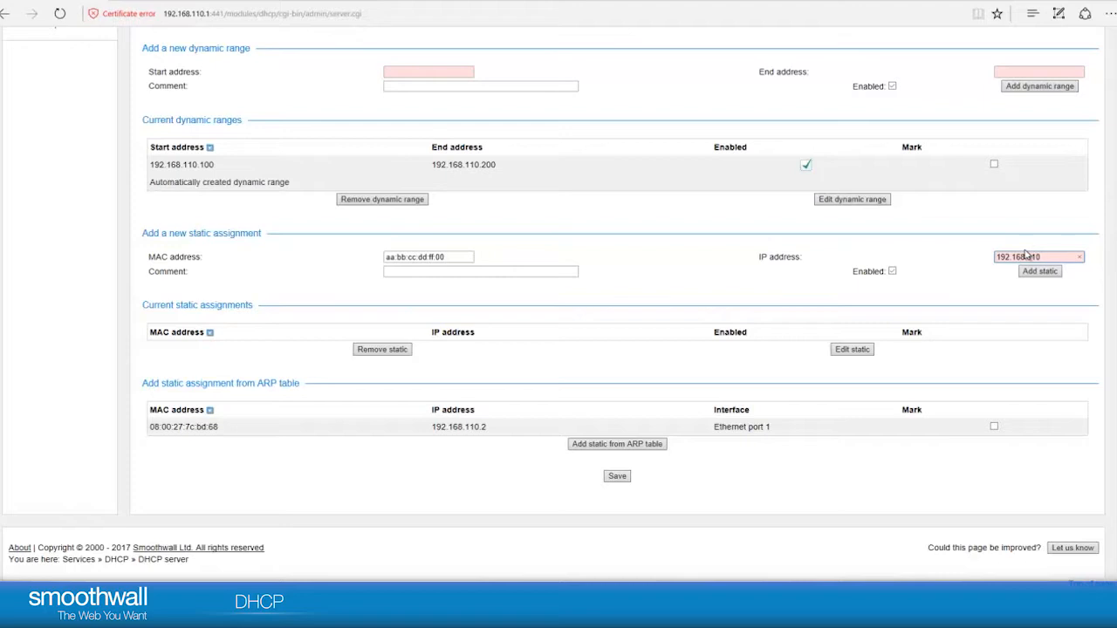
text(.10)
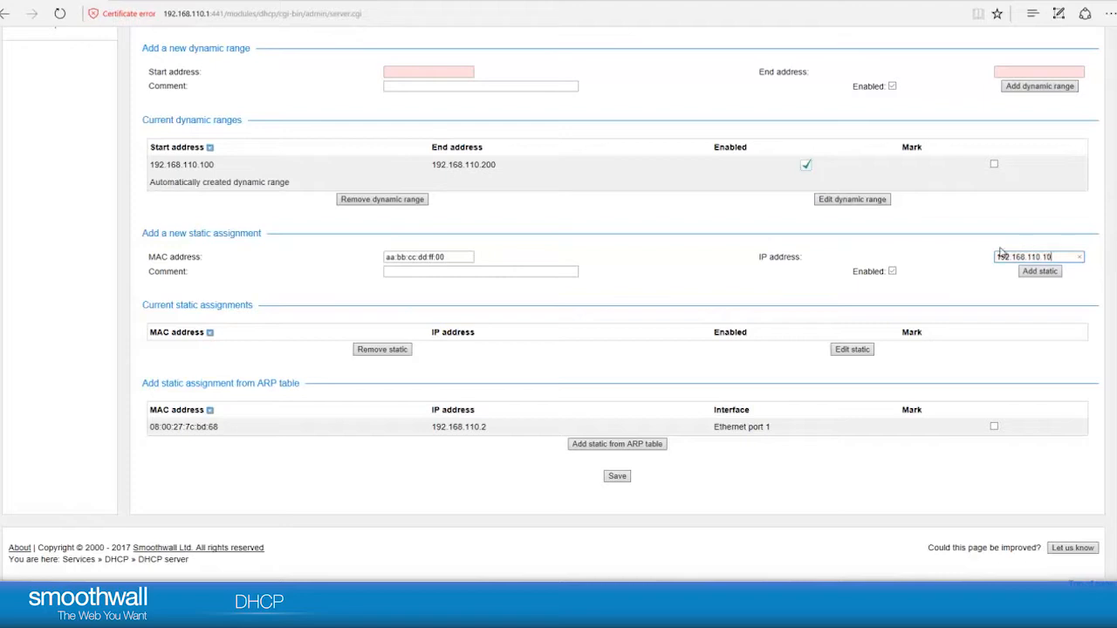
click(480, 272)
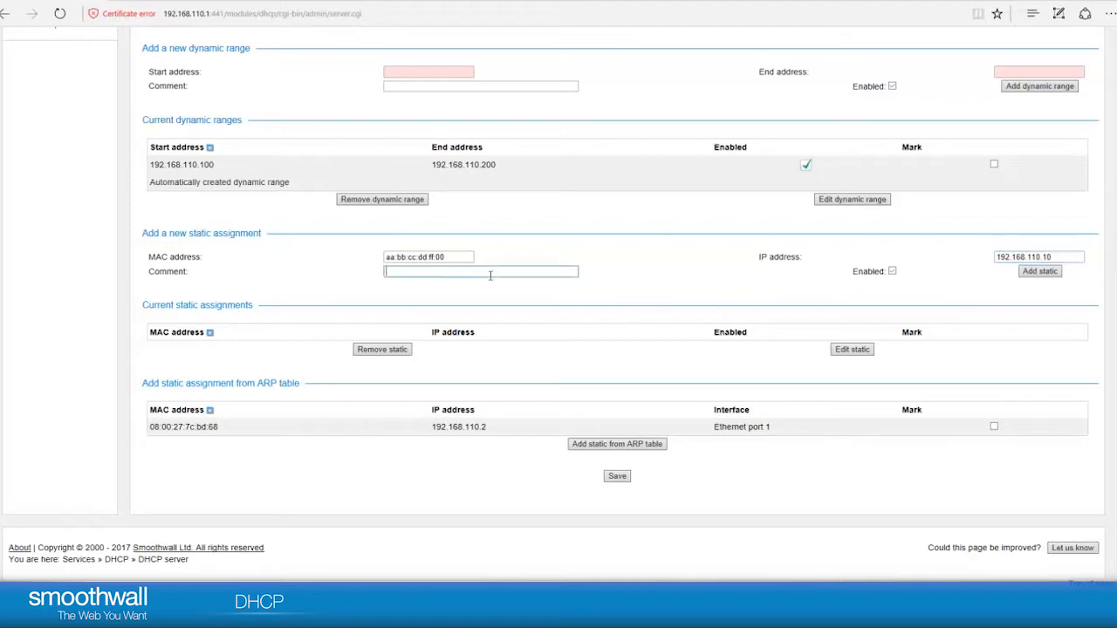
text(sed)
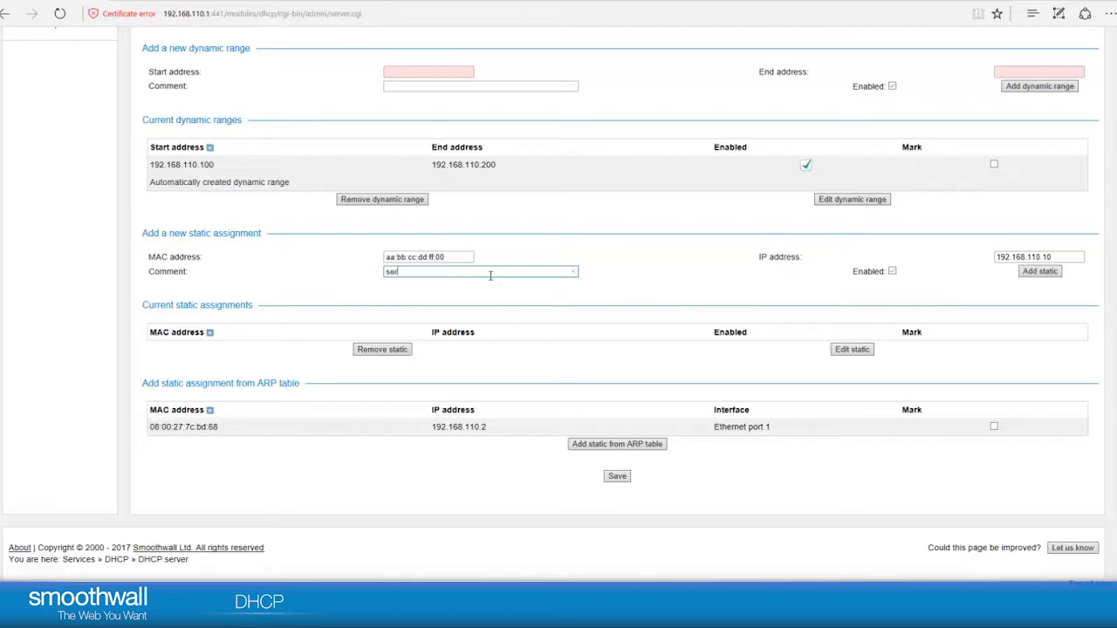
text(server)
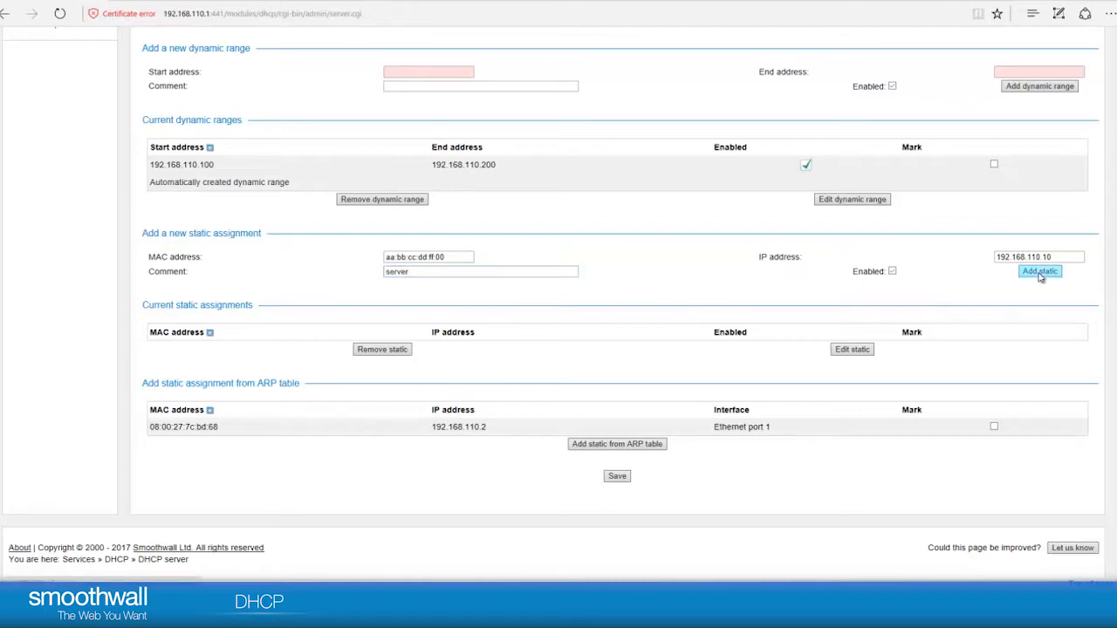
Step: Add the static assignment and verify AA:BB:CC:DD:FF:00 → 192.168.110.10 under Current static assignments
click(1039, 271)
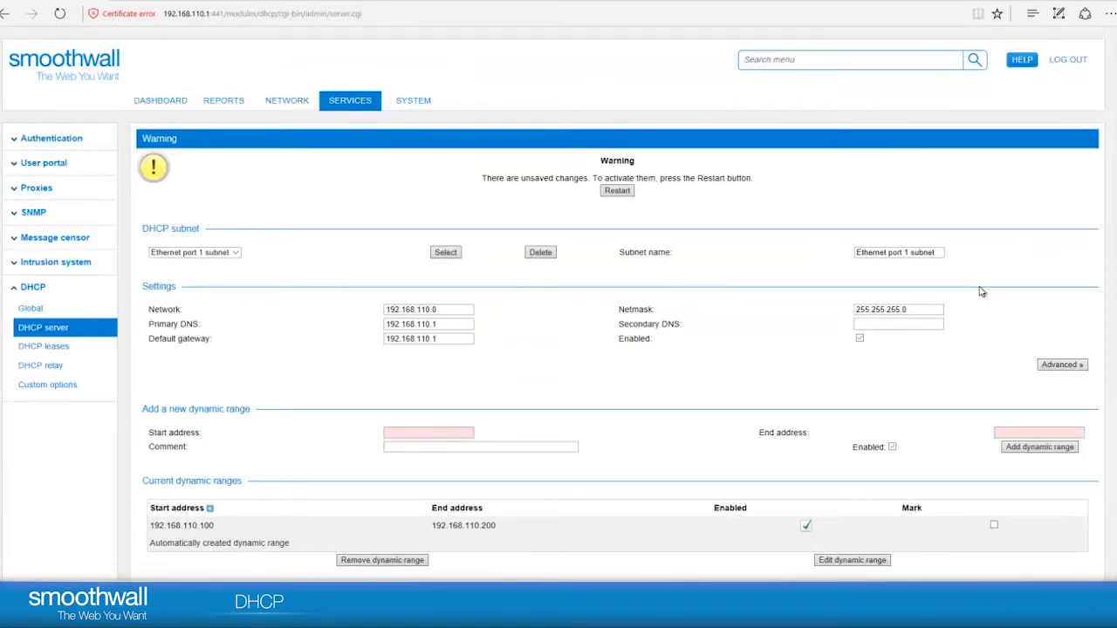
scroll(down, 3)
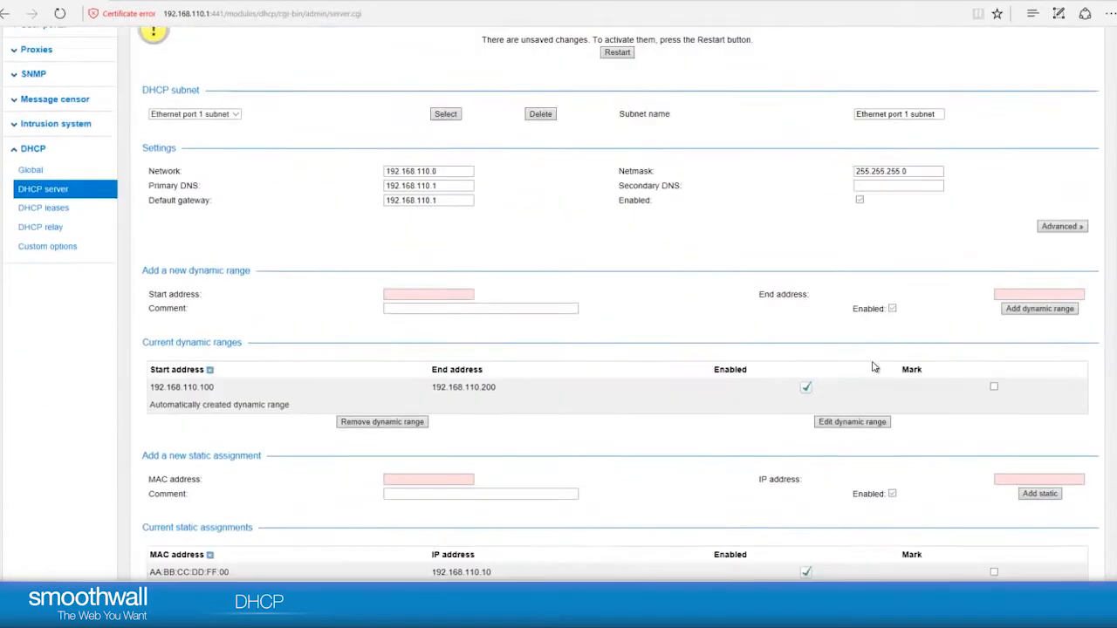
scroll(down, 3)
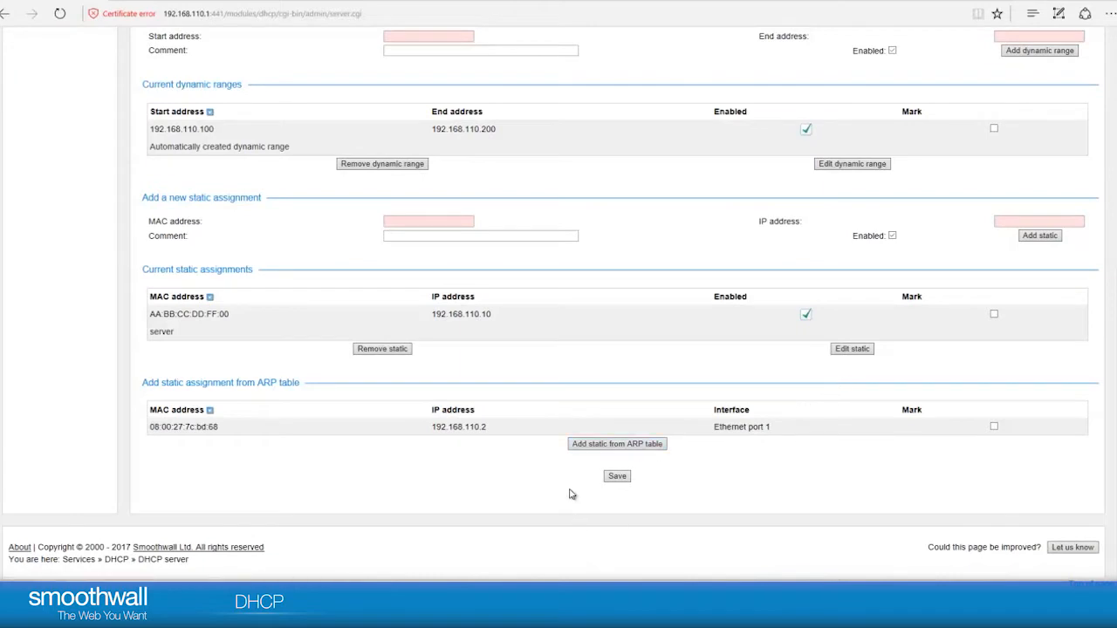
mouse_move(728, 539)
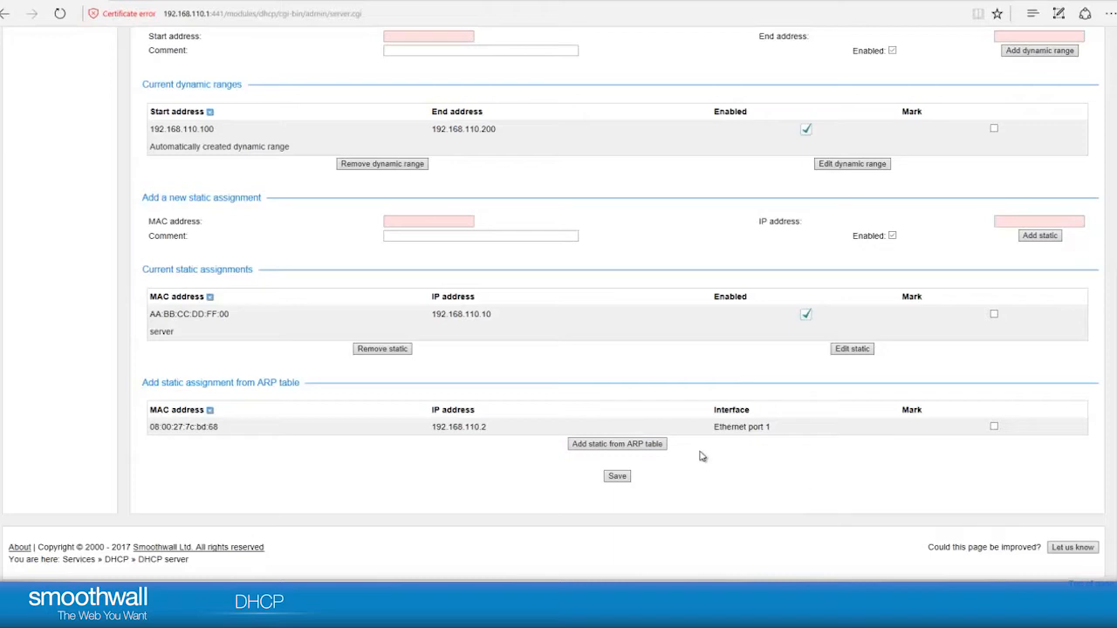
mouse_move(585, 487)
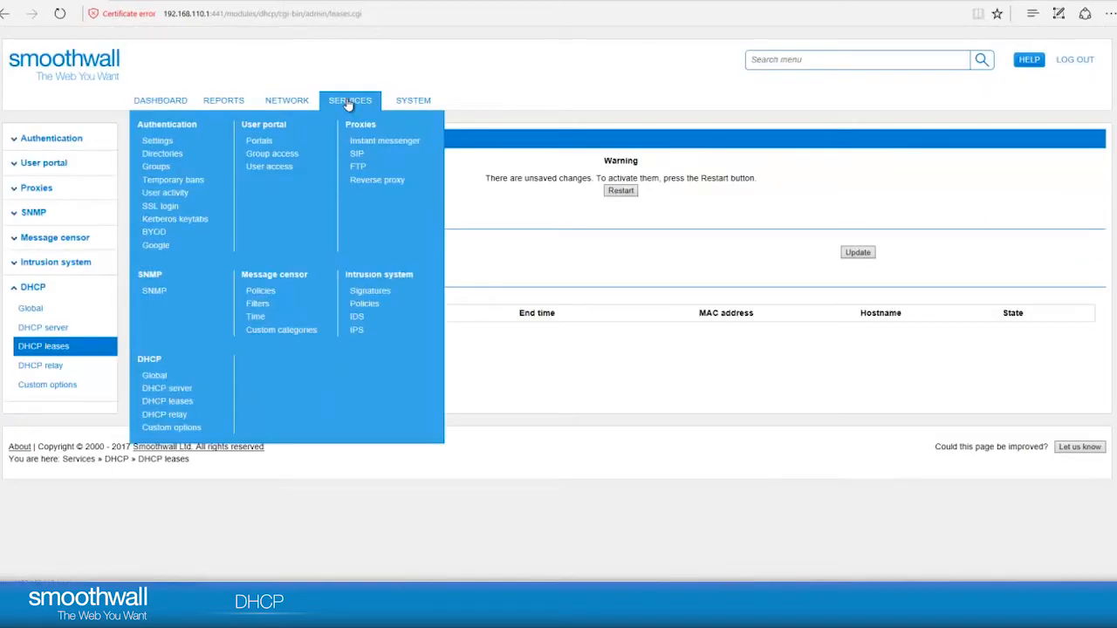
mouse_move(164, 414)
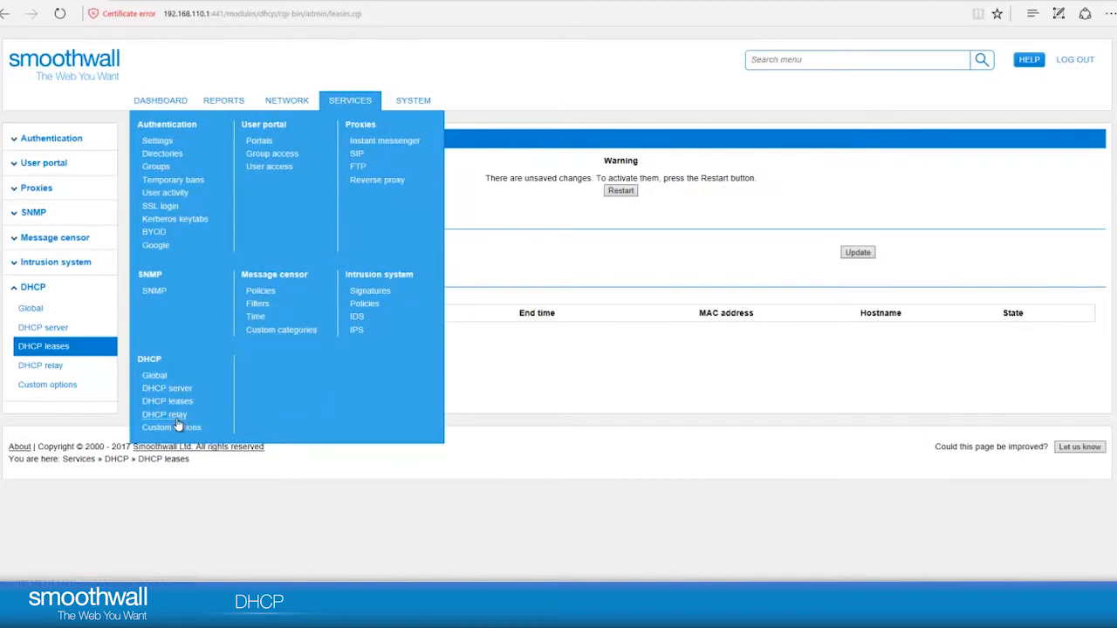
Step: Go to the DHCP relay page with its blank primary and secondary server fields
click(164, 414)
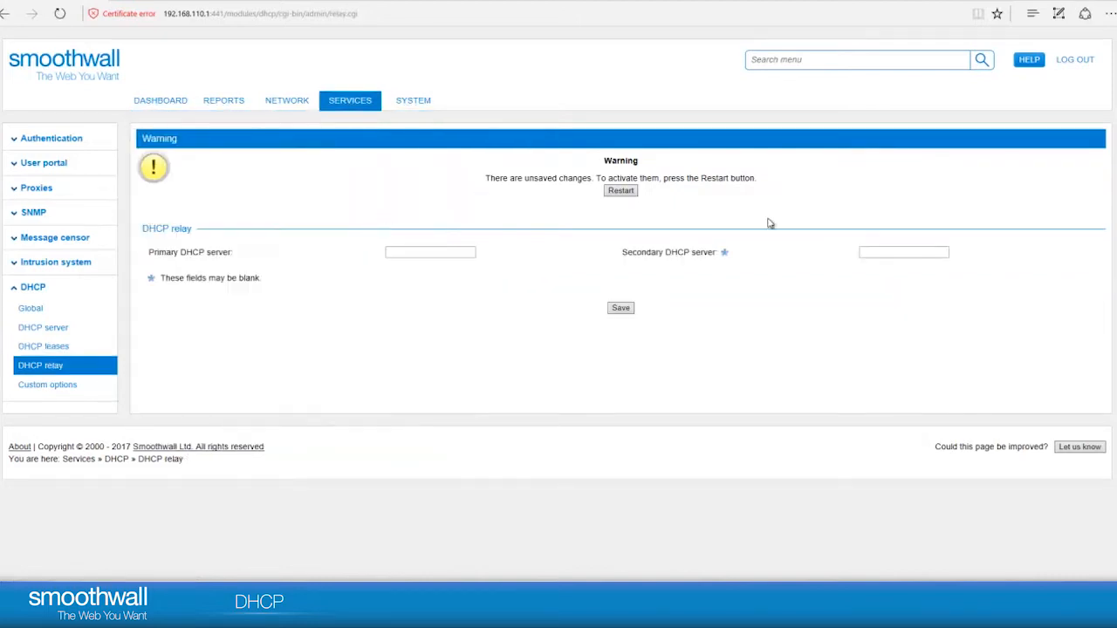
mouse_move(323, 212)
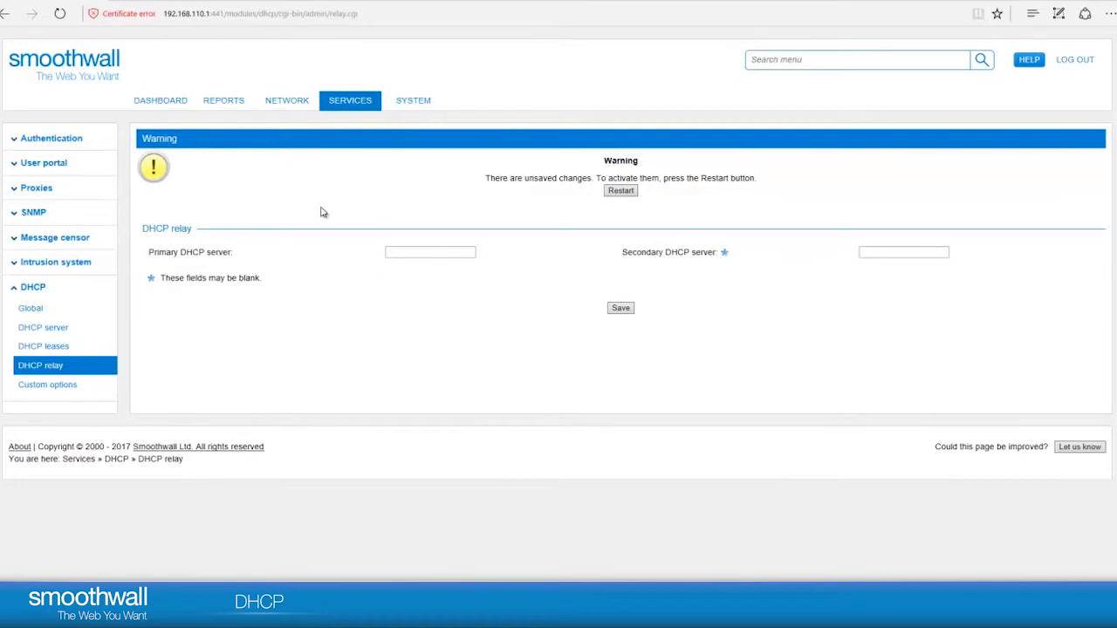
mouse_move(347, 267)
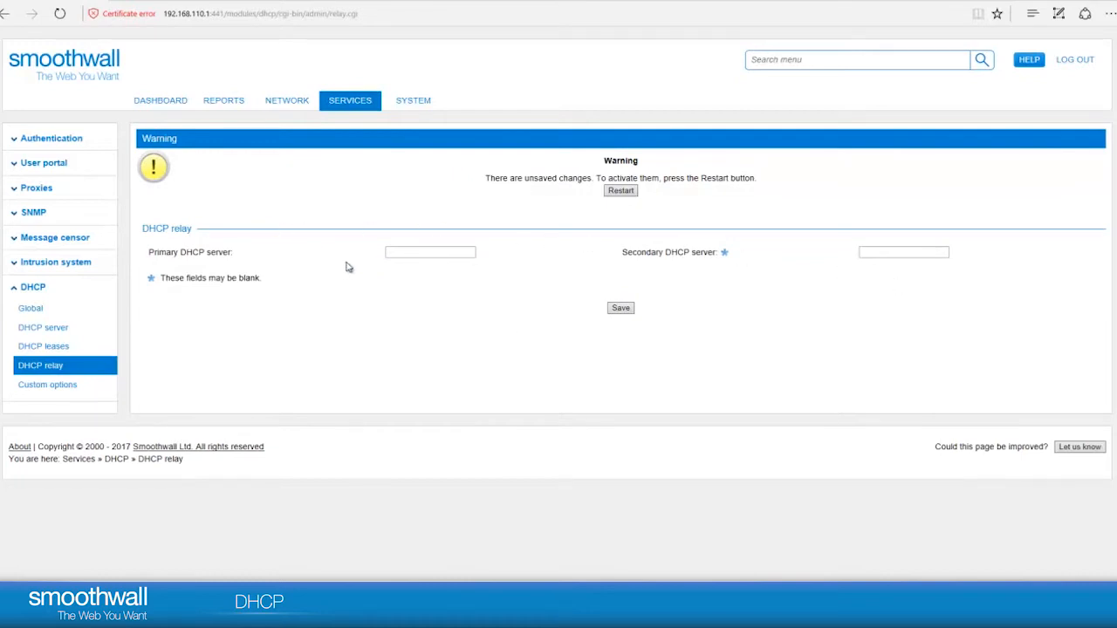
mouse_move(304, 208)
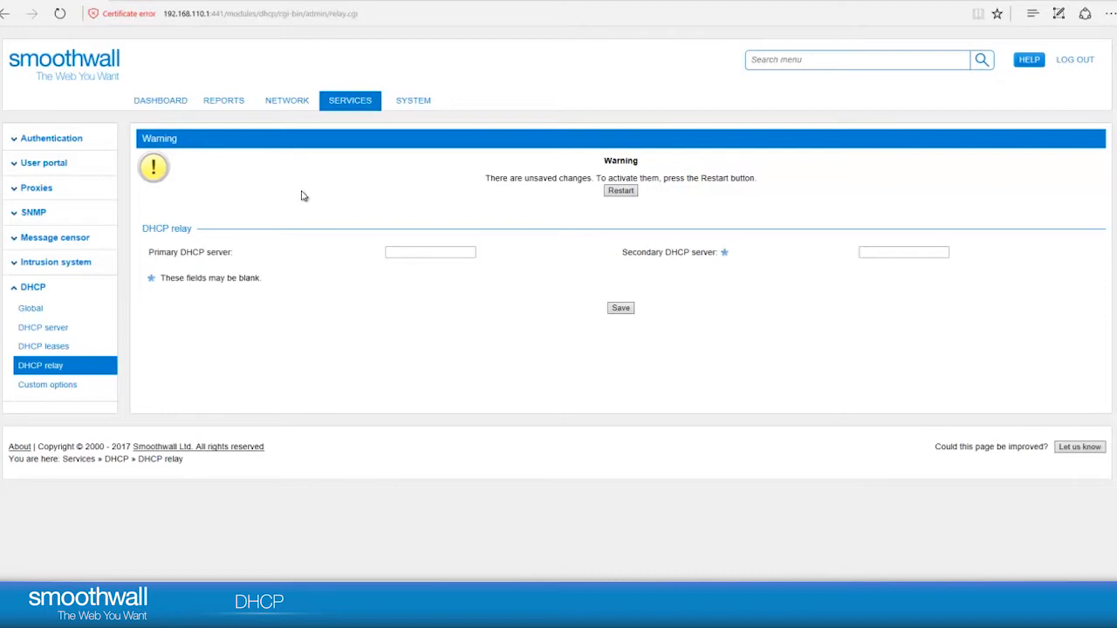
click(349, 100)
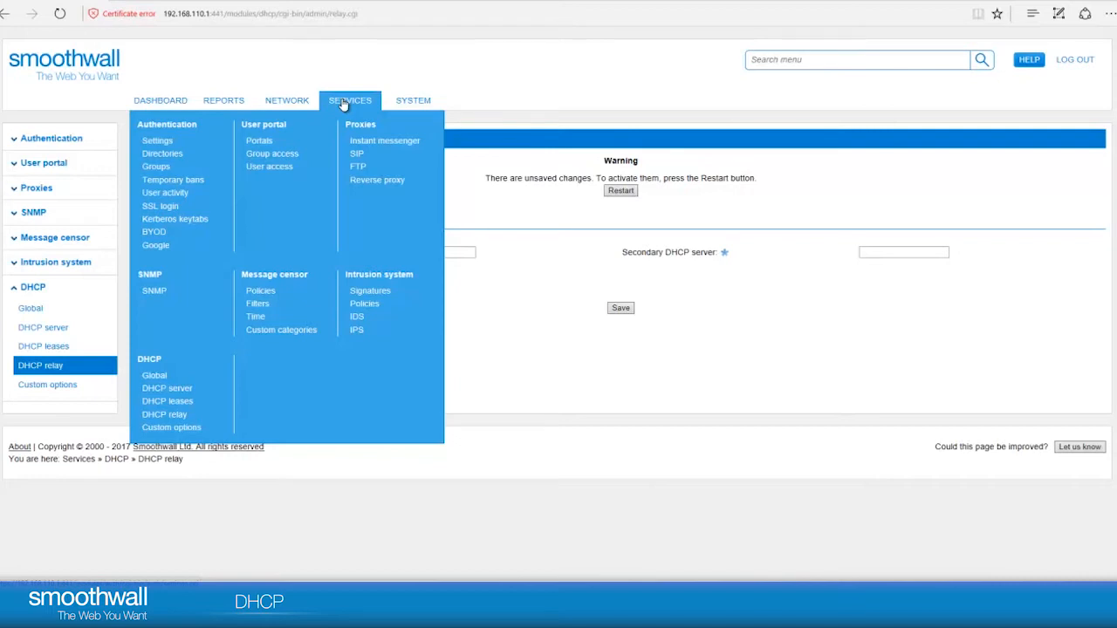
mouse_move(171, 427)
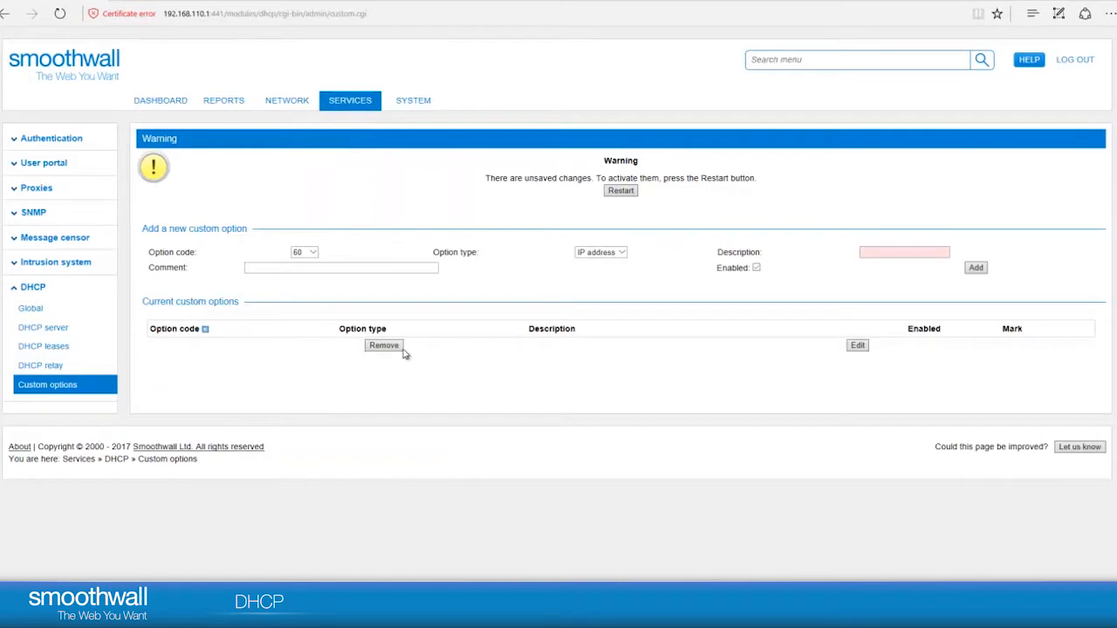
mouse_move(406, 260)
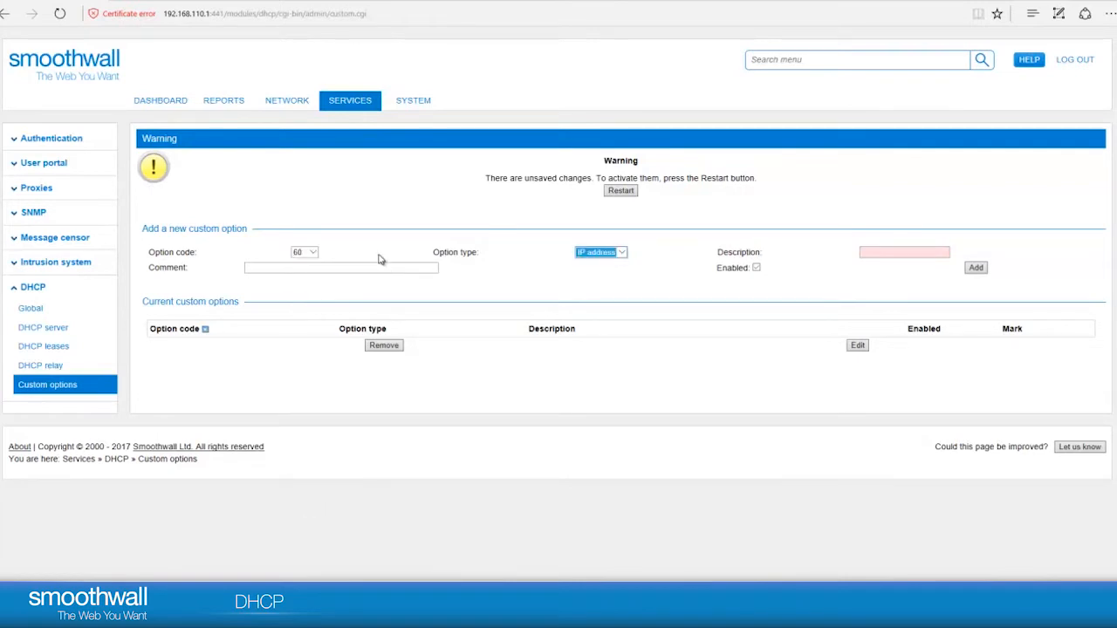
Step: Return to Global DHCP settings and restart services to apply the pending changes
click(349, 100)
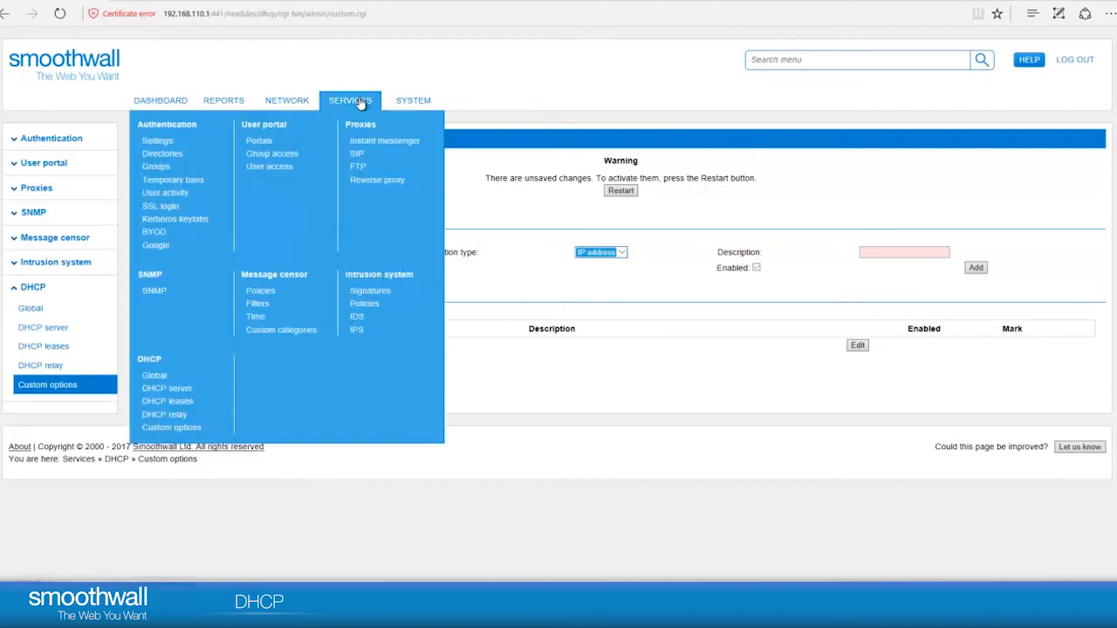
mouse_move(135, 426)
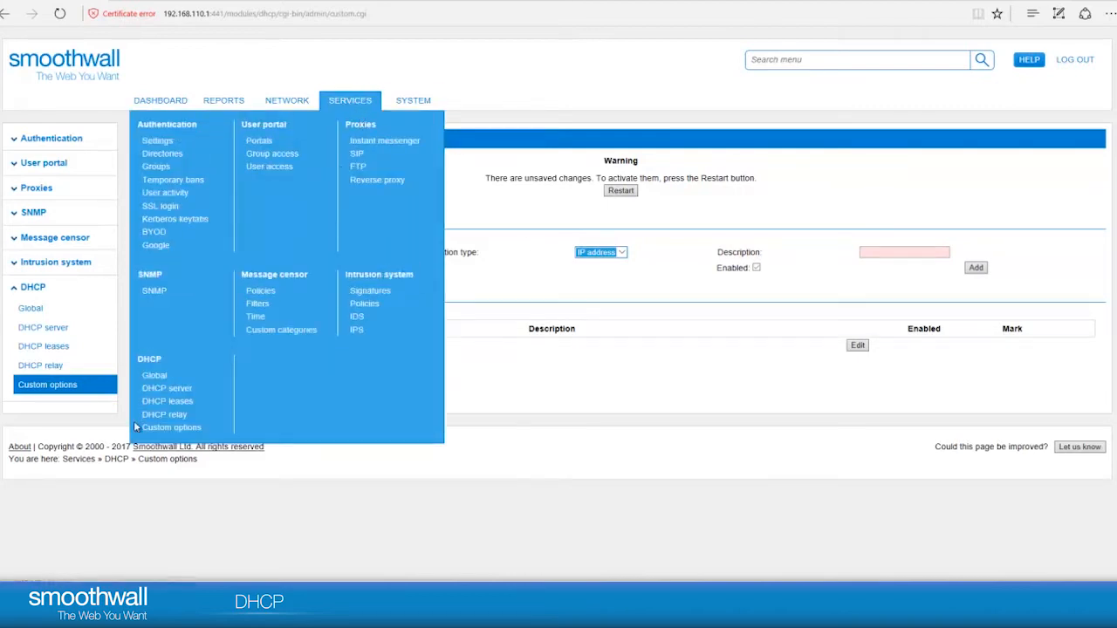
mouse_move(154, 375)
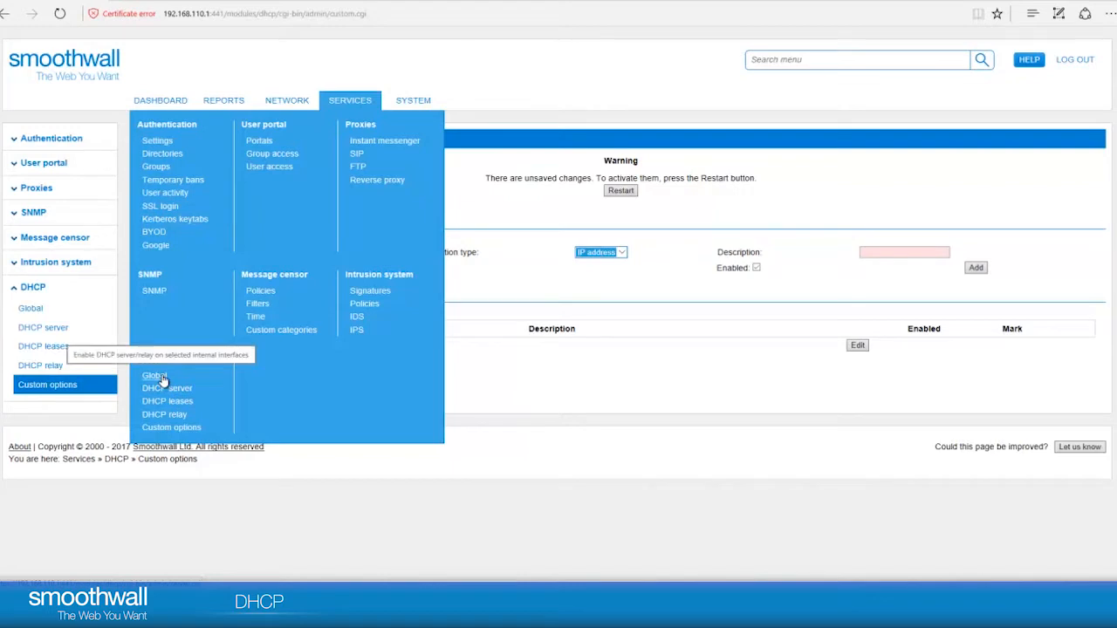
click(154, 375)
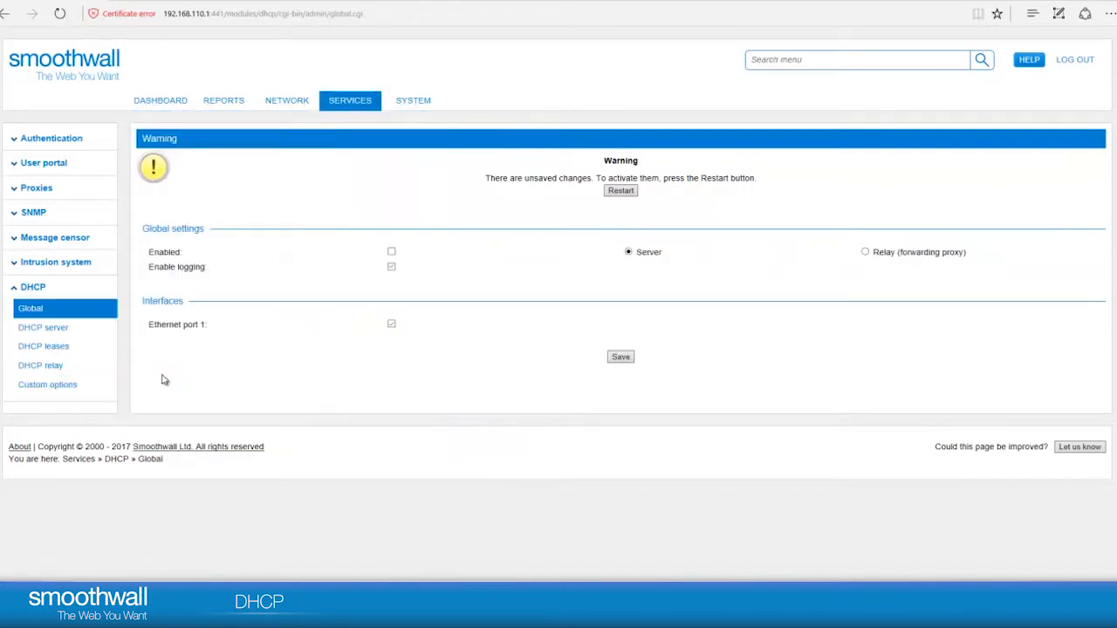
mouse_move(363, 234)
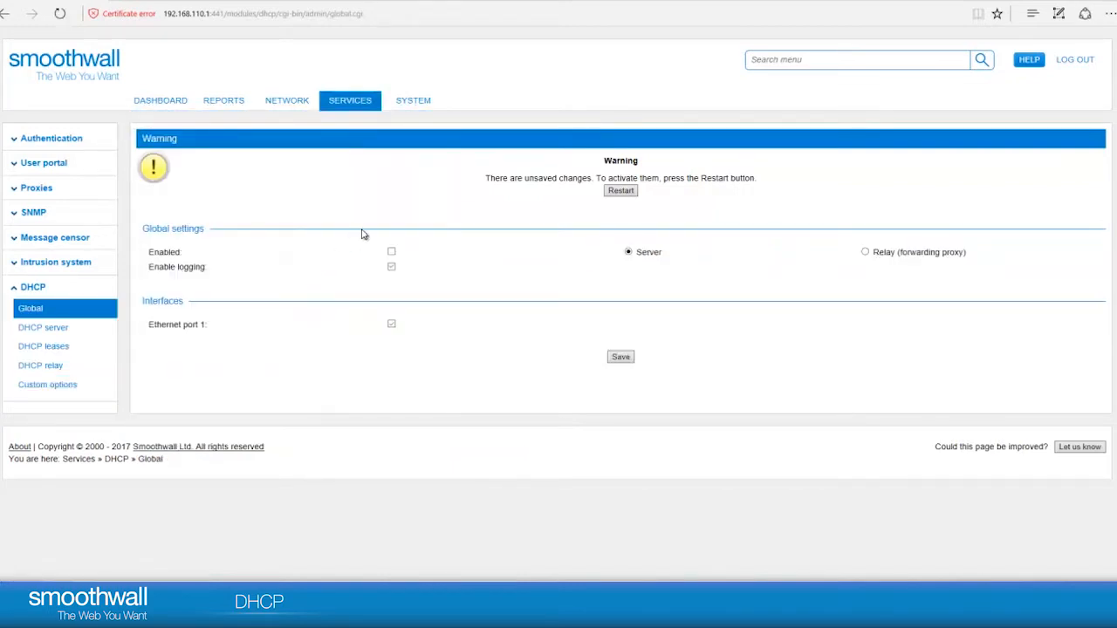
mouse_move(392, 254)
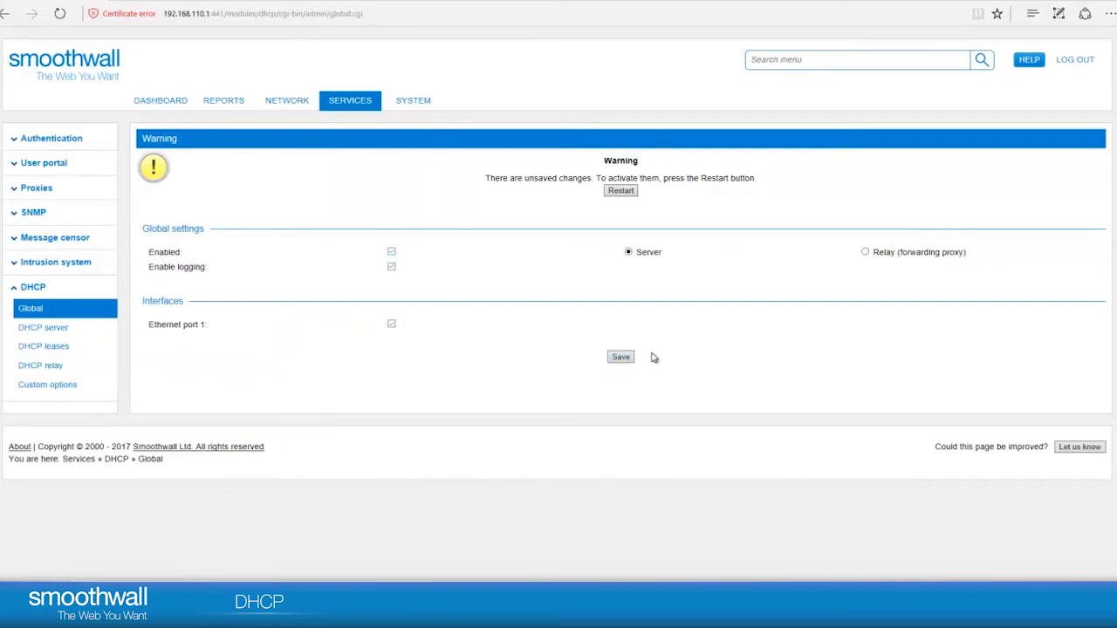
mouse_move(620, 191)
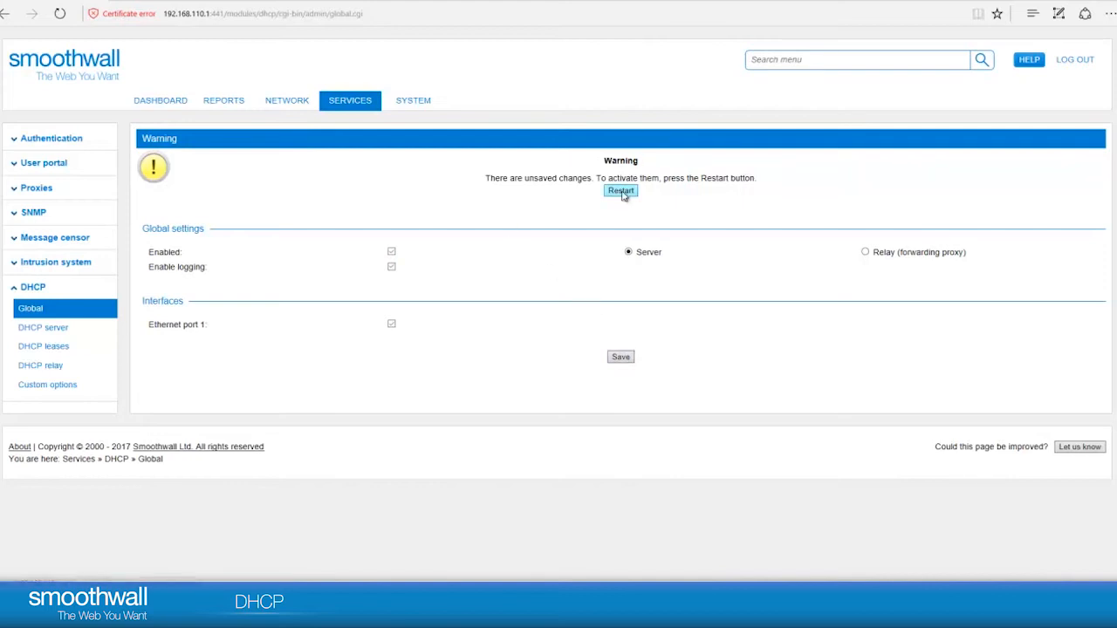
click(620, 190)
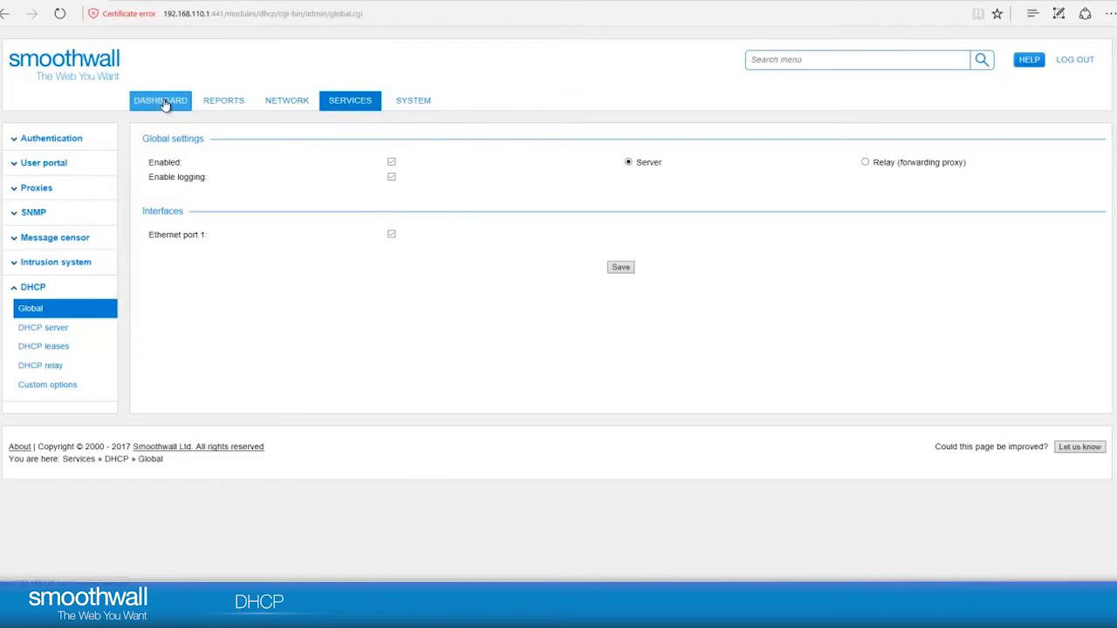
Step: Switch to the Dashboard to view service status, including the DHCP server
click(159, 100)
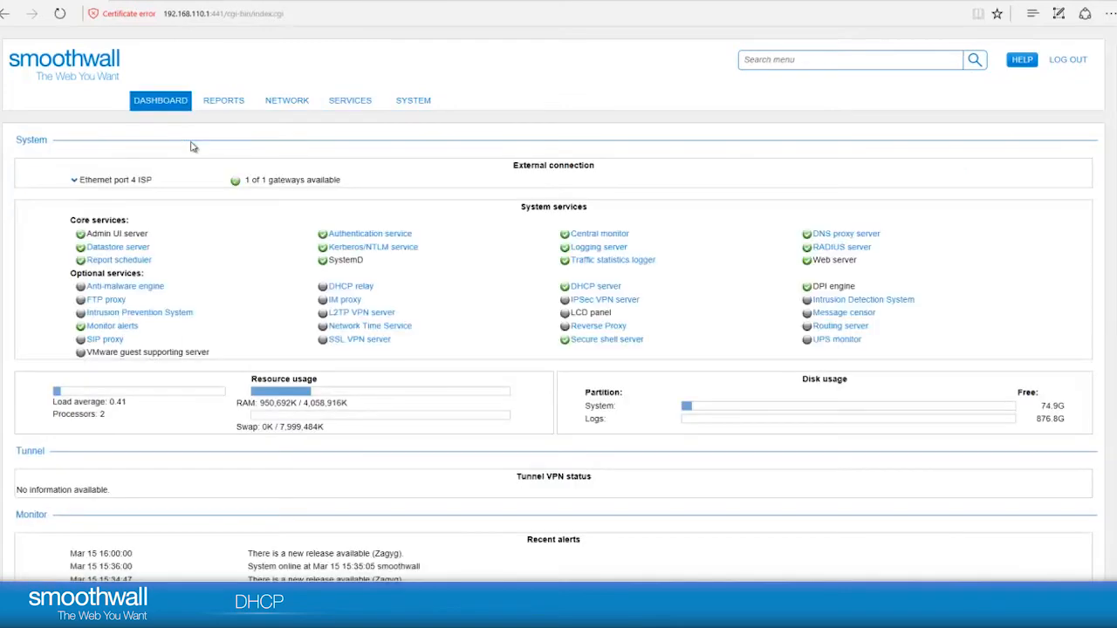
mouse_move(555, 285)
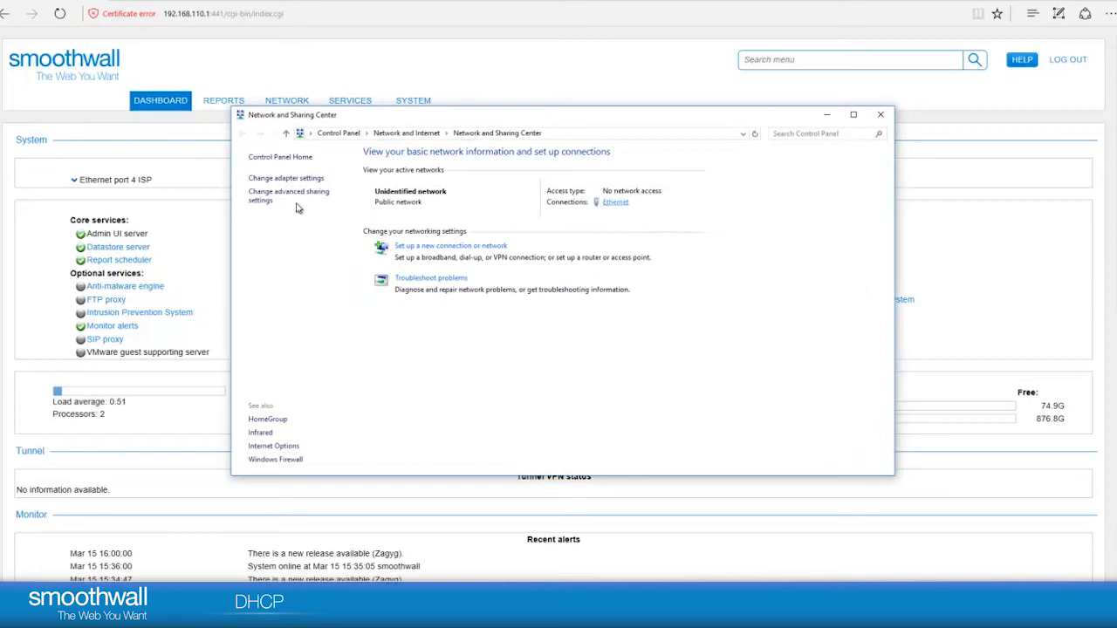
Step: Set the Ethernet adapter's IPv4 properties to obtain DNS server addresses automatically and save
click(286, 178)
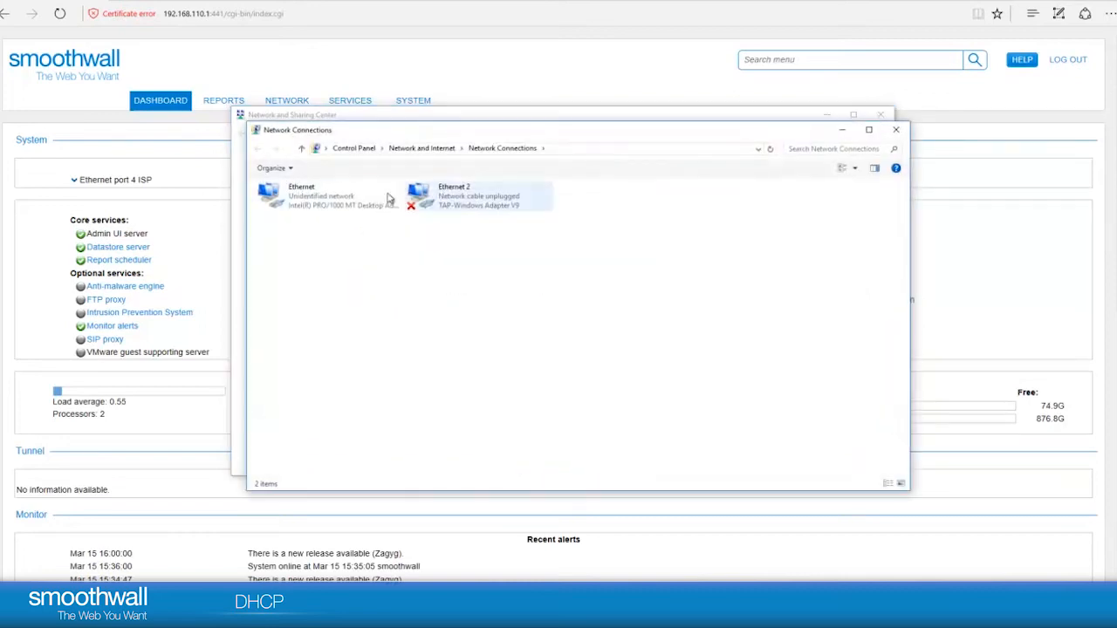
right_click(327, 195)
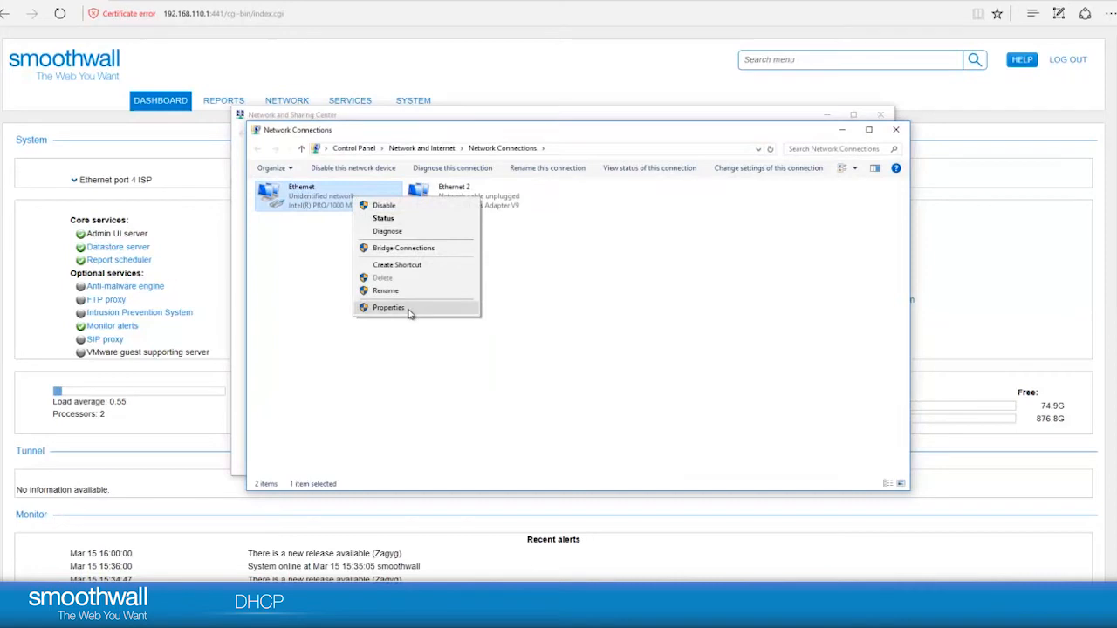
click(387, 308)
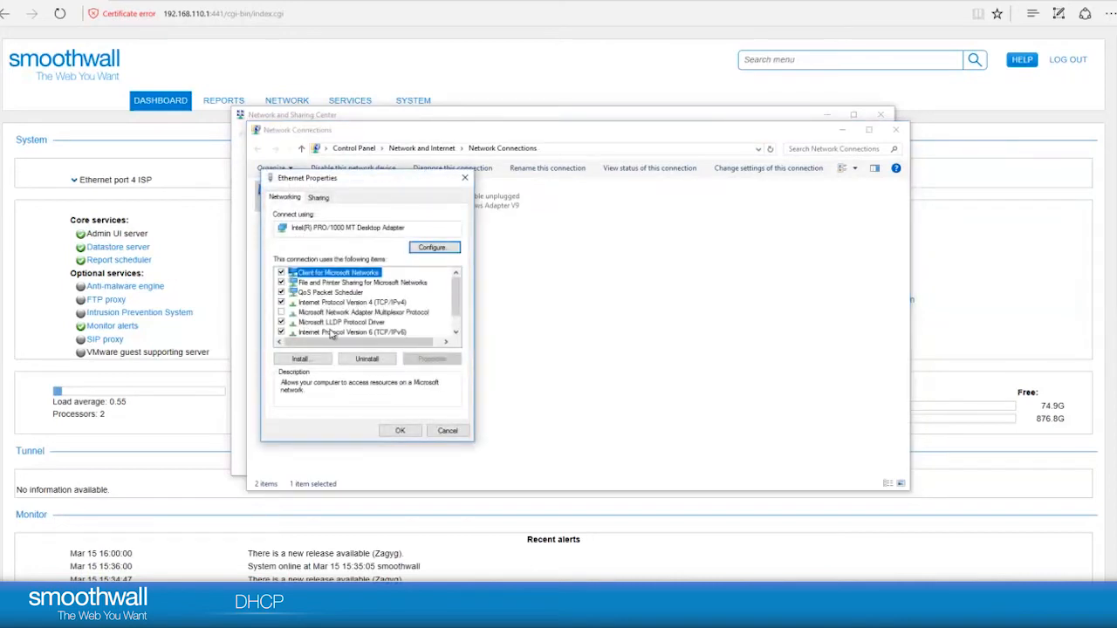
scroll(down, 3)
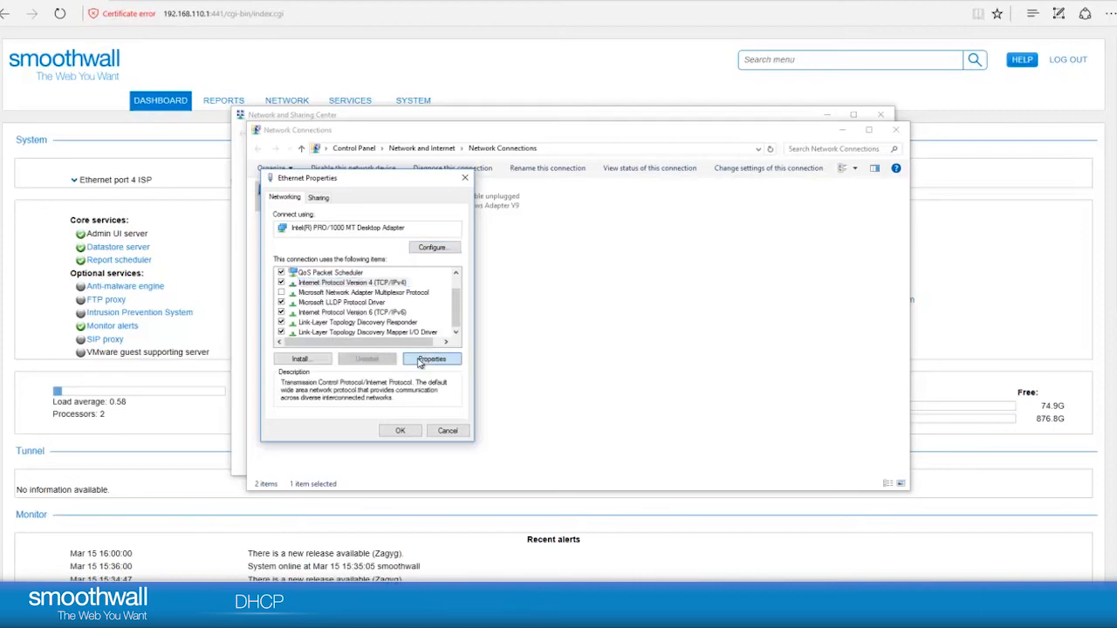
click(431, 358)
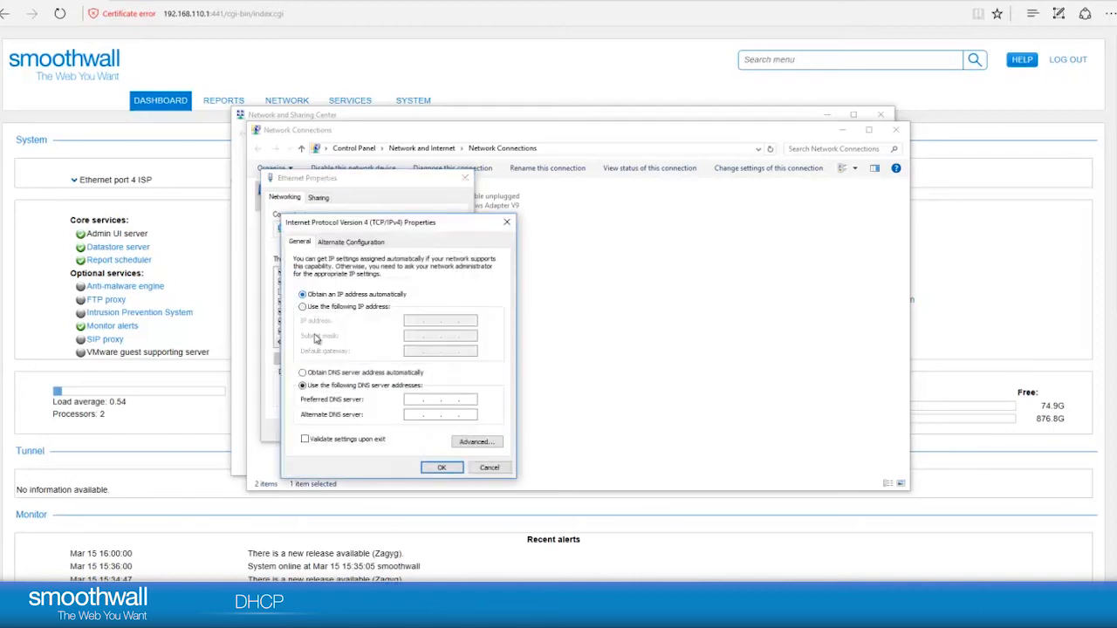
click(303, 372)
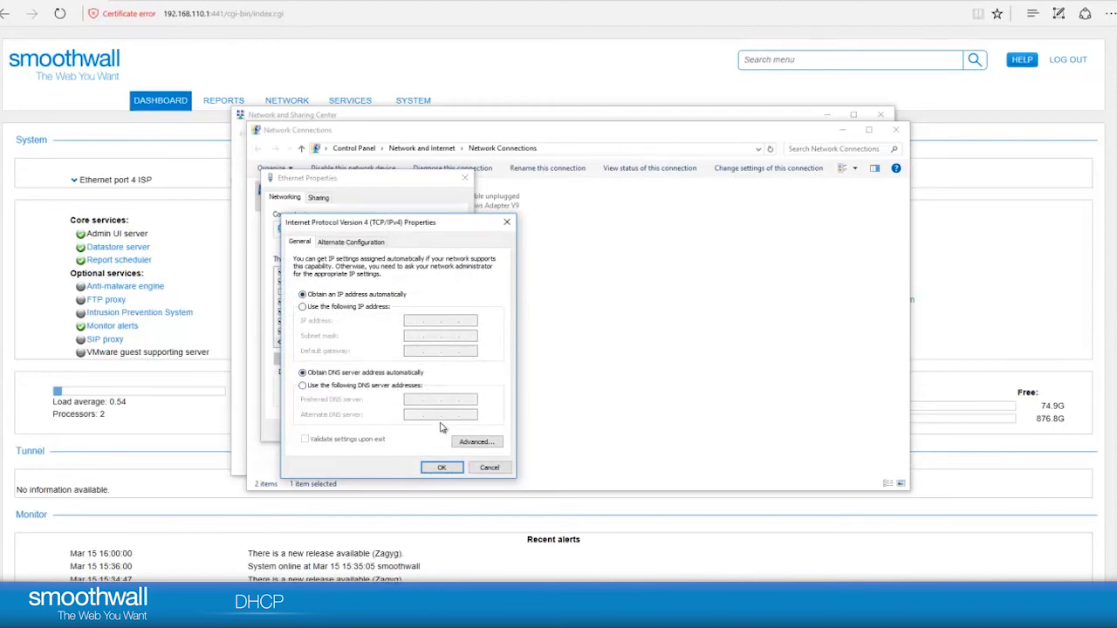
click(441, 466)
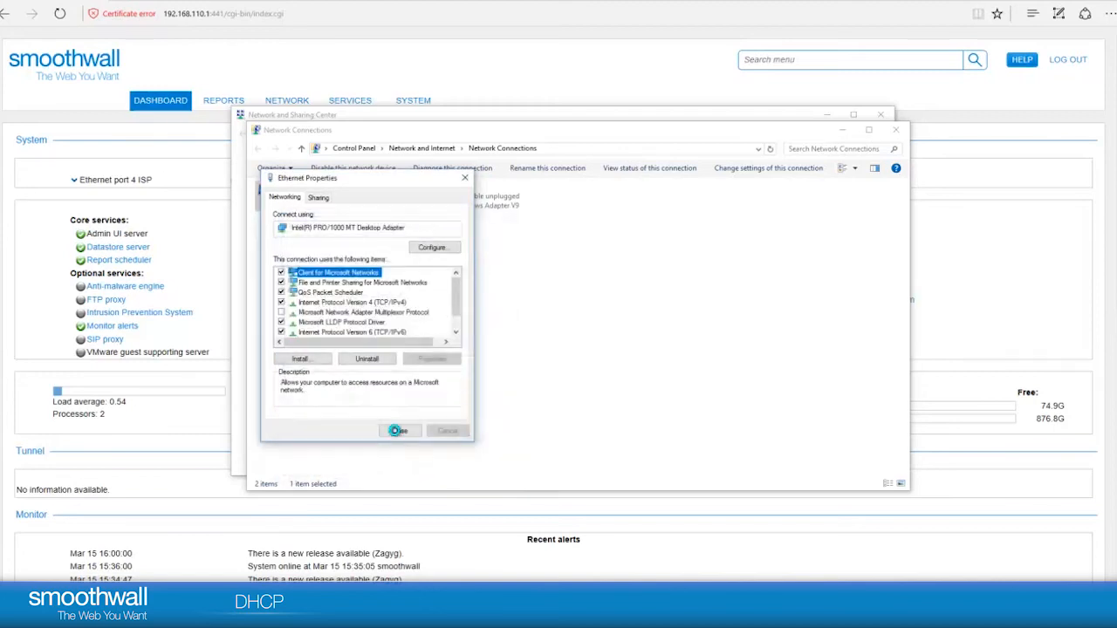
click(398, 430)
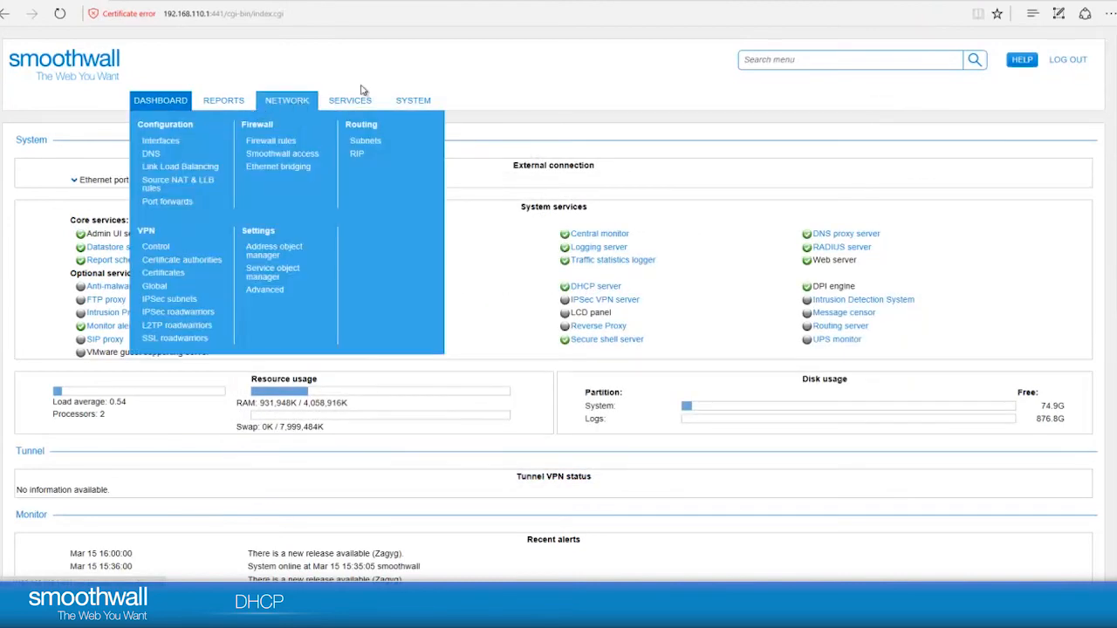
Step: View Services > DHCP leases, showing the 192.168.110.100 lease for DESKTOP-DAFLTPH
click(350, 100)
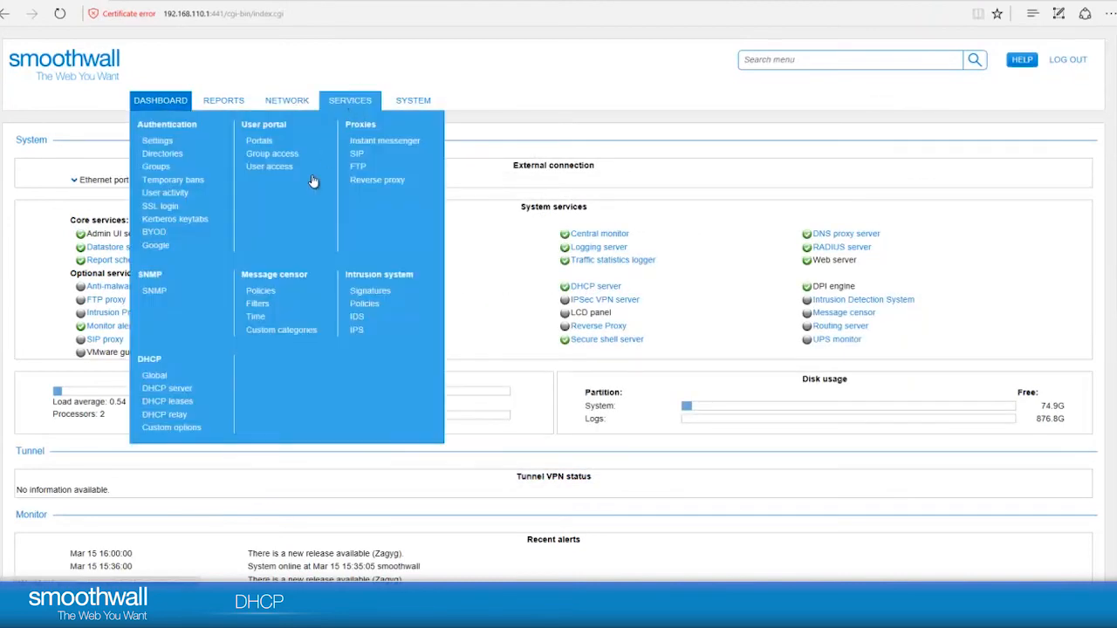
mouse_move(167, 410)
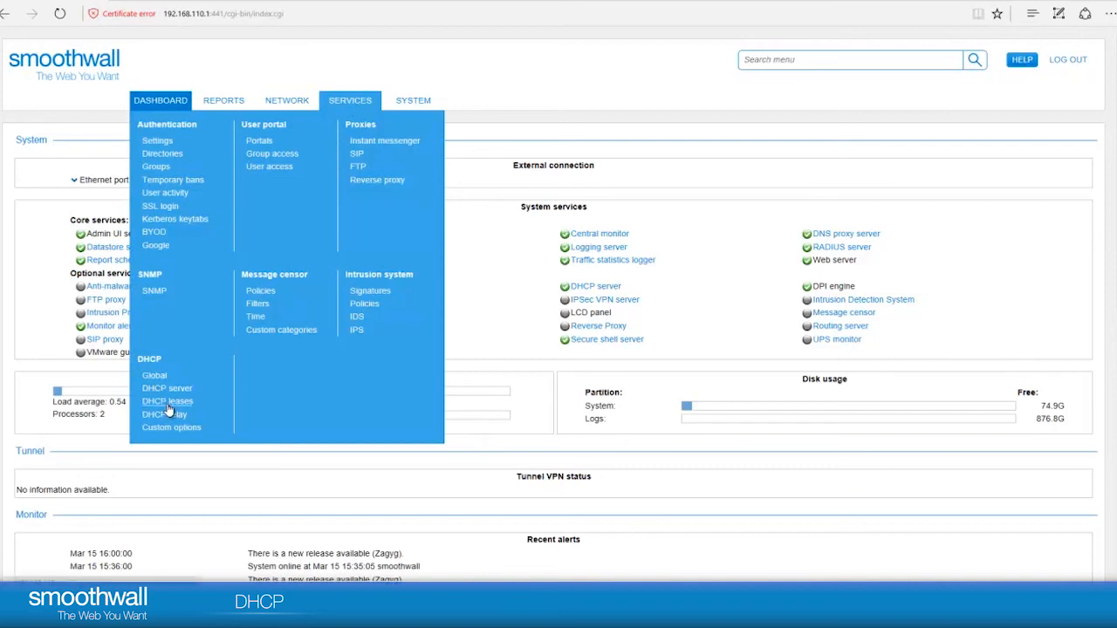
click(167, 400)
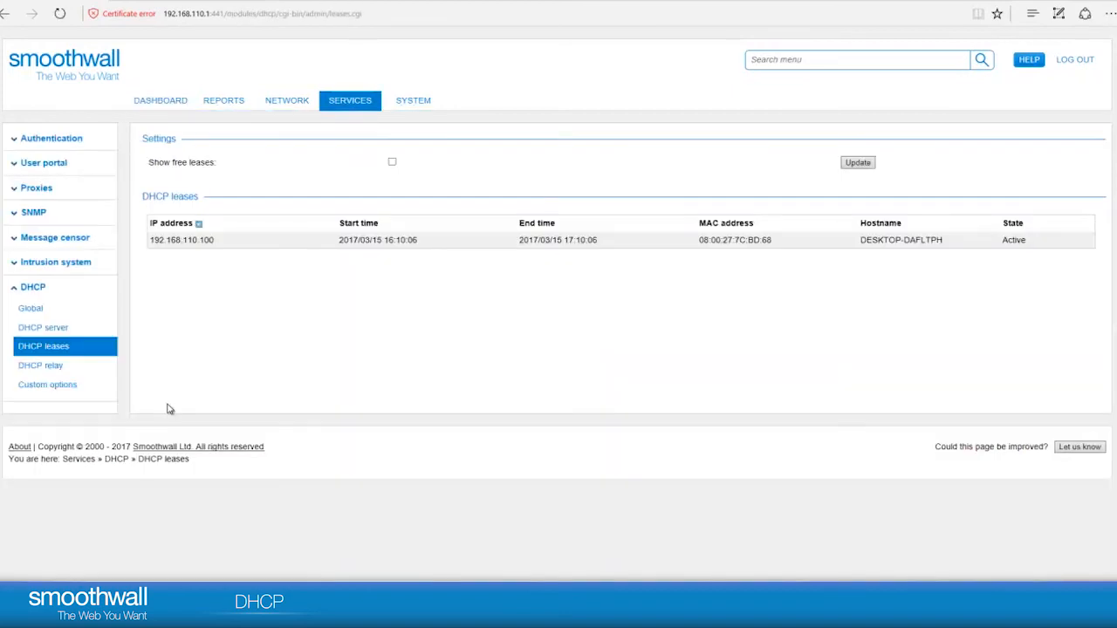
mouse_move(205, 242)
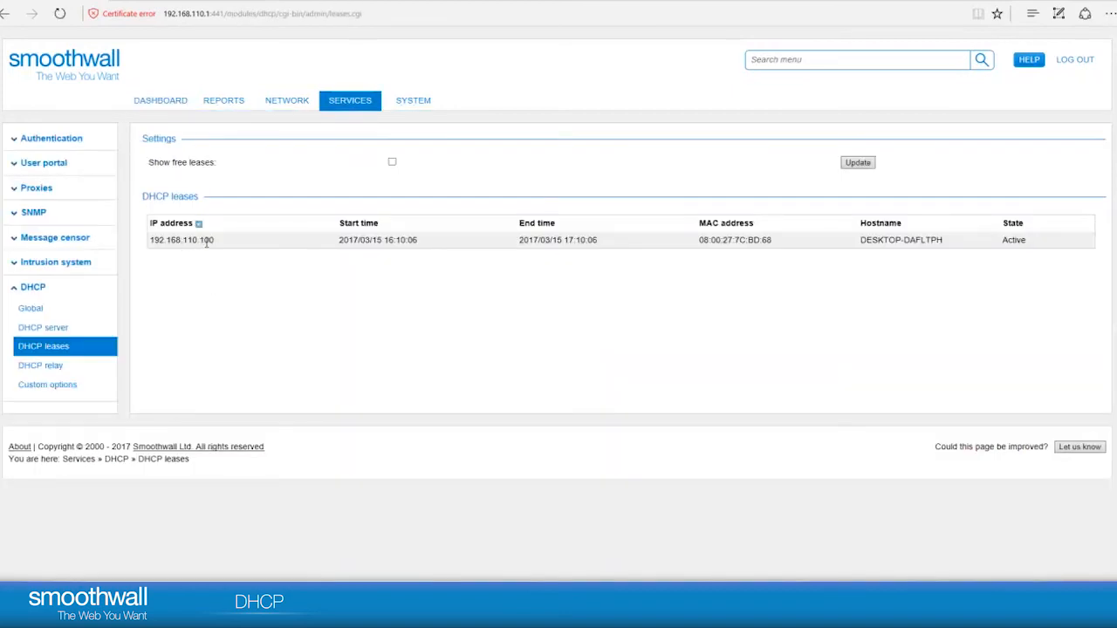
mouse_move(520, 252)
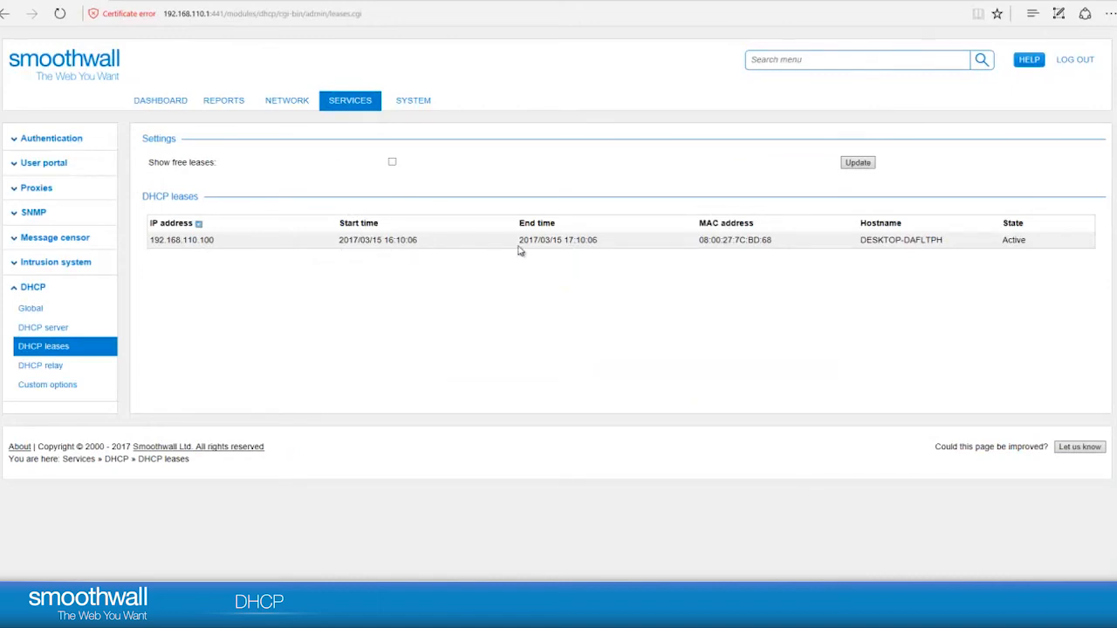
mouse_move(832, 243)
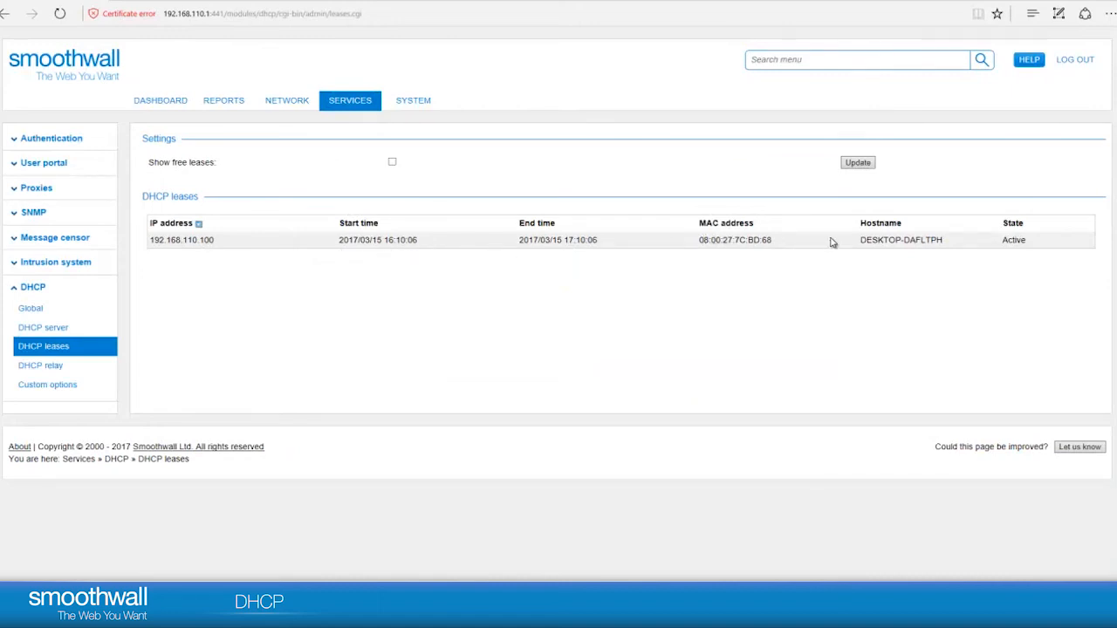
mouse_move(968, 439)
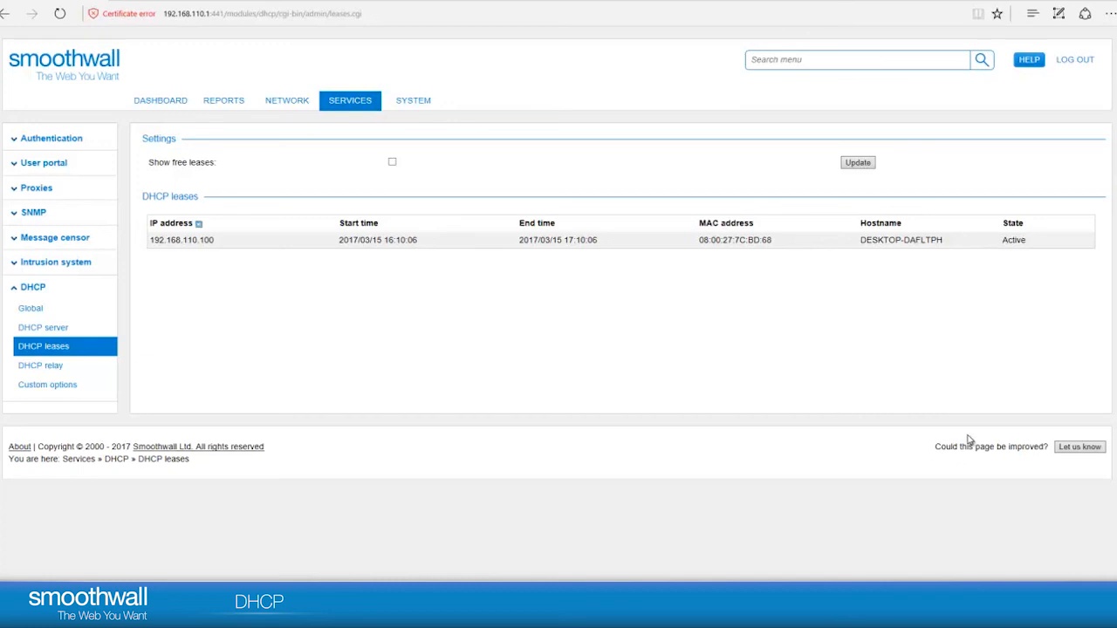